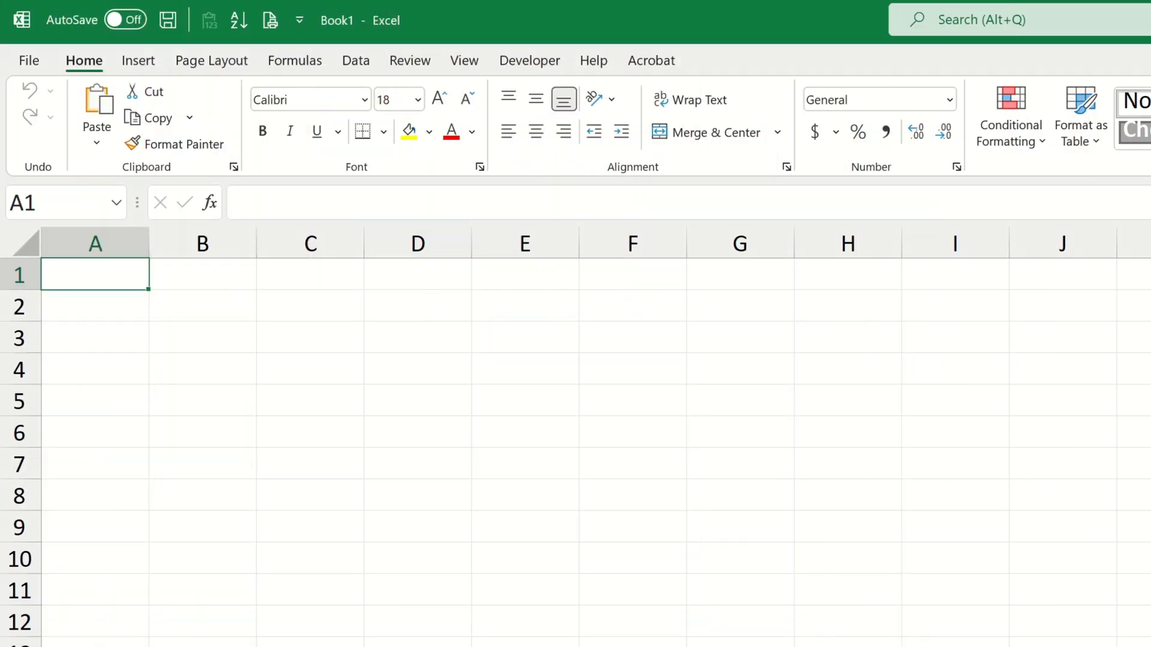
# Start a Get Data > From File > From Folder import from the Data ribbon.
pyautogui.click(355, 60)
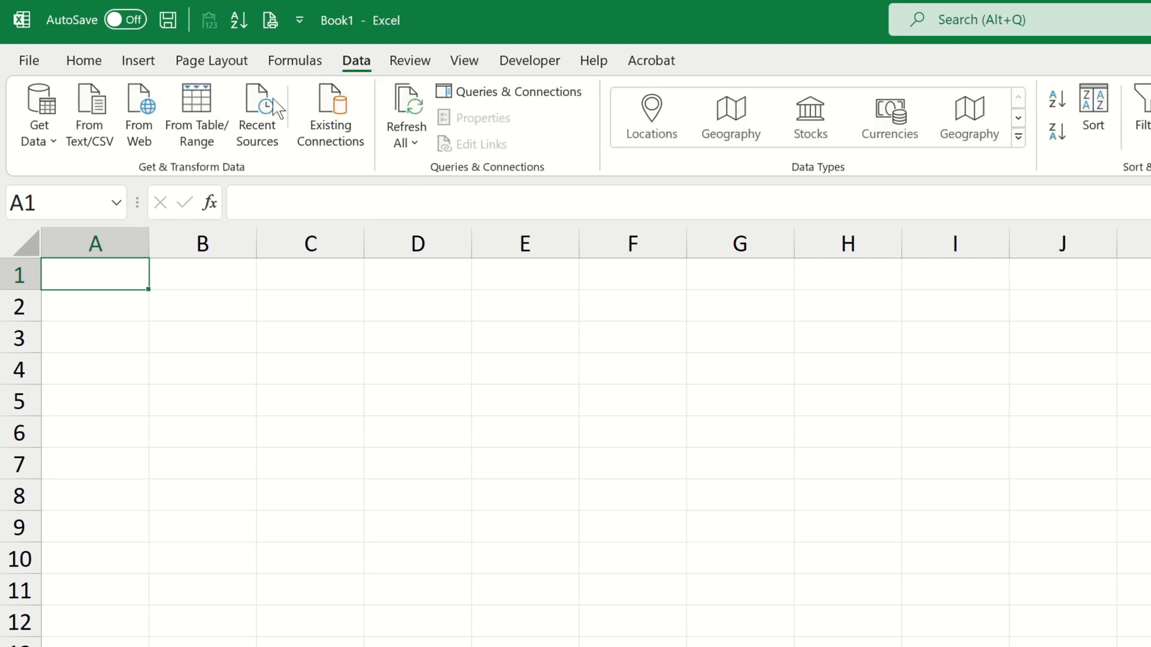
pyautogui.click(37, 115)
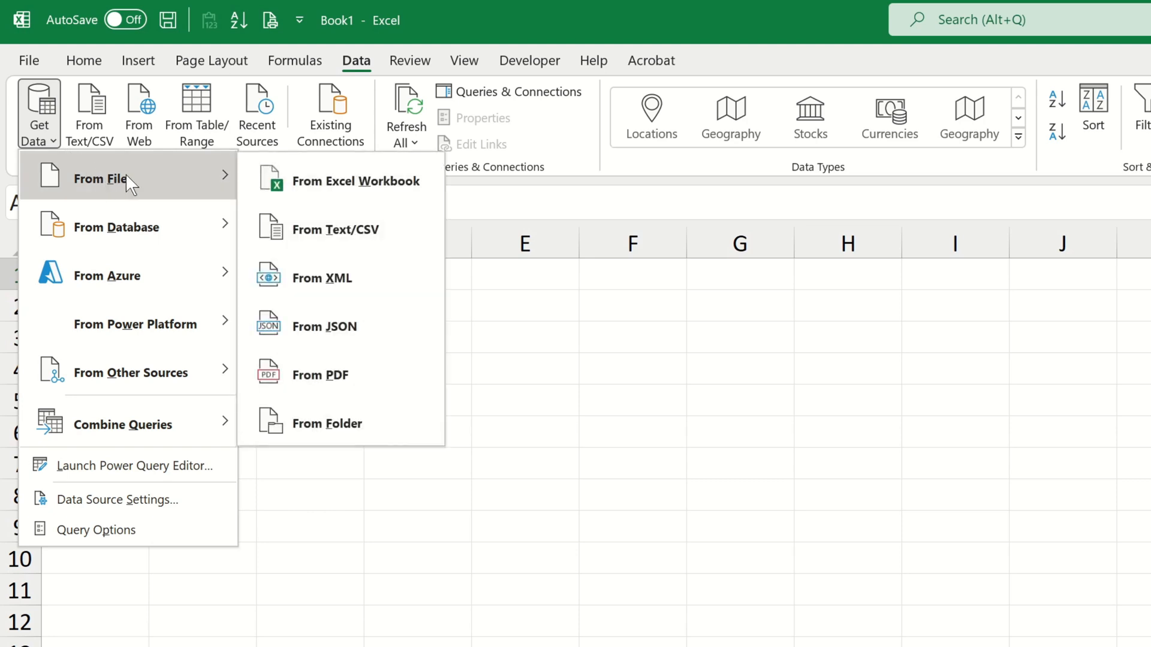
pyautogui.moveTo(328, 423)
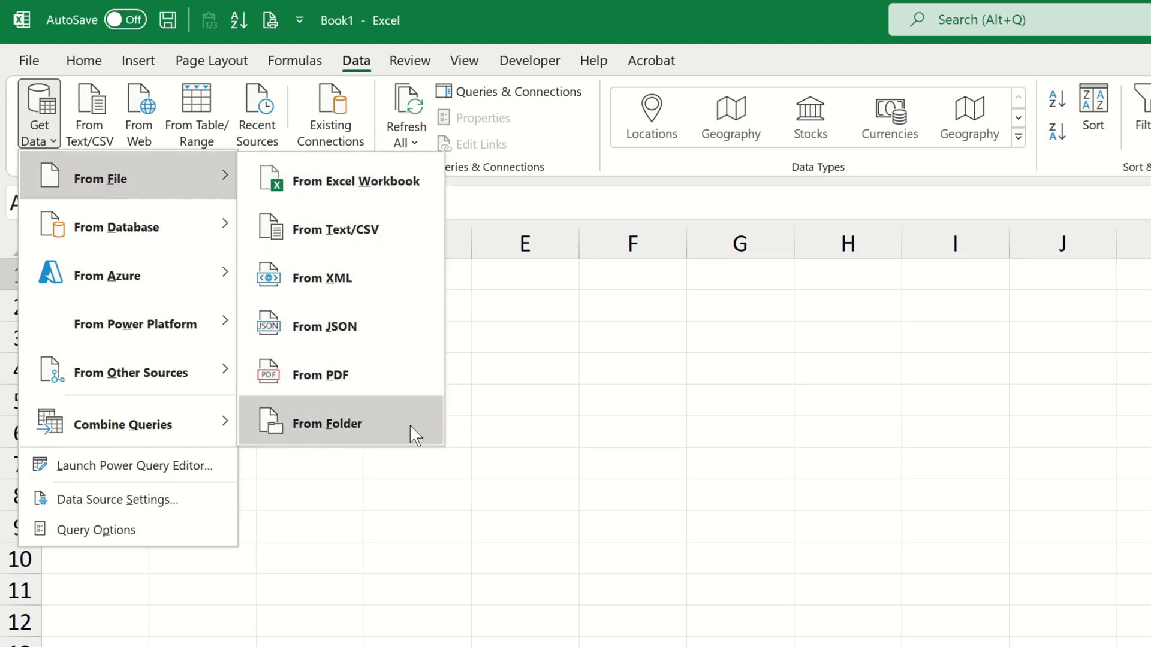
pyautogui.moveTo(328, 423)
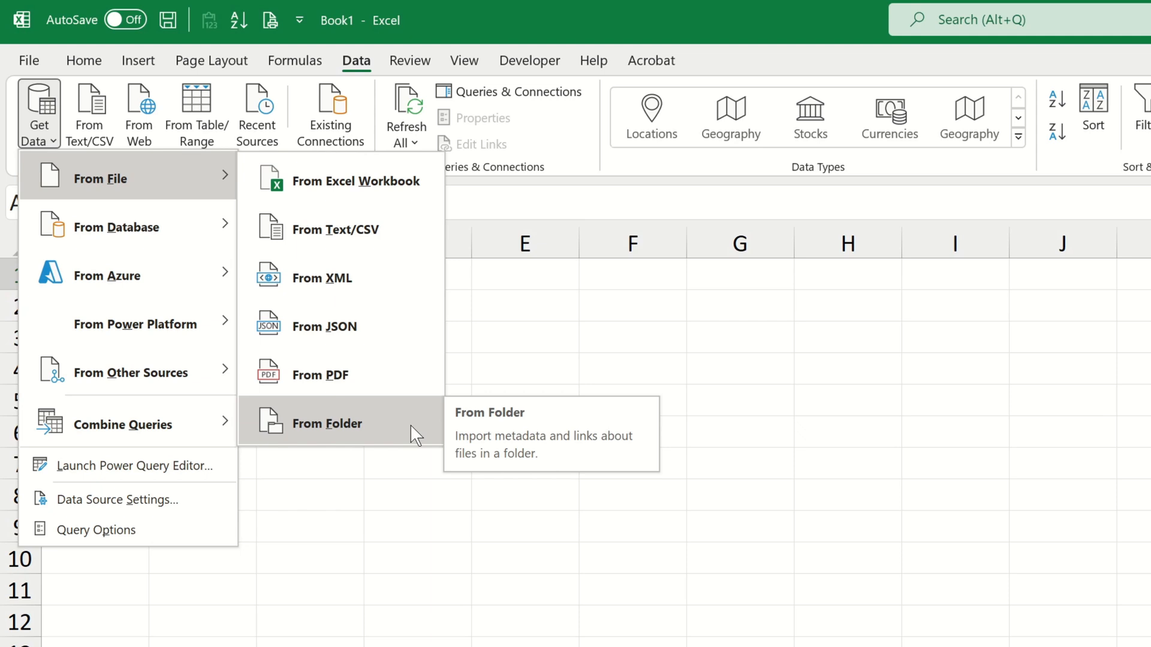
pyautogui.click(327, 424)
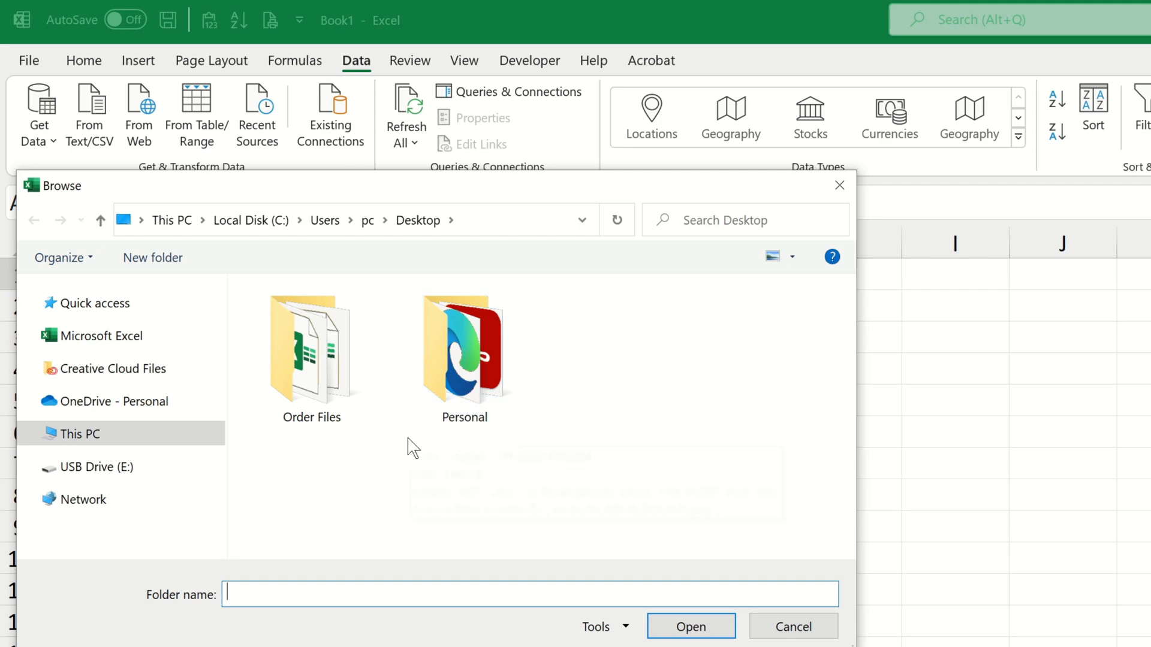
# Pick the desktop Order Files folder so its ten weekly order workbooks are previewed.
pyautogui.click(311, 349)
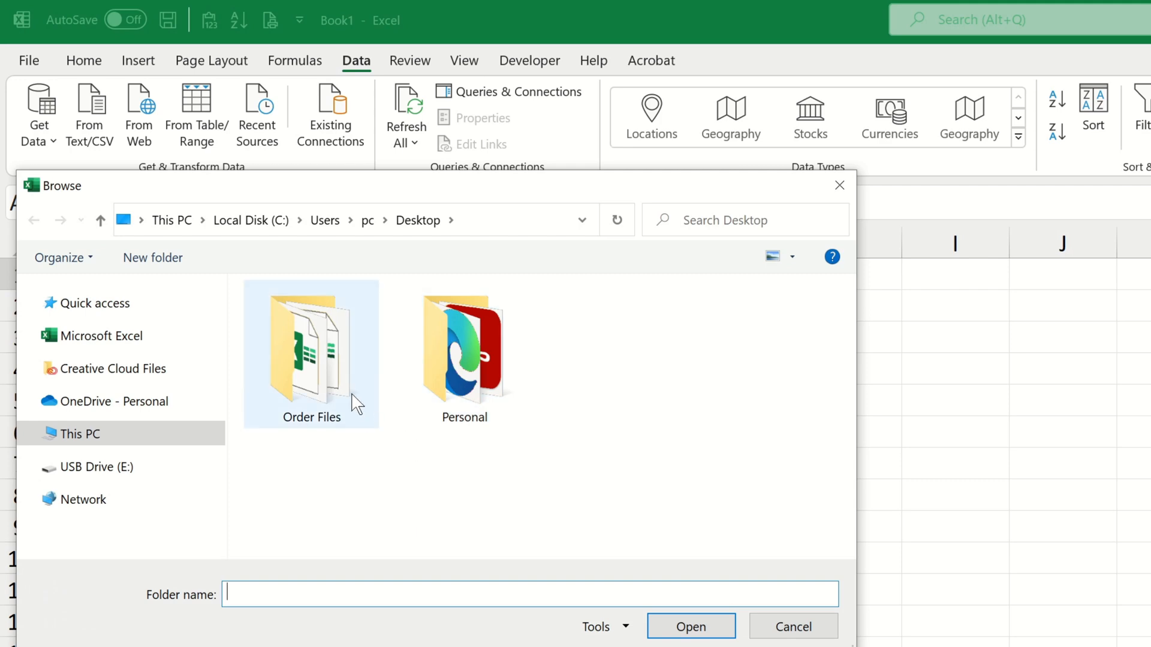
pyautogui.click(310, 349)
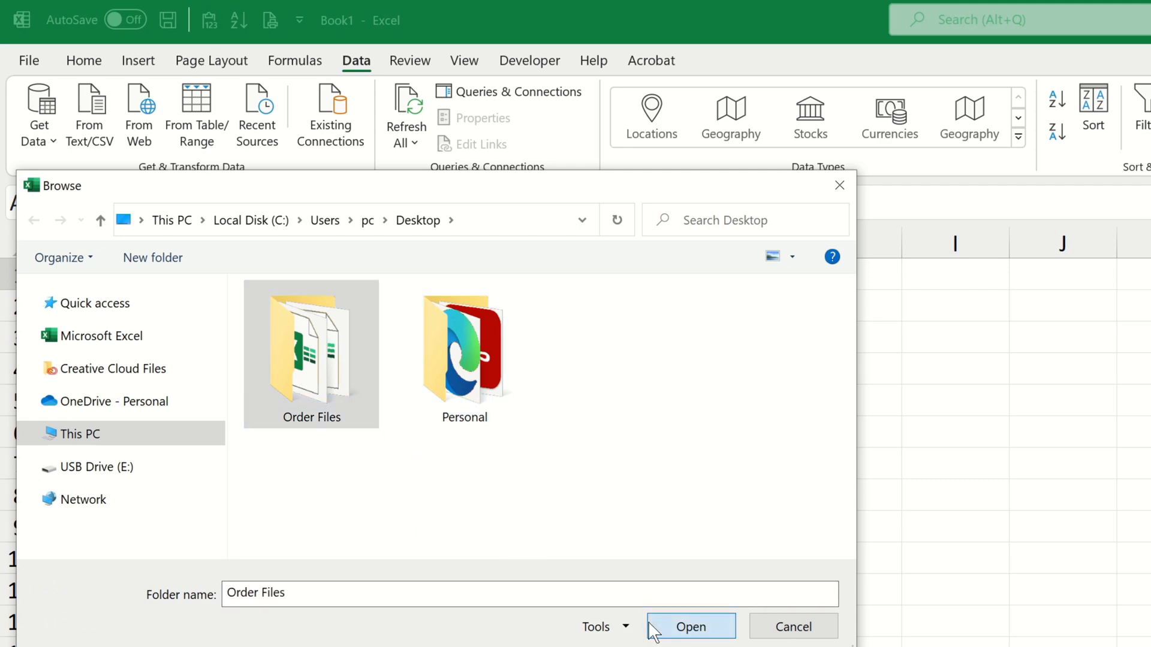
pyautogui.click(688, 625)
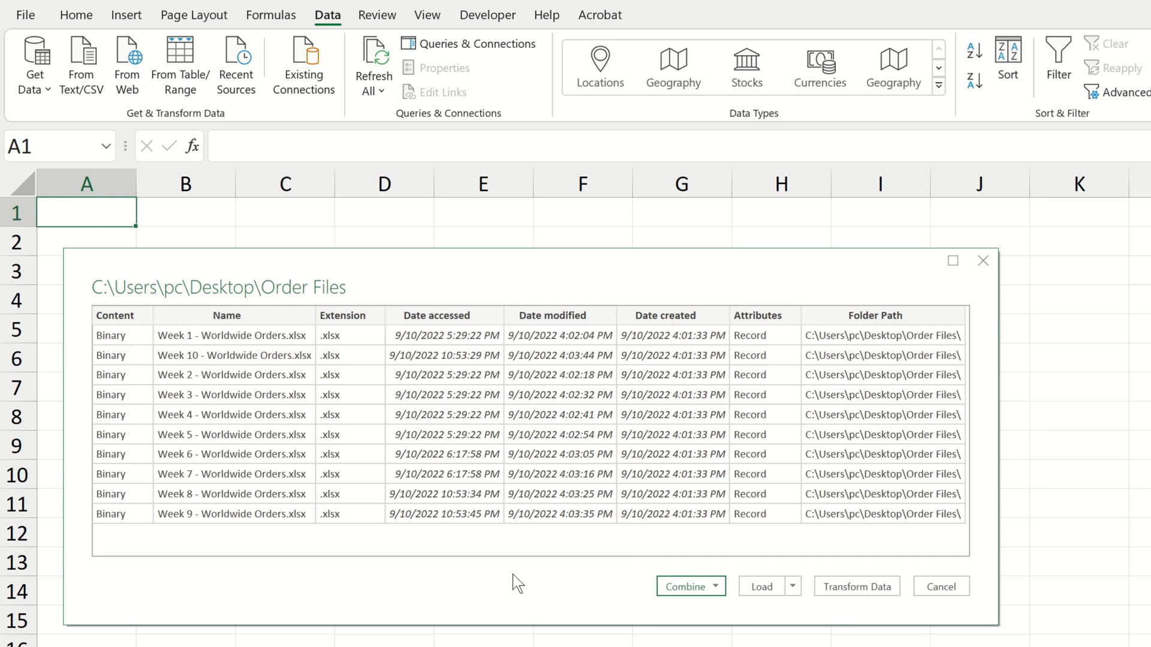
pyautogui.moveTo(531, 584)
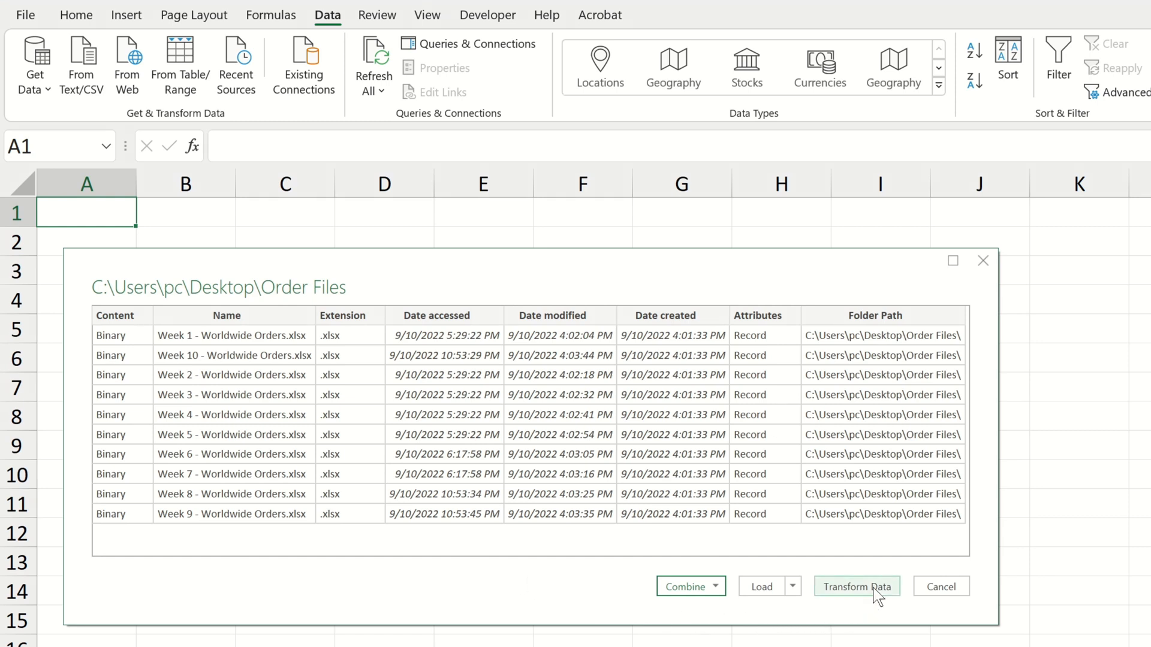
# Transform the file list and combine the Canada sheet from every weekly workbook into one table.
pyautogui.click(856, 587)
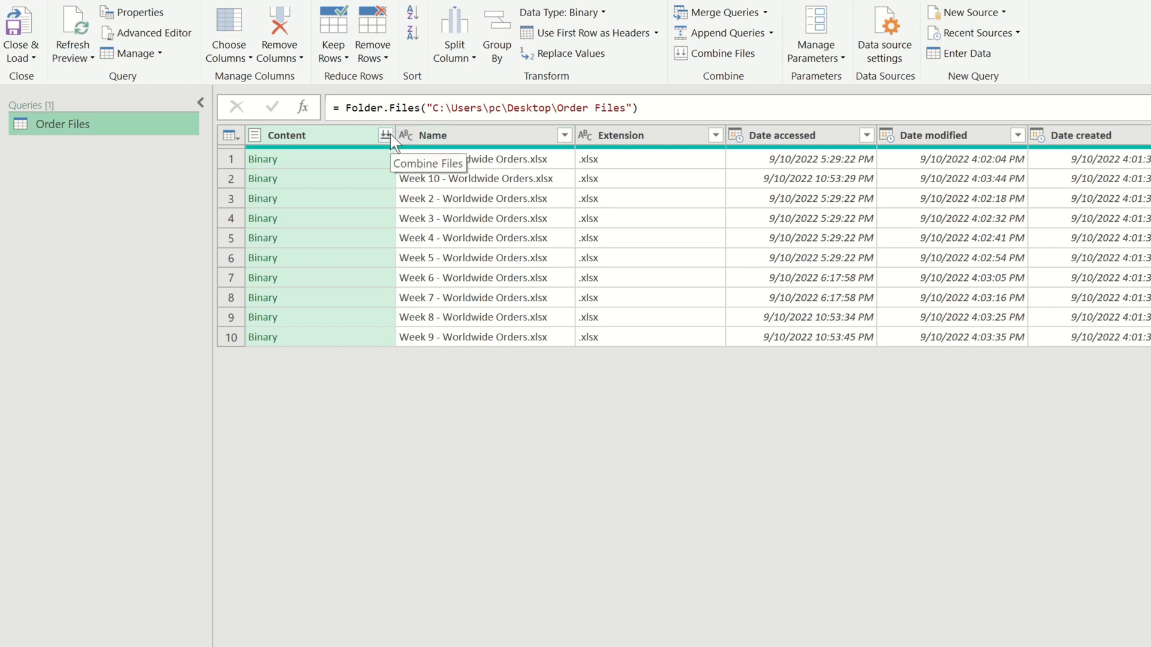
pyautogui.click(384, 136)
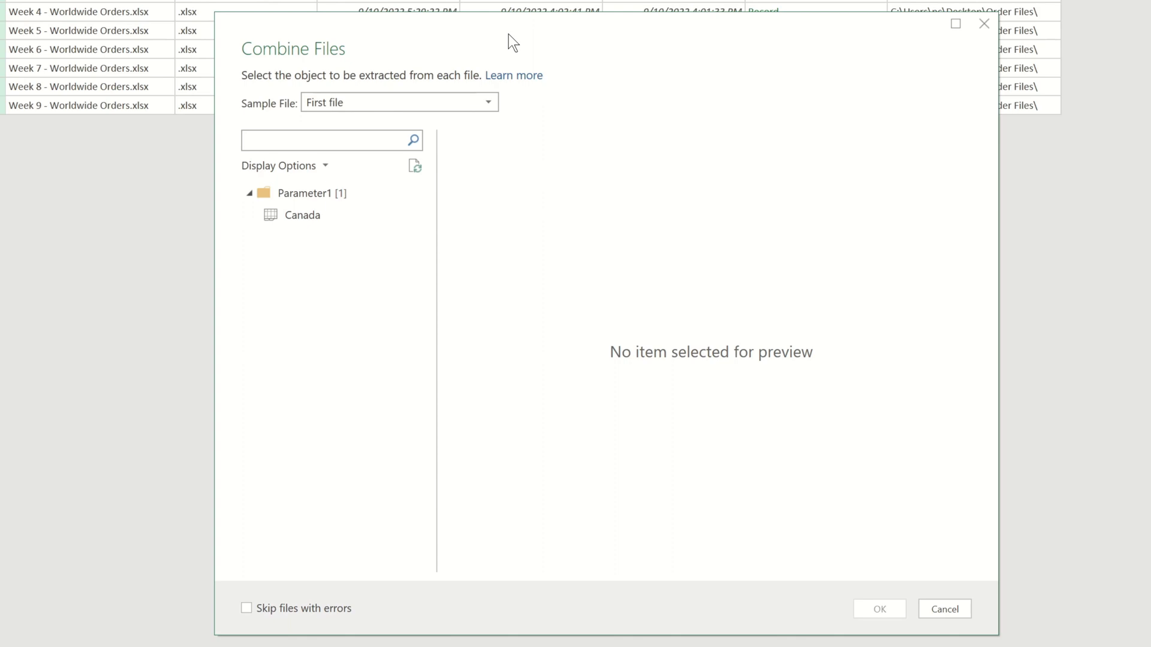
pyautogui.moveTo(367, 192)
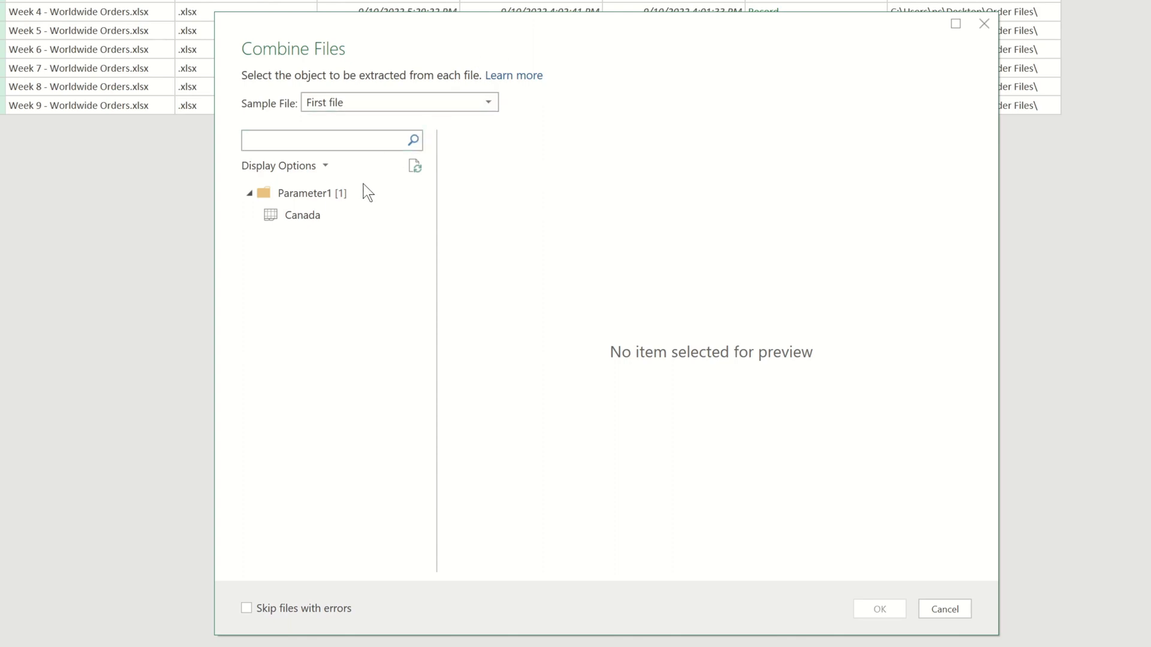
pyautogui.click(300, 215)
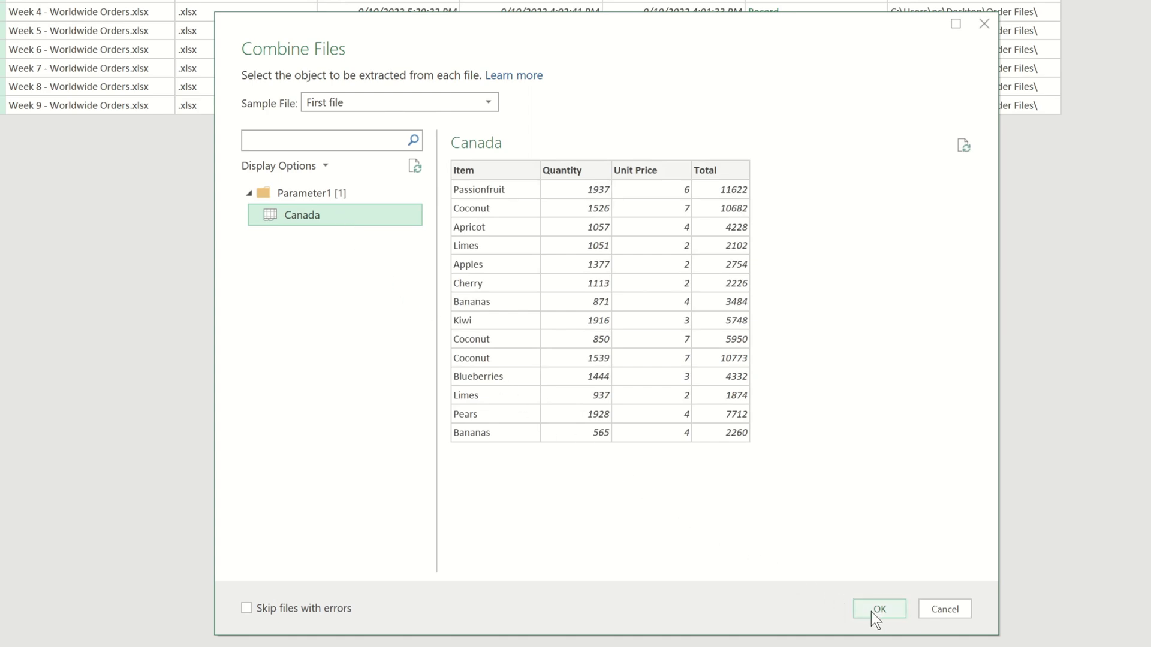
pyautogui.click(879, 609)
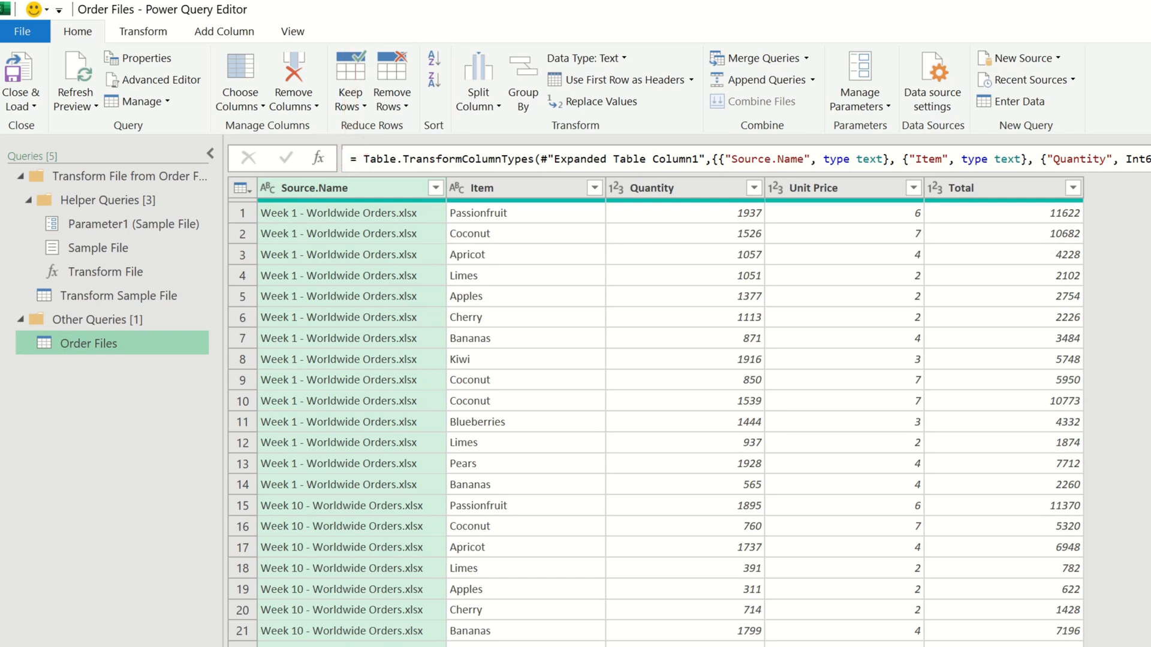
pyautogui.moveTo(787, 604)
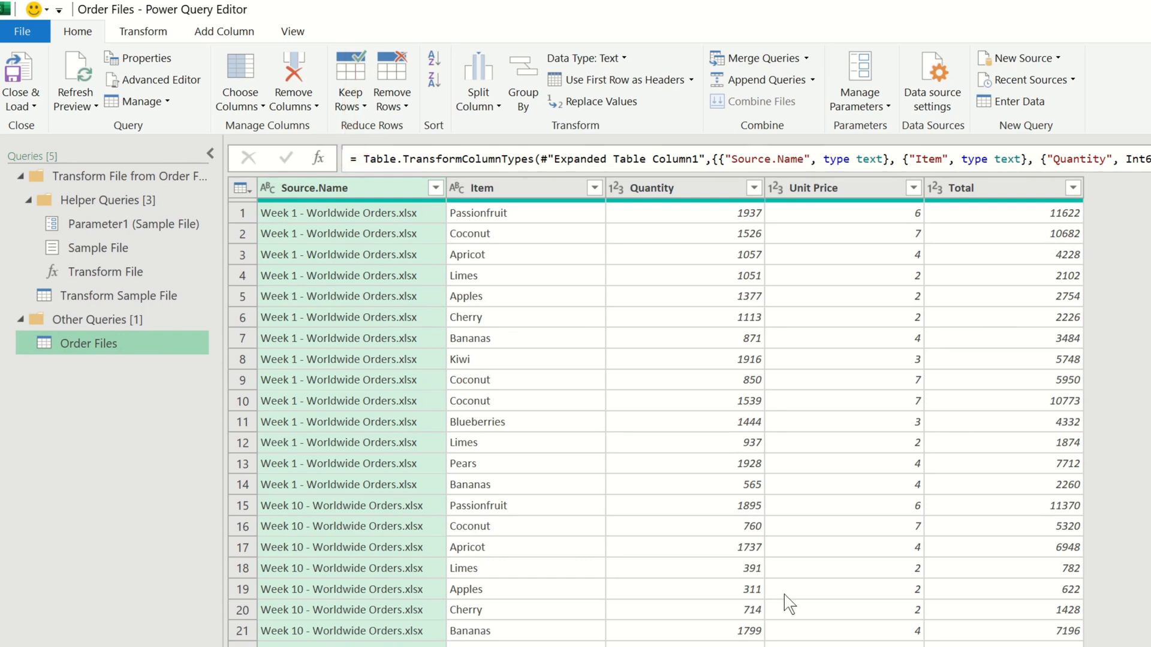
# Split the Source.Name column by the custom '-' delimiter into week and workbook-name columns.
pyautogui.rightClick(346, 188)
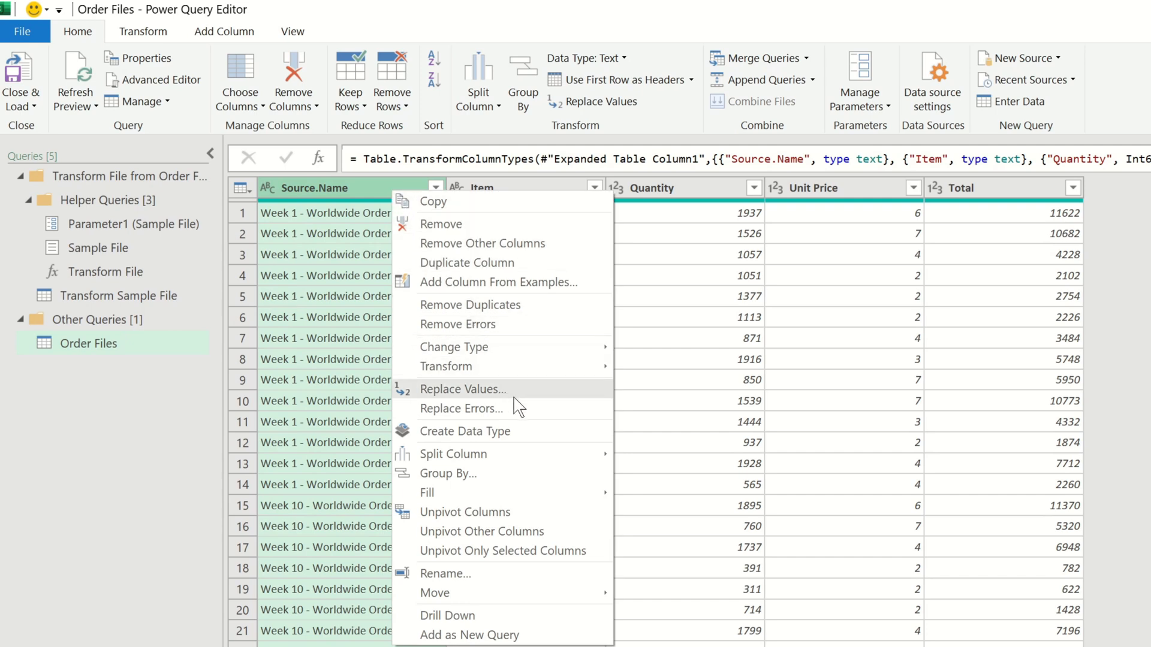
pyautogui.moveTo(454, 454)
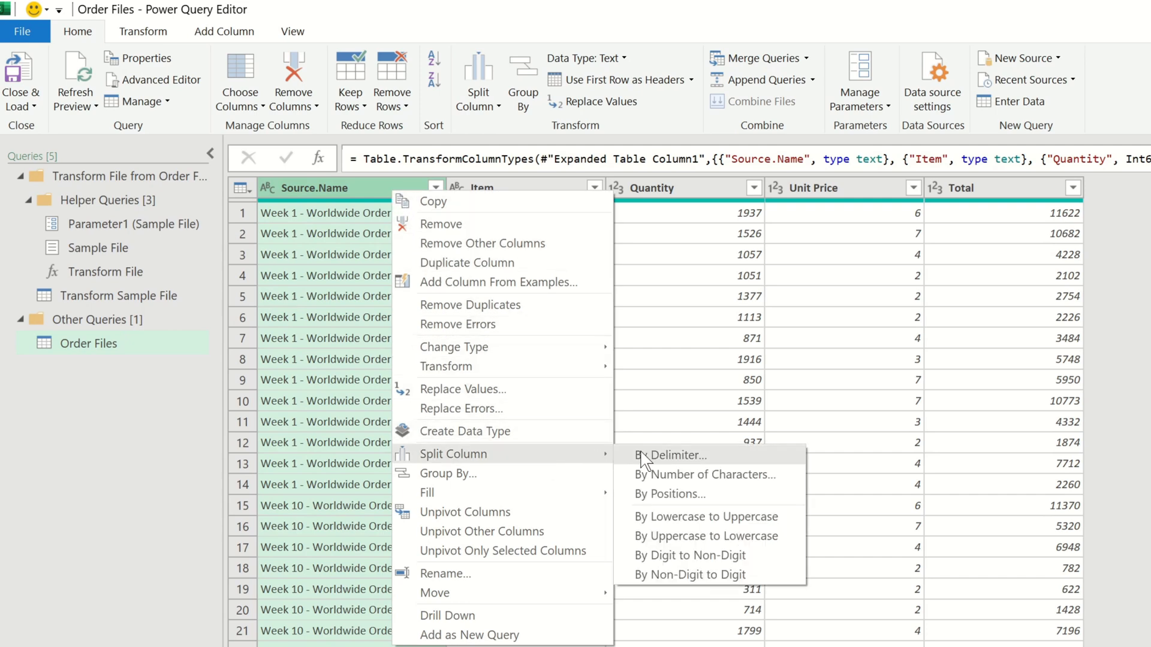
pyautogui.click(674, 455)
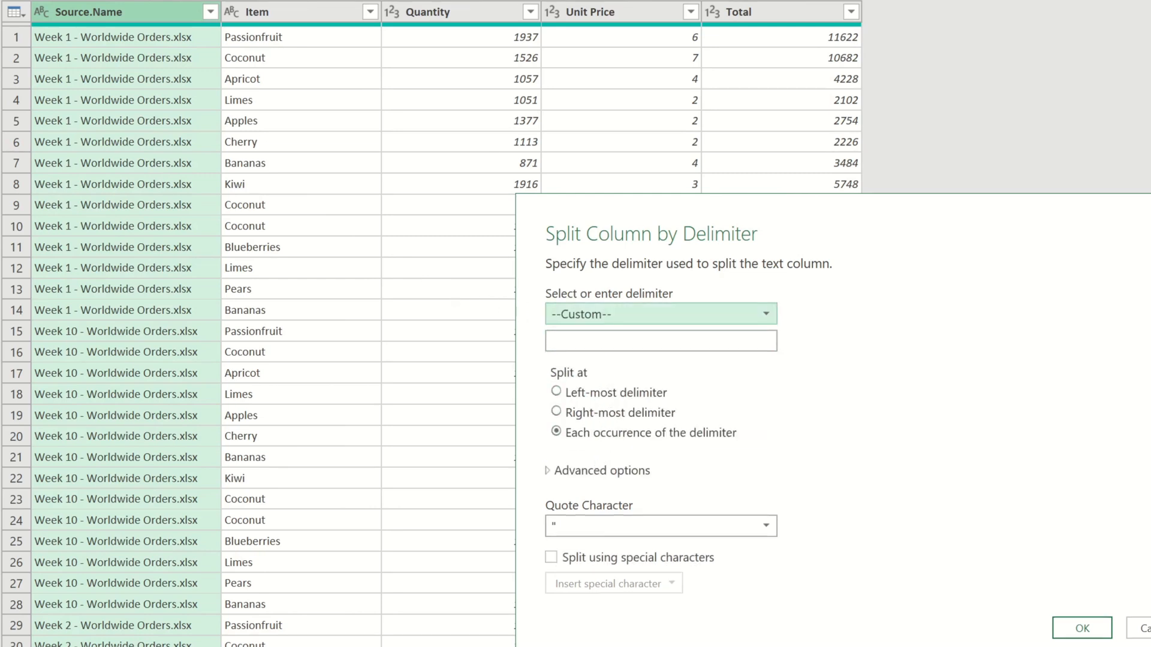
pyautogui.write('-')
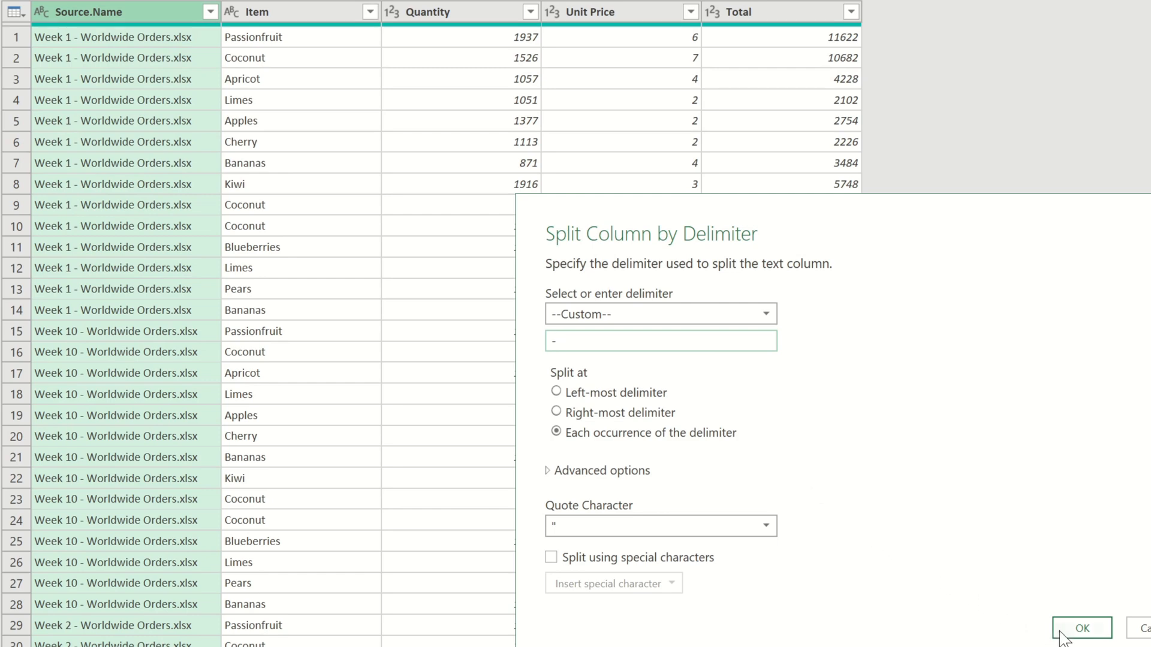
pyautogui.click(1080, 627)
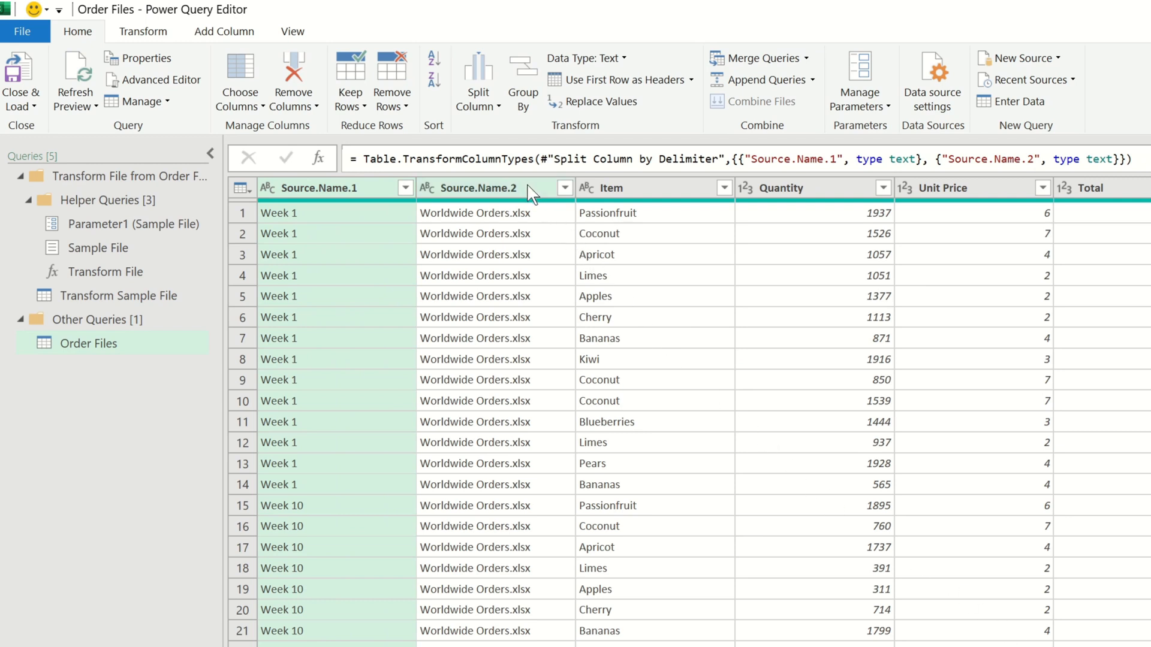
# Remove Source.Name.2 and rename the week column Week Number and Total to Sales.
pyautogui.click(484, 187)
pyautogui.write('Week Number')
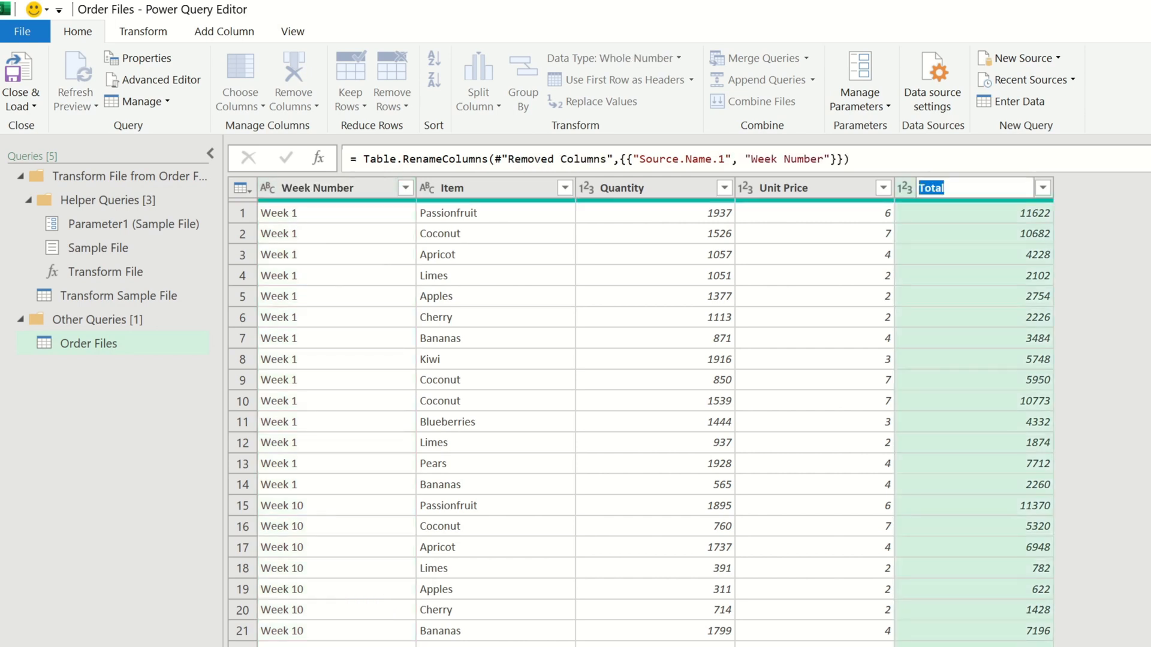
pyautogui.write('Sales')
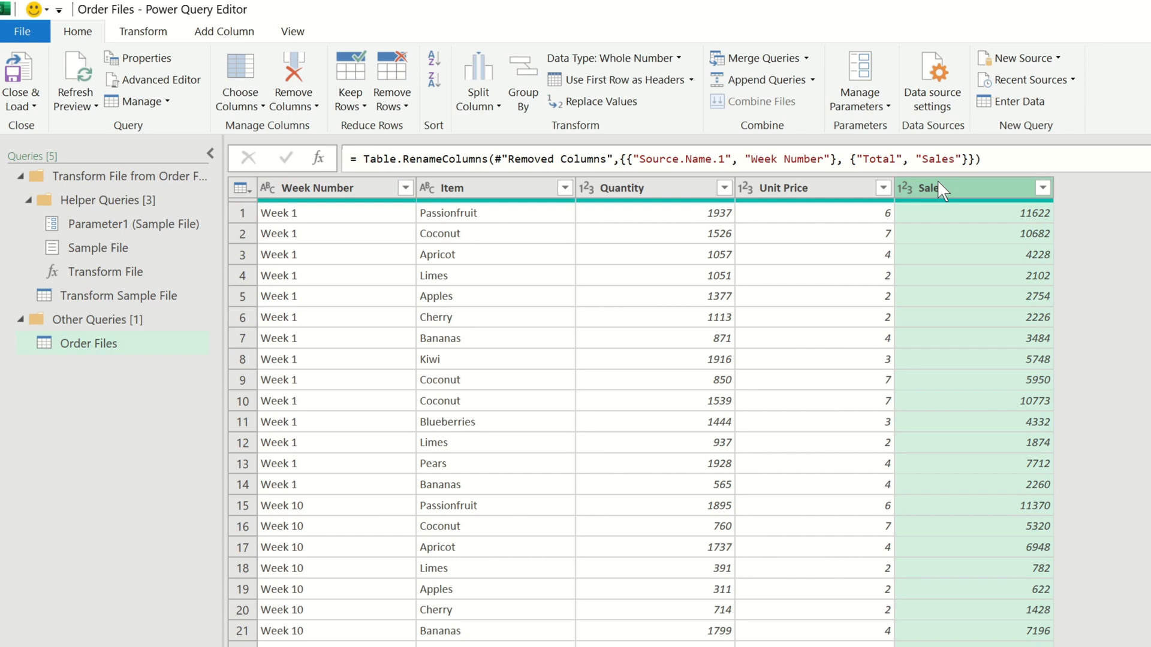
pyautogui.moveTo(67, 41)
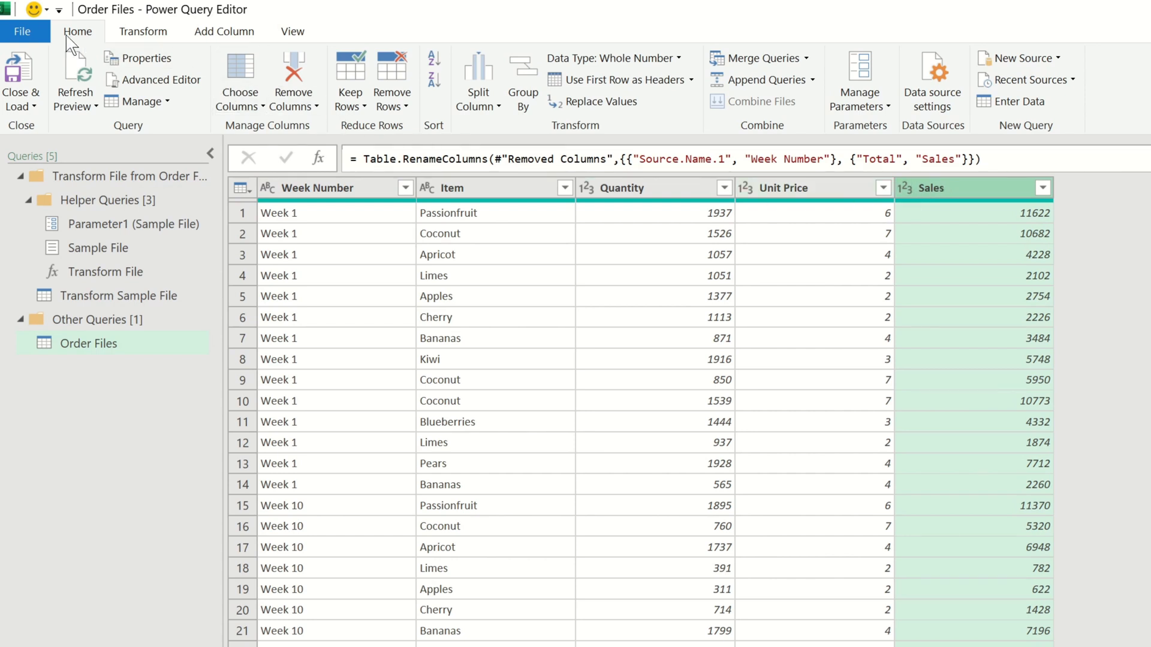
# Close & Load the query as a PivotTable Report on a new worksheet.
pyautogui.click(22, 31)
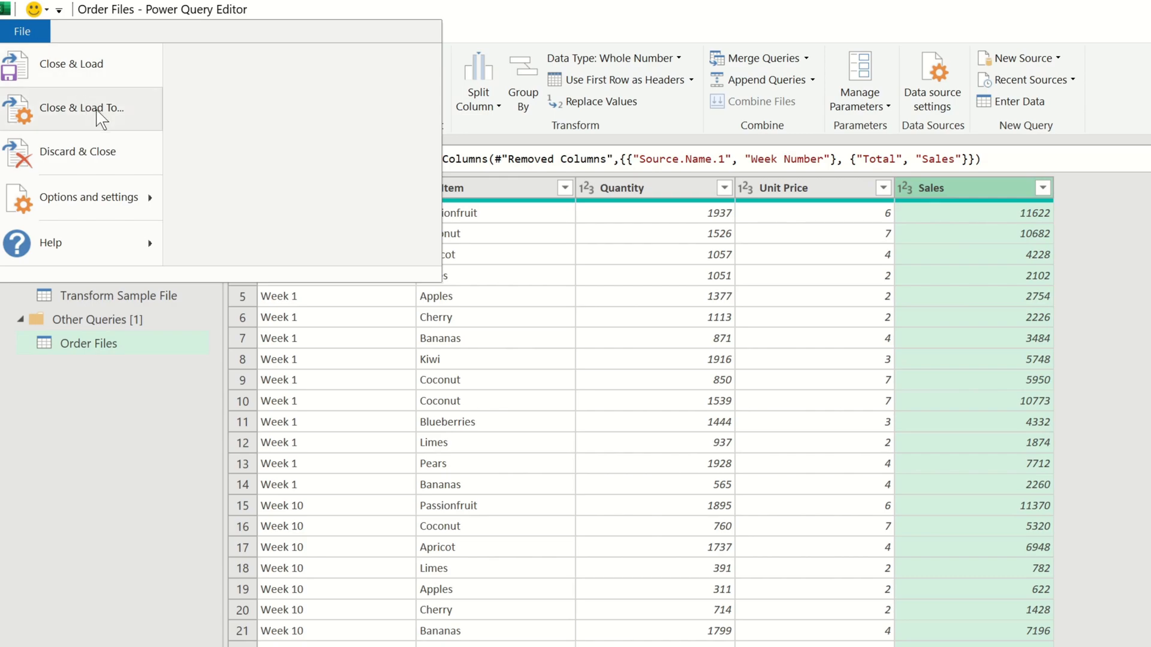
pyautogui.click(82, 108)
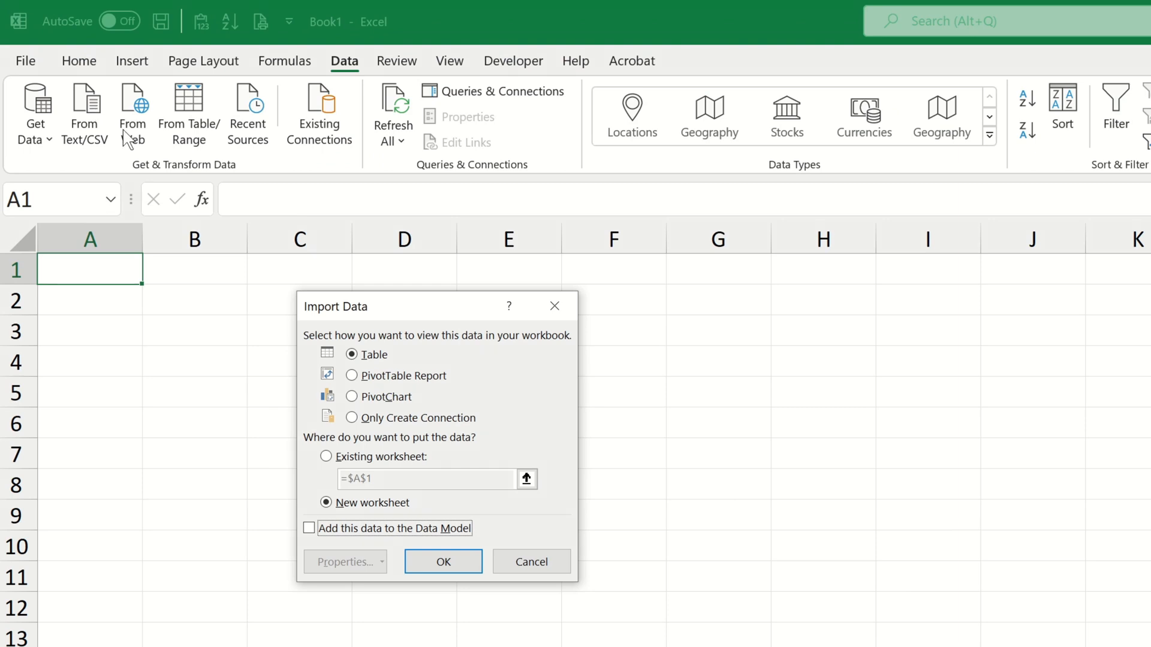
pyautogui.click(351, 375)
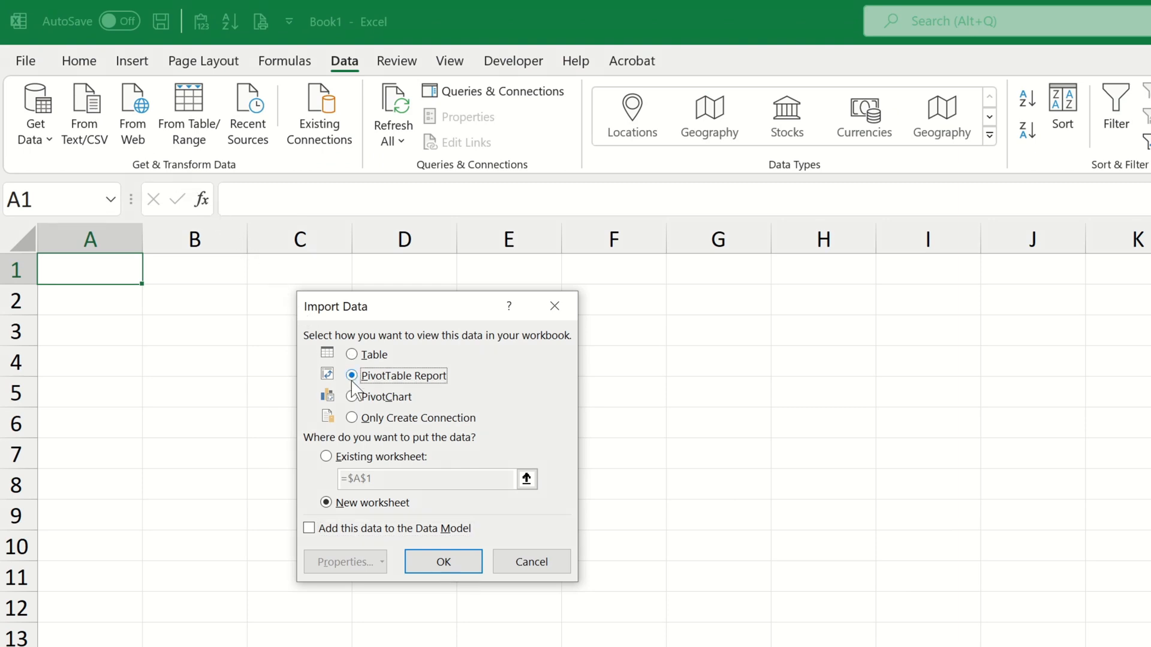
pyautogui.click(442, 561)
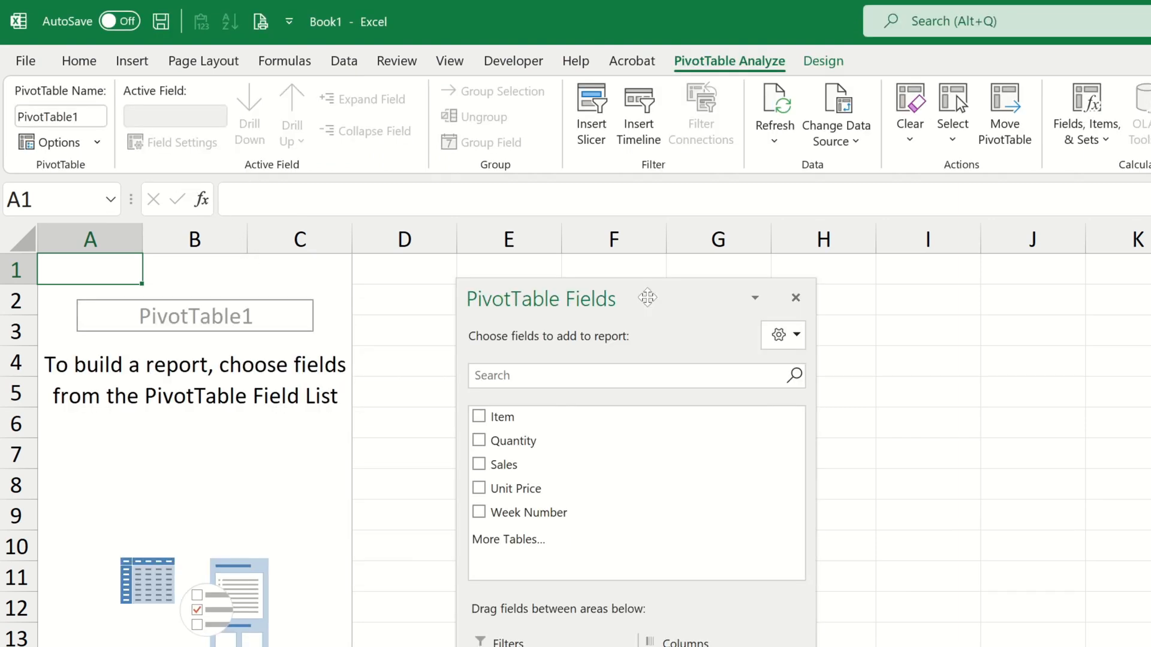
pyautogui.moveTo(625, 312)
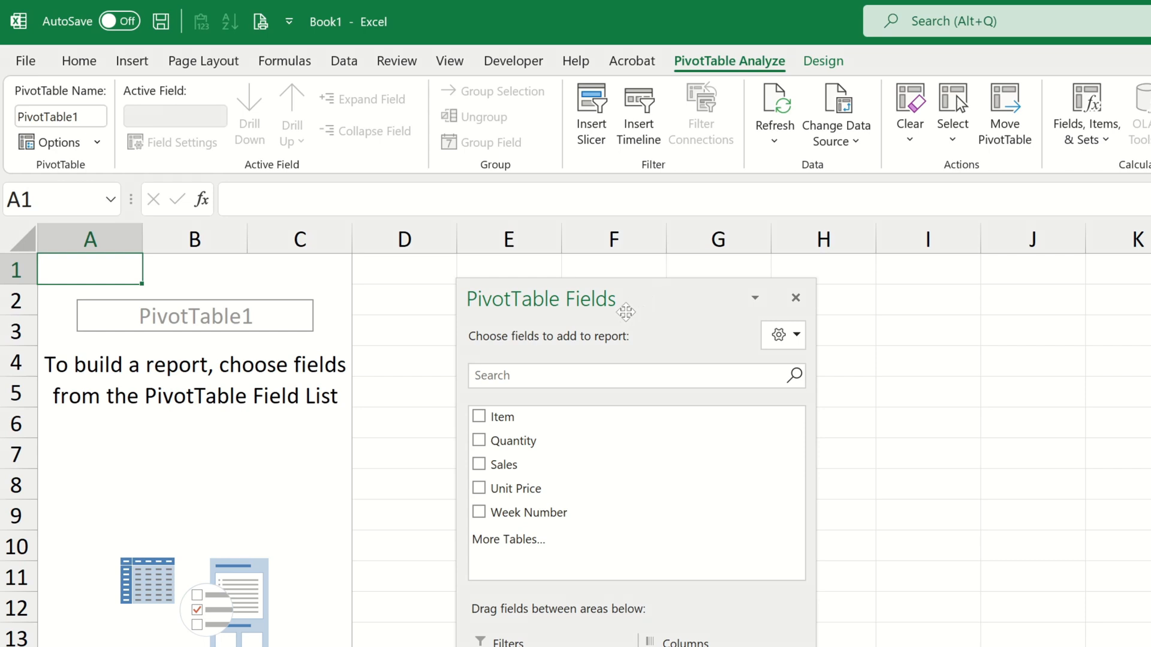
# Sum Sales by Week Number in the pivot table, leaving Item unchecked.
pyautogui.click(480, 417)
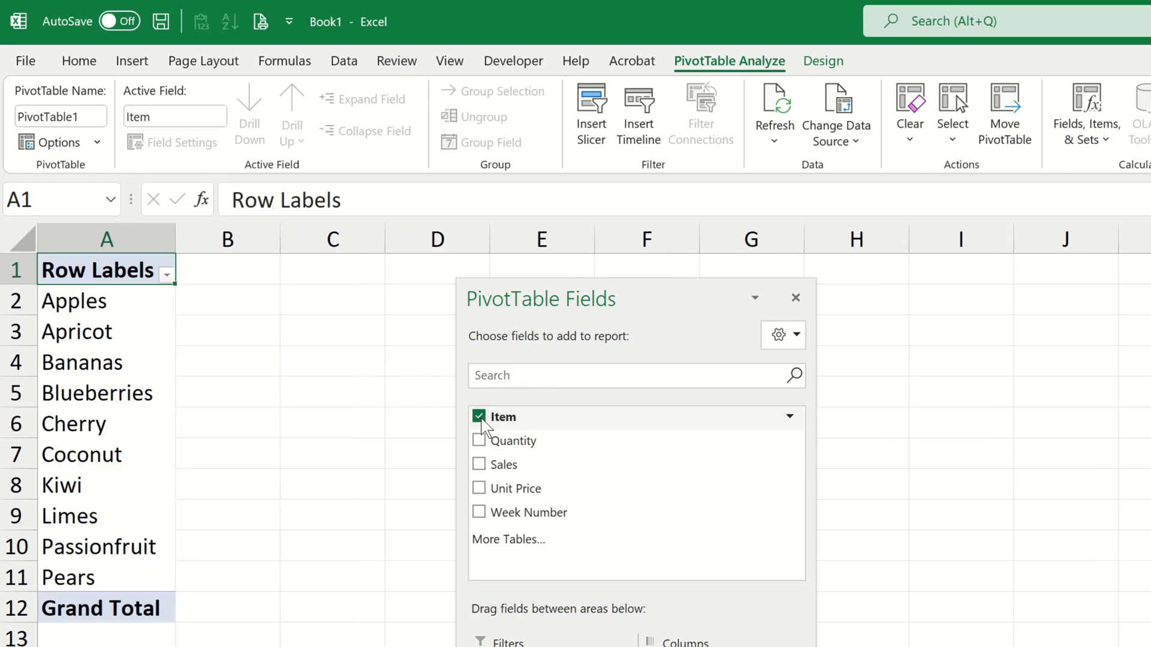
pyautogui.click(480, 464)
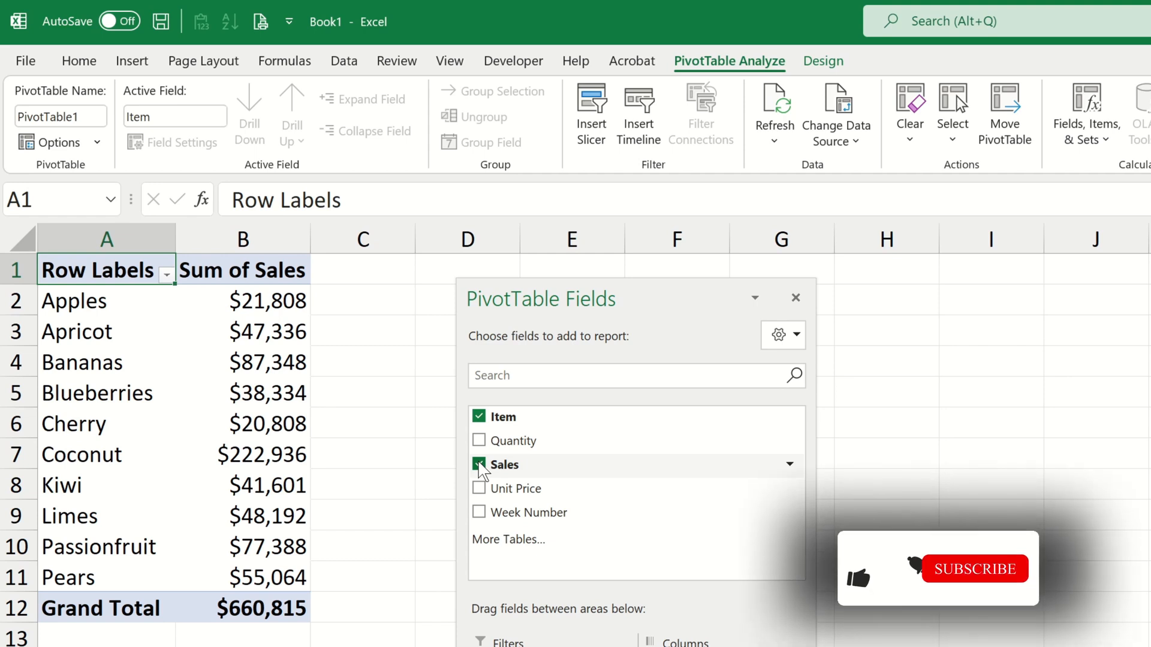
pyautogui.click(973, 568)
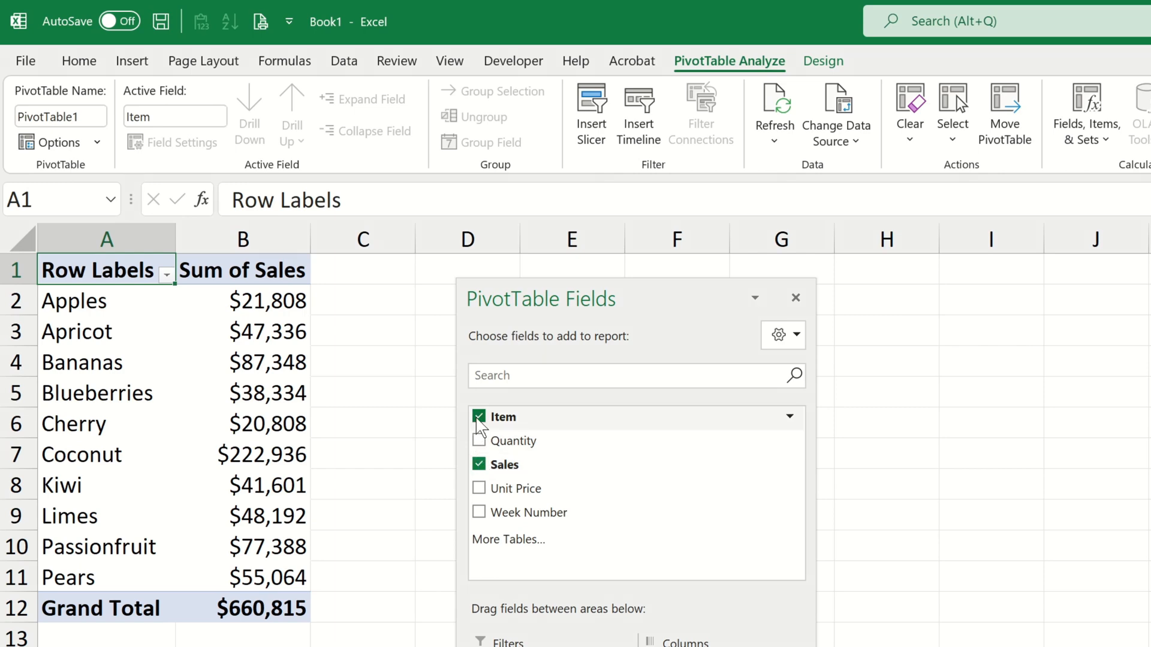
pyautogui.click(479, 512)
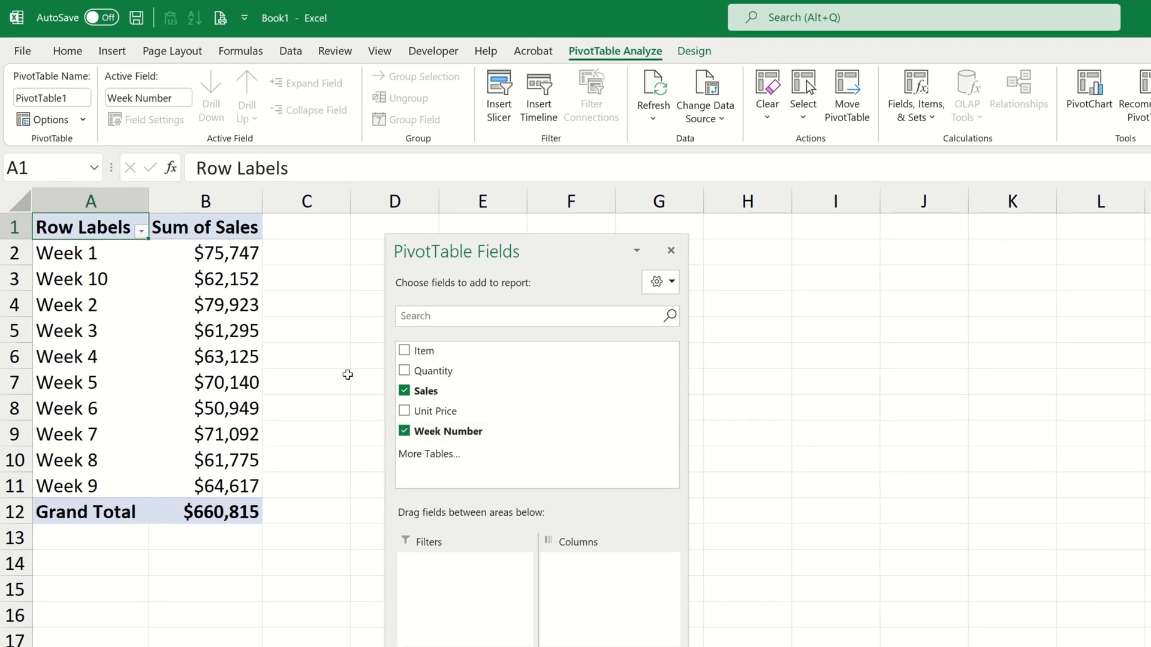
# Insert a clustered column PivotChart of the weekly sales totals.
pyautogui.click(113, 51)
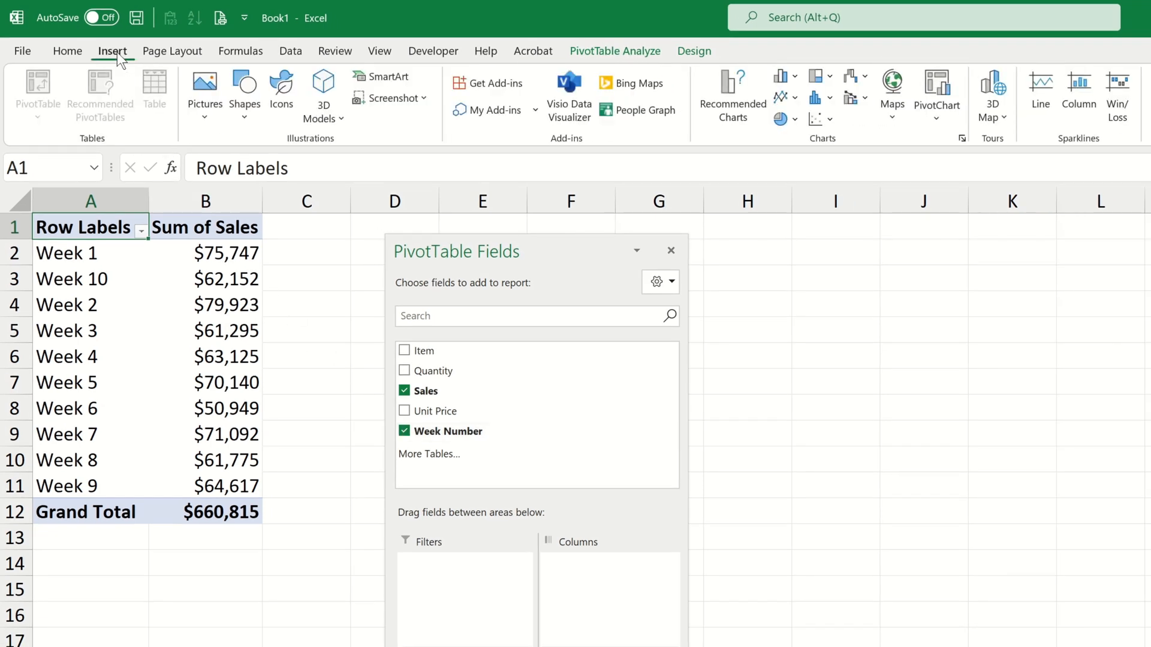
pyautogui.click(731, 96)
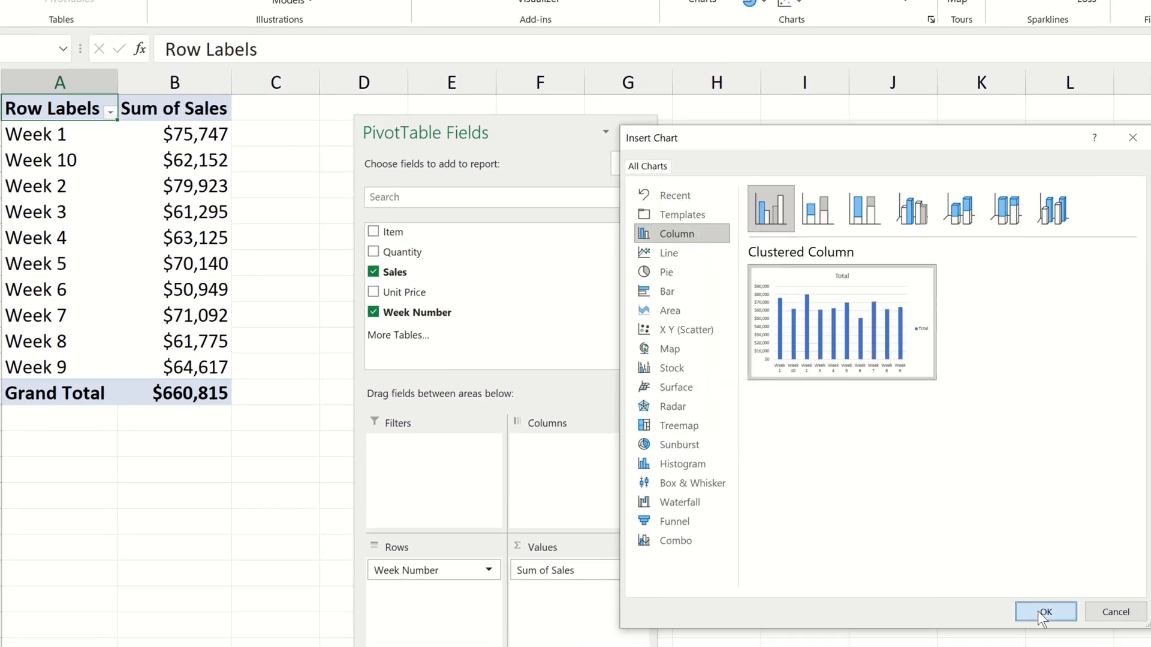
pyautogui.click(1044, 611)
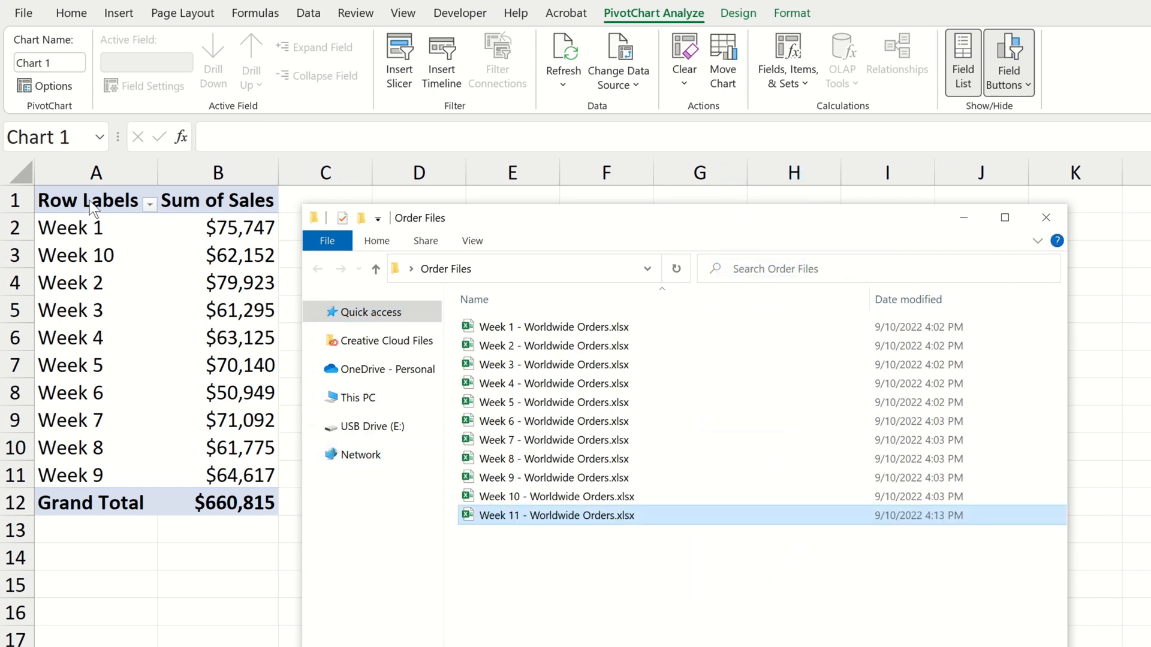
# Refresh the pivot table so the new Week 11 order file is picked up.
pyautogui.rightClick(90, 200)
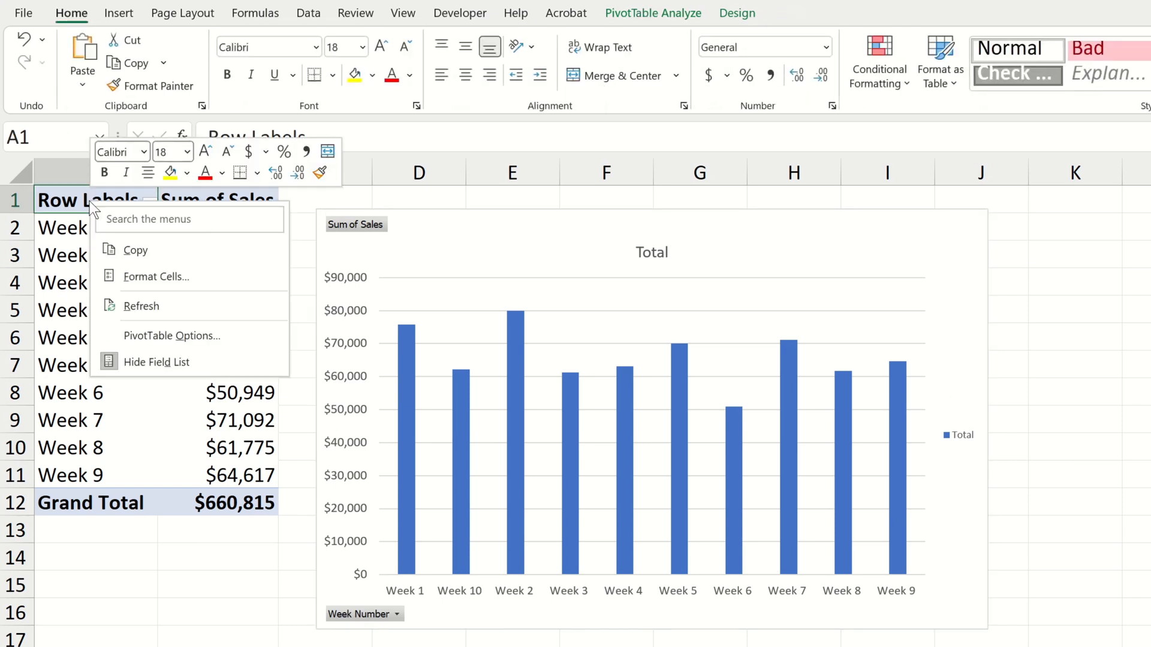
pyautogui.click(140, 306)
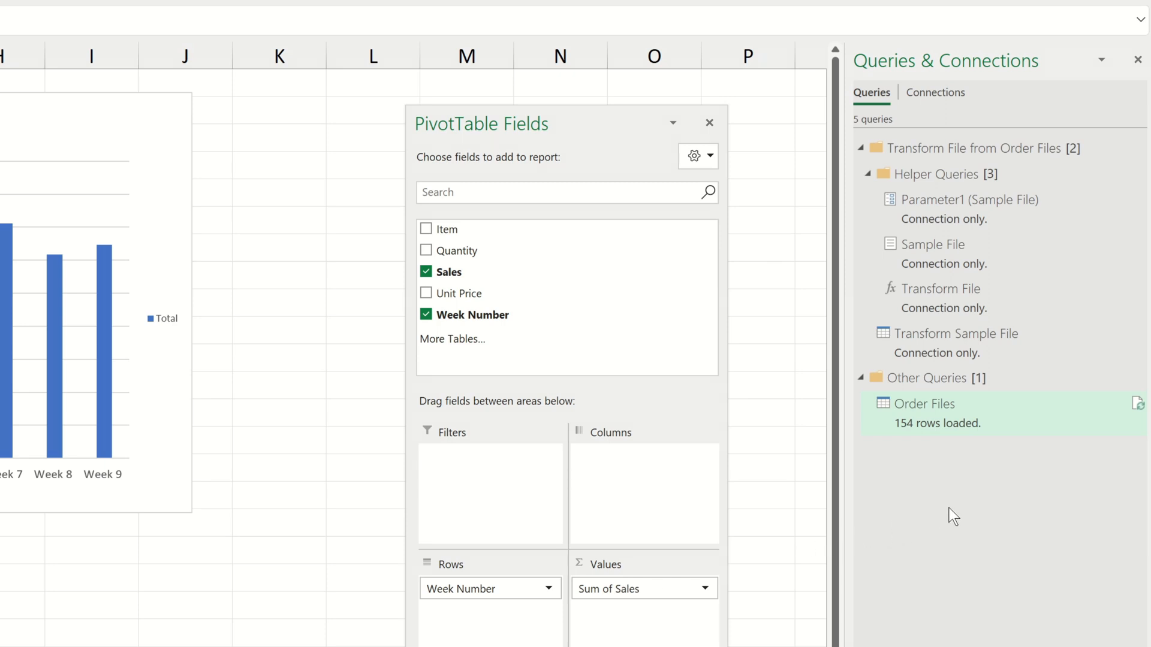
pyautogui.moveTo(988, 434)
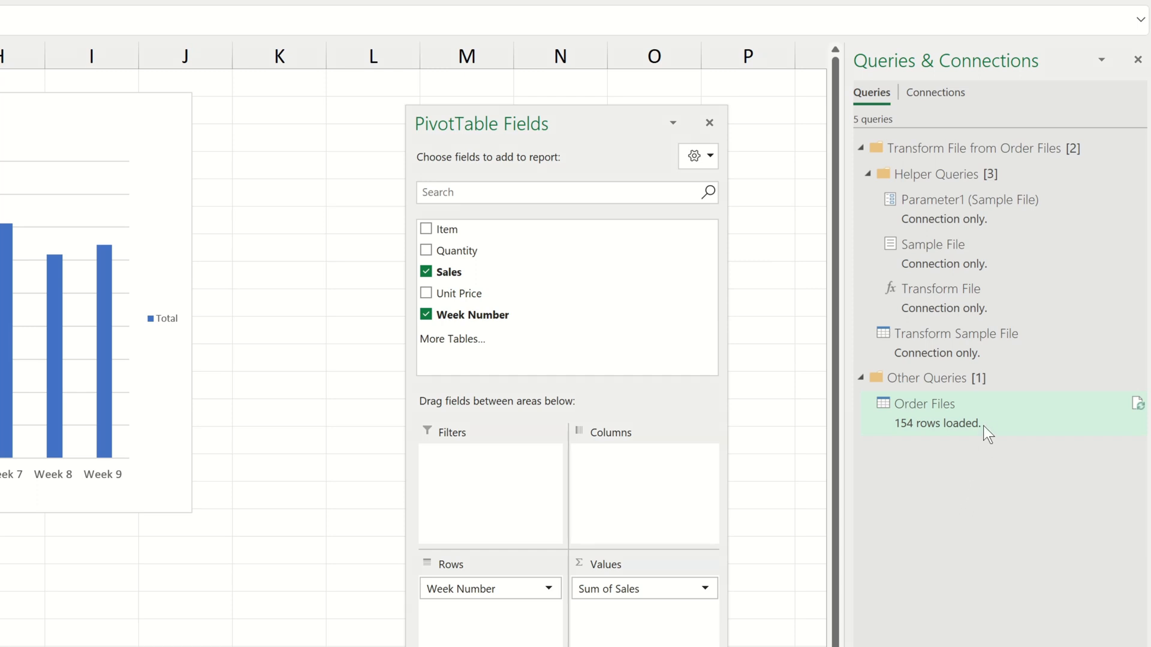
# Edit the Order Files query from the Queries & Connections pane, reopening Power Query.
pyautogui.rightClick(928, 411)
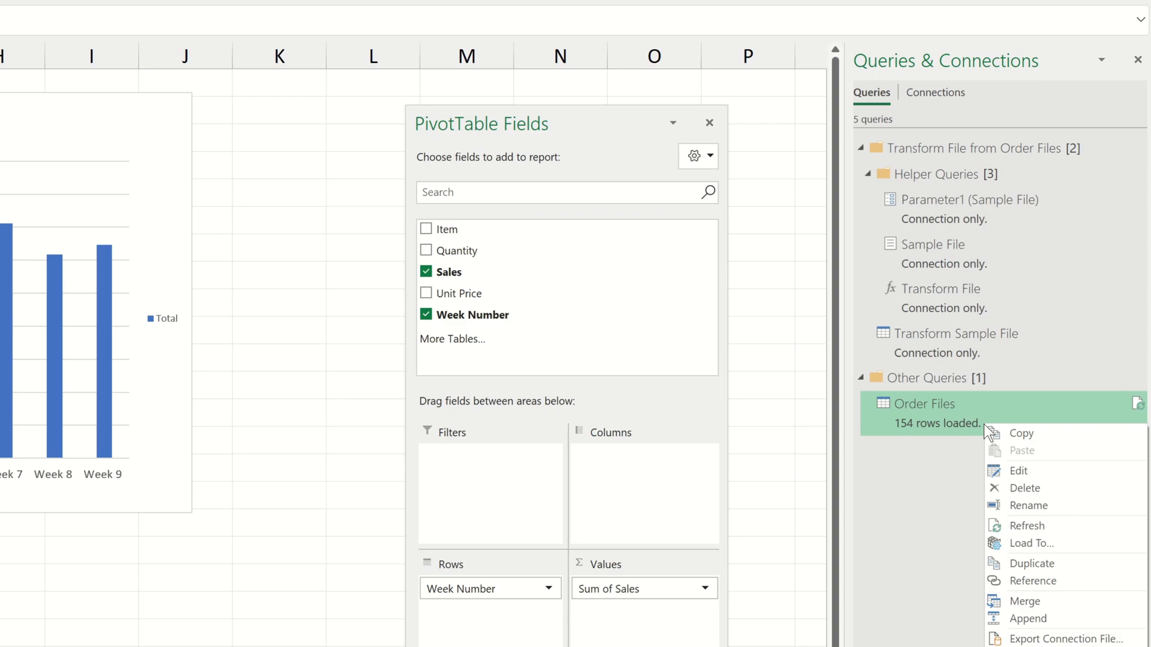
pyautogui.click(1018, 470)
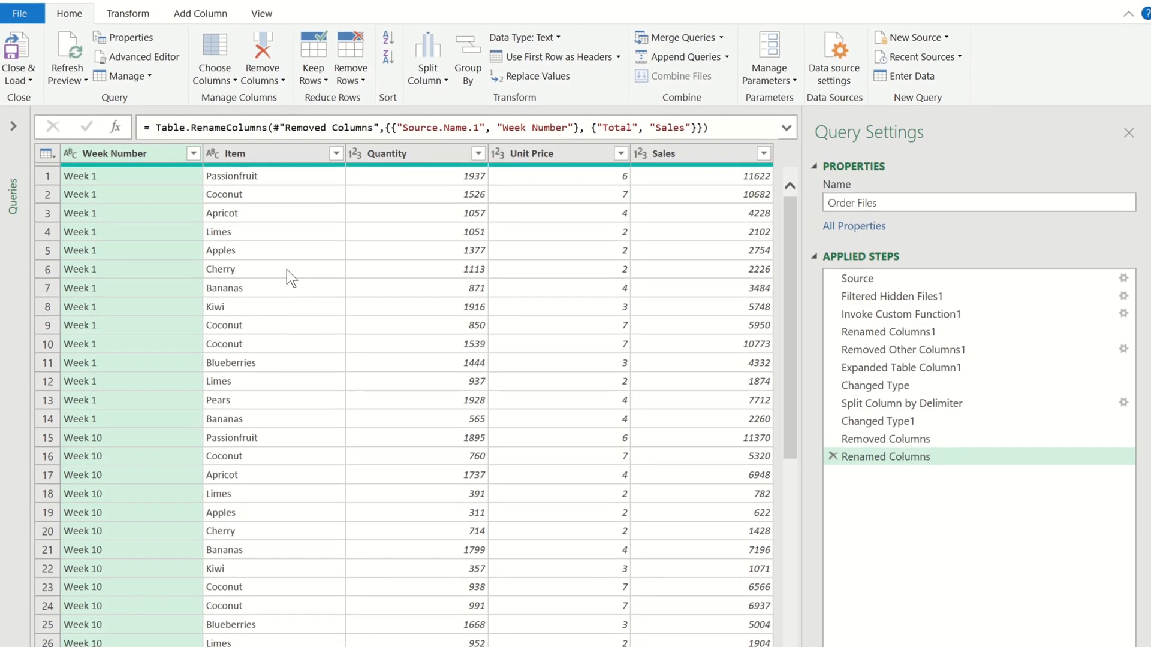
# Split Week Number by the space delimiter at each occurrence into three columns.
pyautogui.click(193, 152)
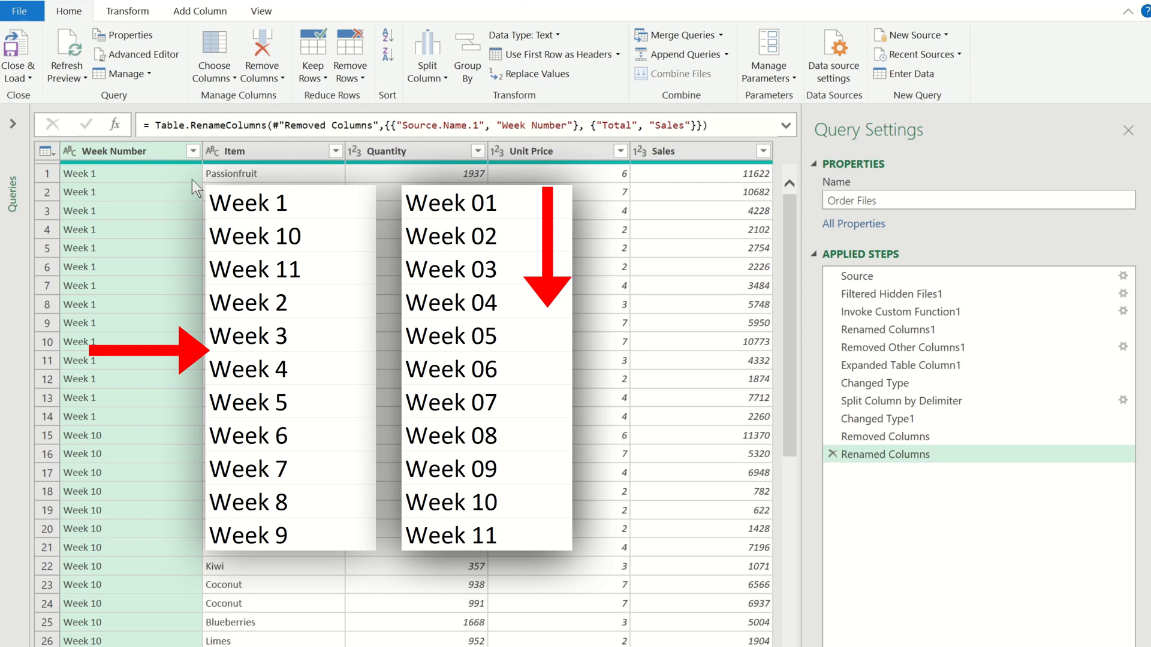
pyautogui.rightClick(114, 151)
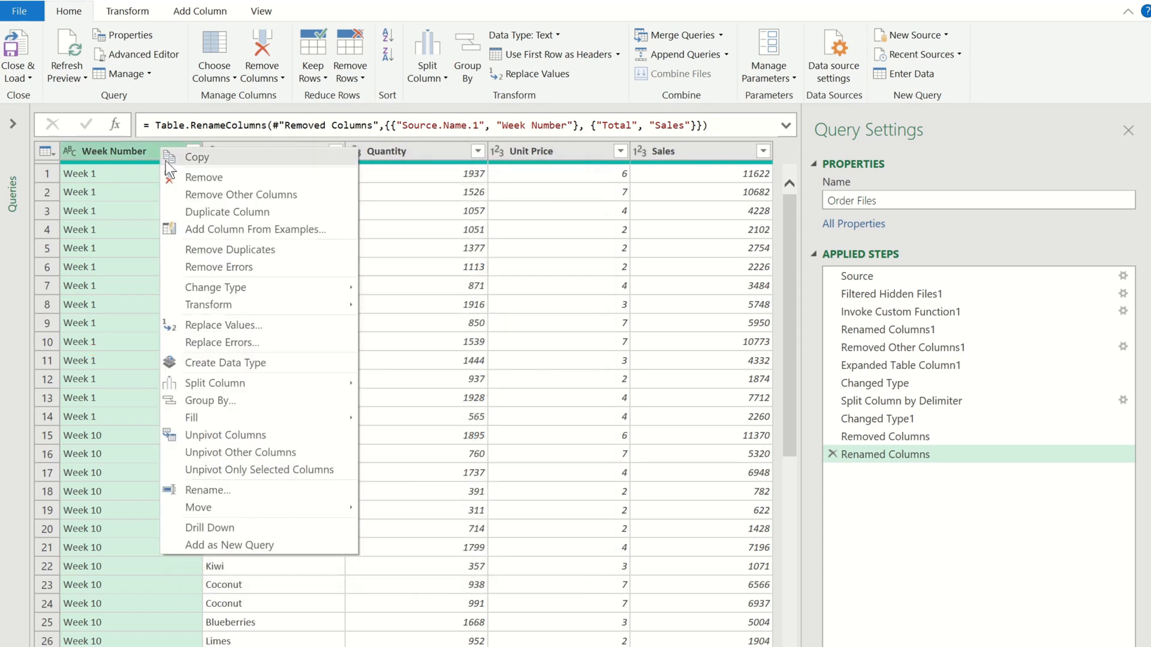
pyautogui.moveTo(215, 383)
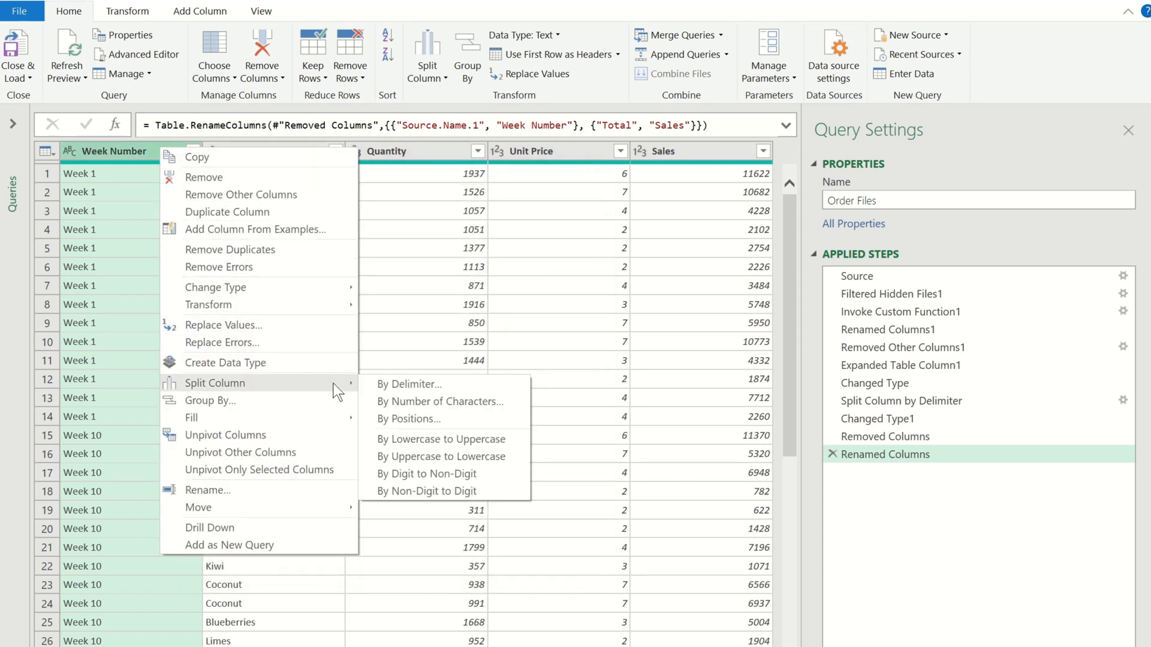
pyautogui.click(410, 384)
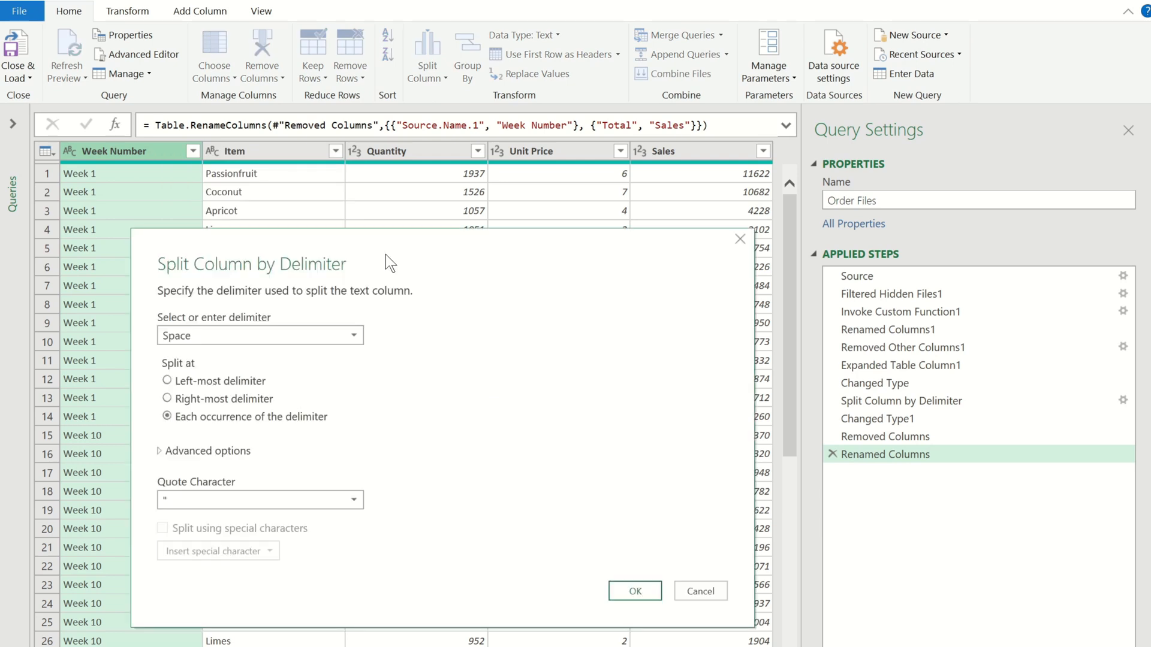
pyautogui.moveTo(539, 530)
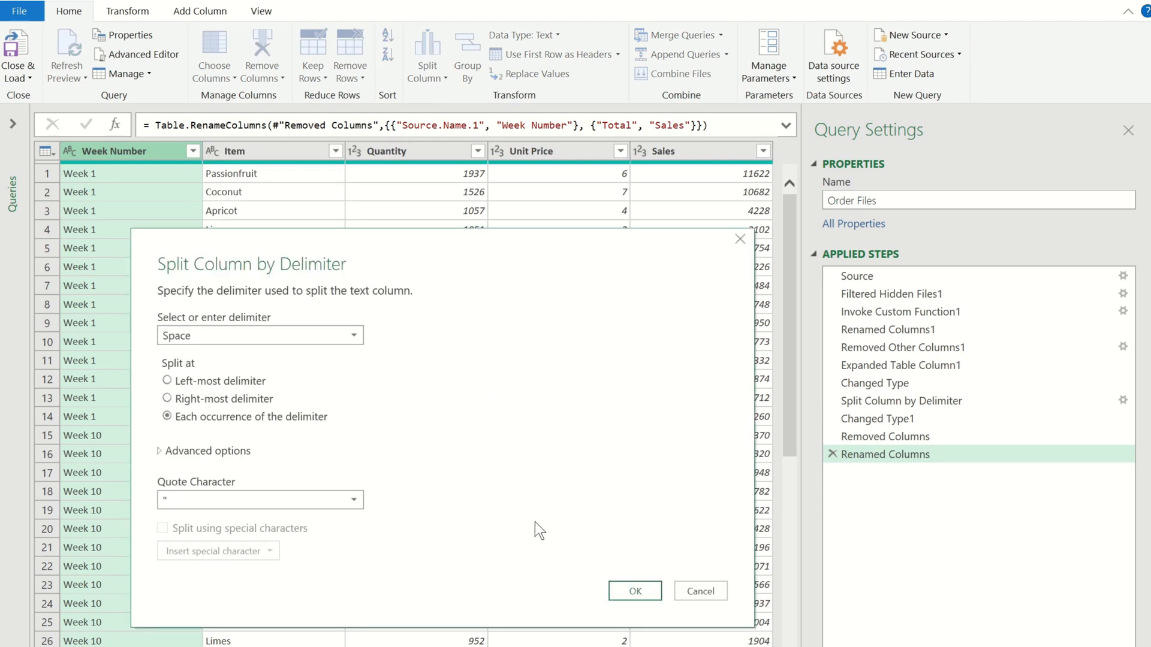
pyautogui.click(633, 591)
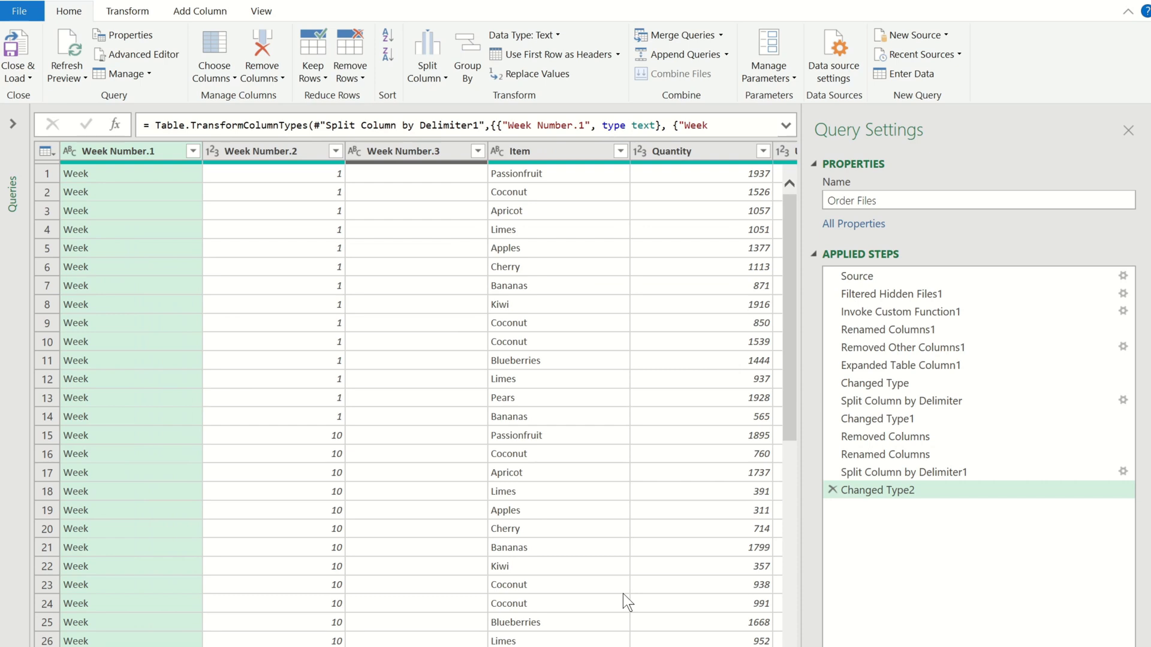
pyautogui.moveTo(590, 575)
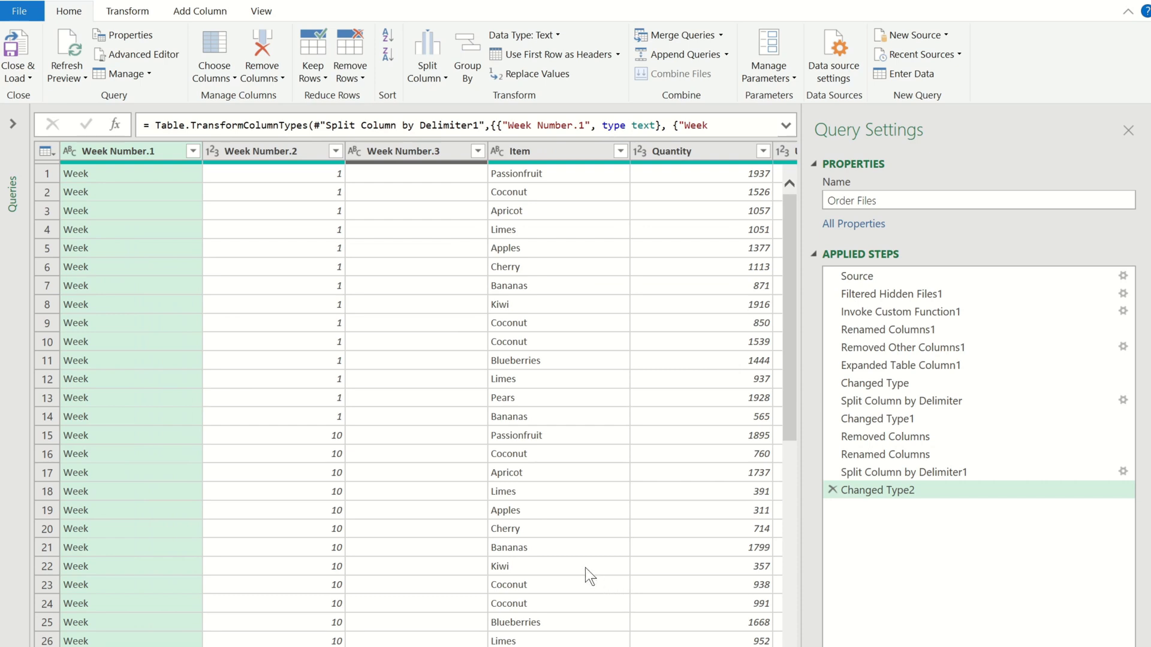
# Draft custom column Week number as Text.PadStart(Text.From([Week Number.2]), 2, "0").
pyautogui.click(199, 10)
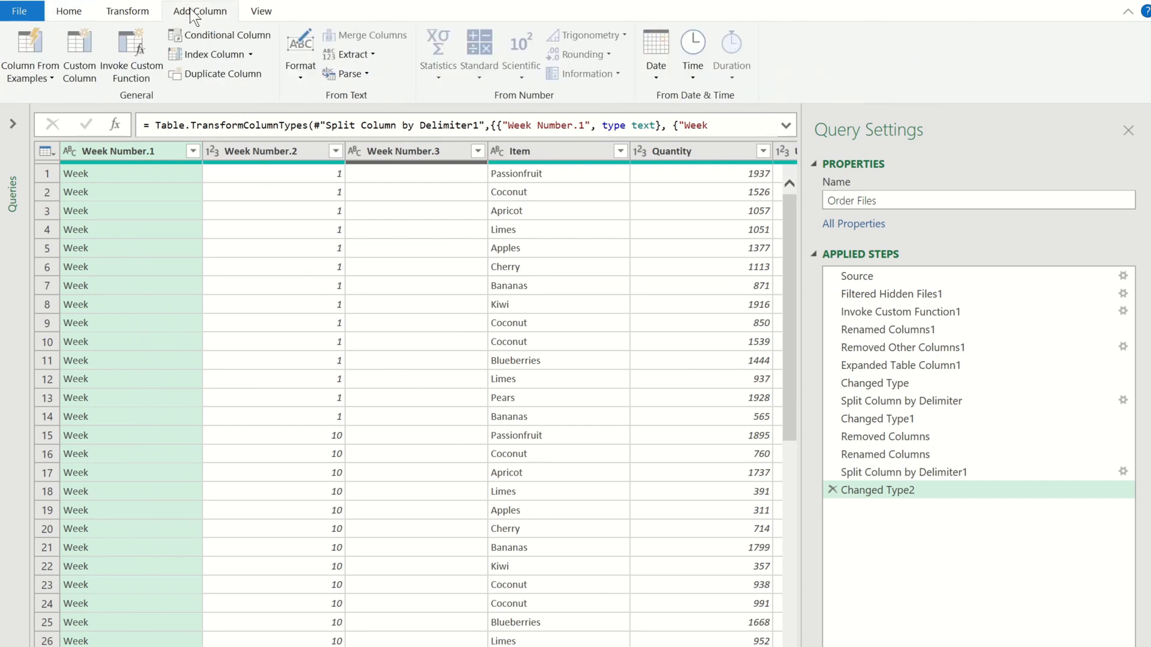
pyautogui.click(79, 55)
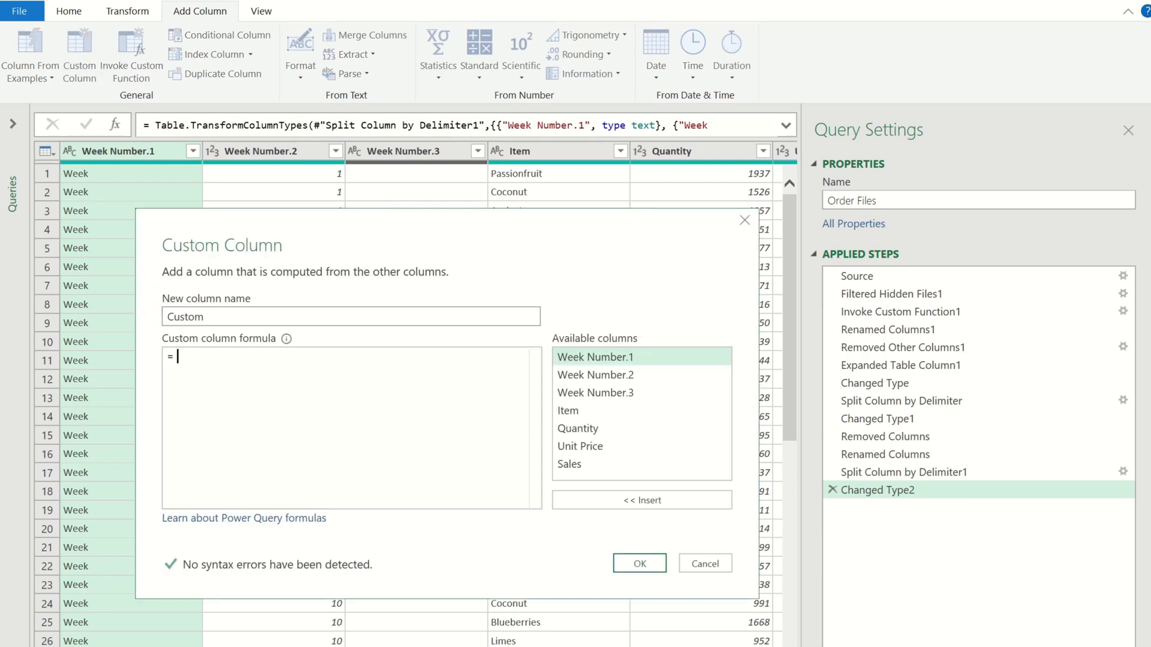
pyautogui.write('Text.PadStart')
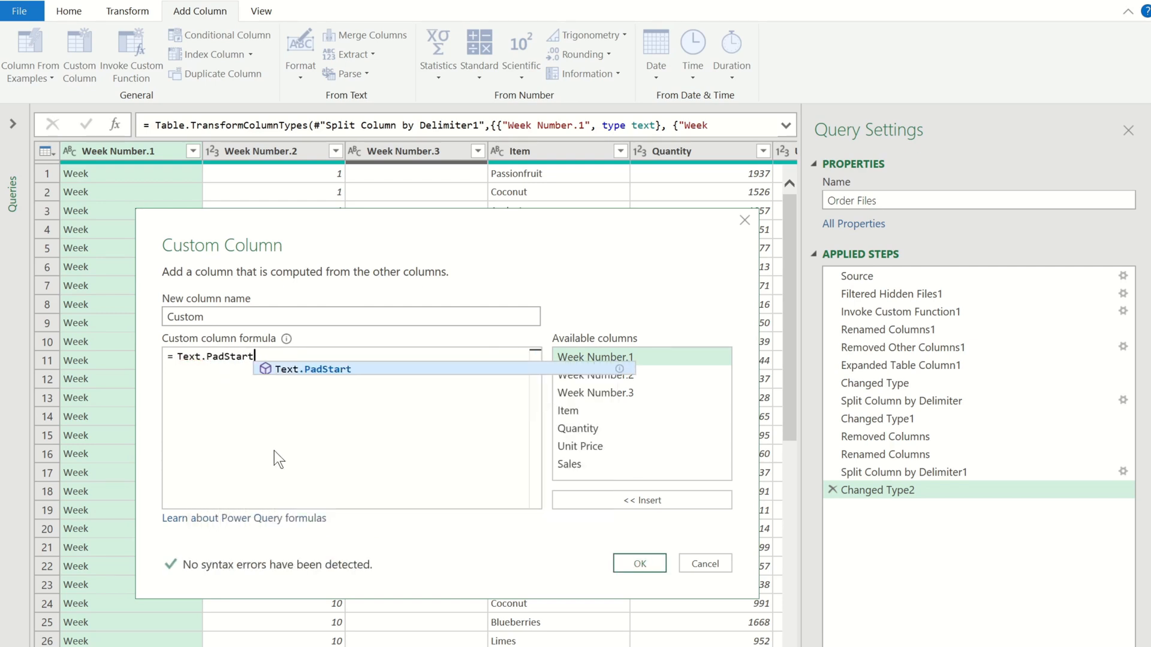
pyautogui.write('(')
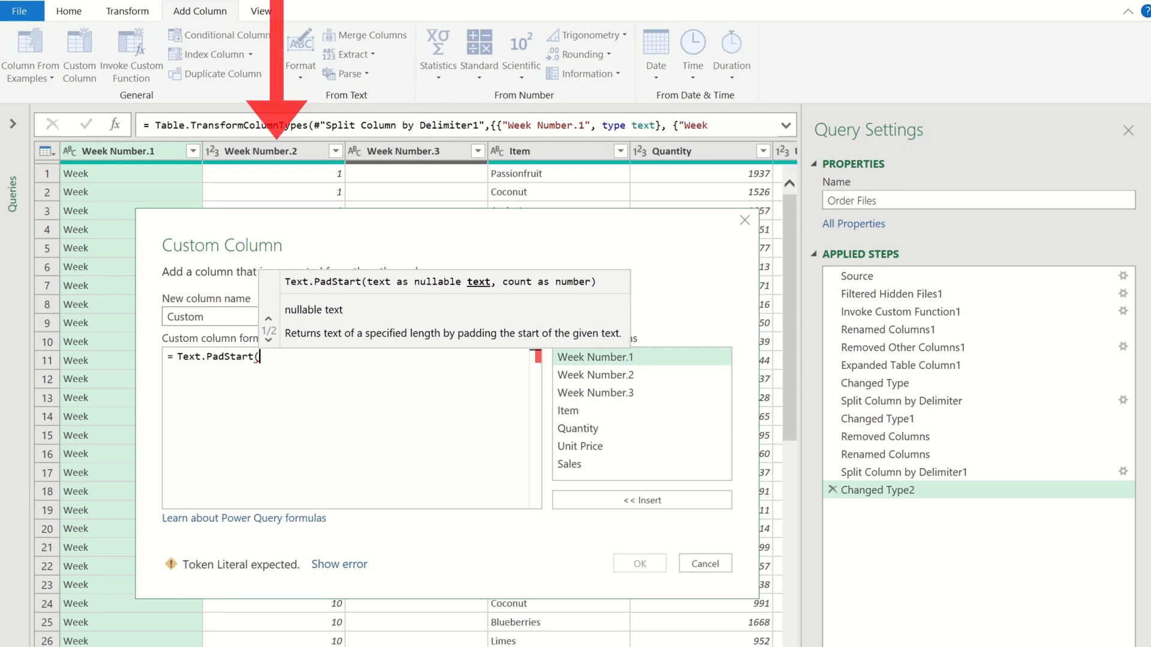
pyautogui.doubleClick(596, 374)
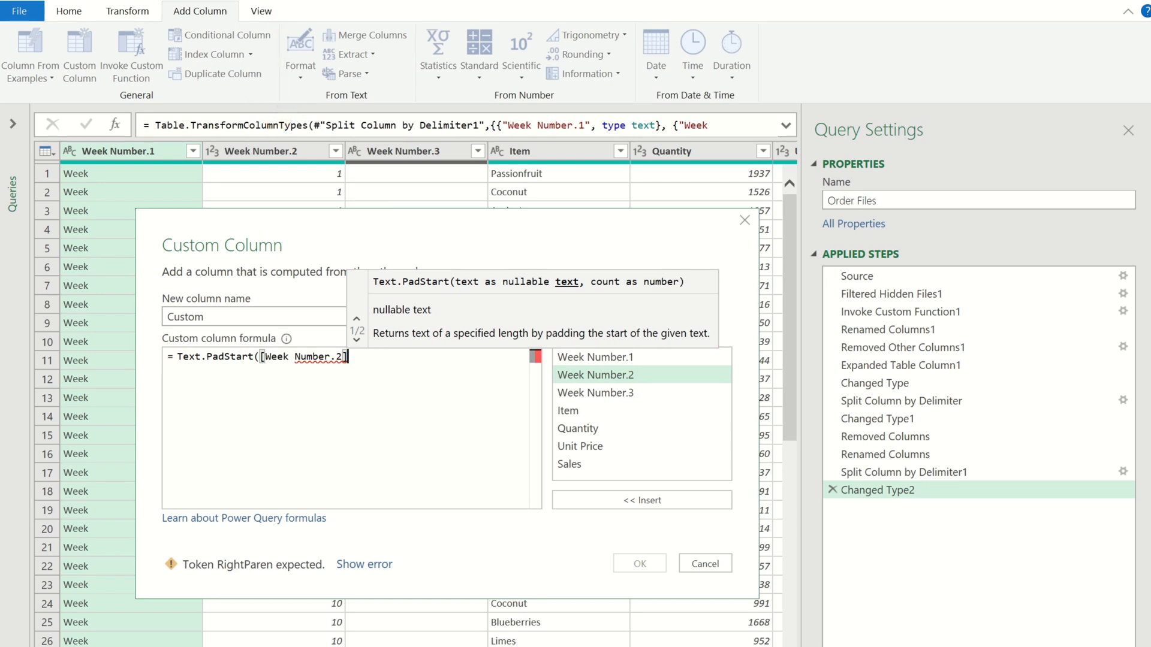
pyautogui.write(', 2')
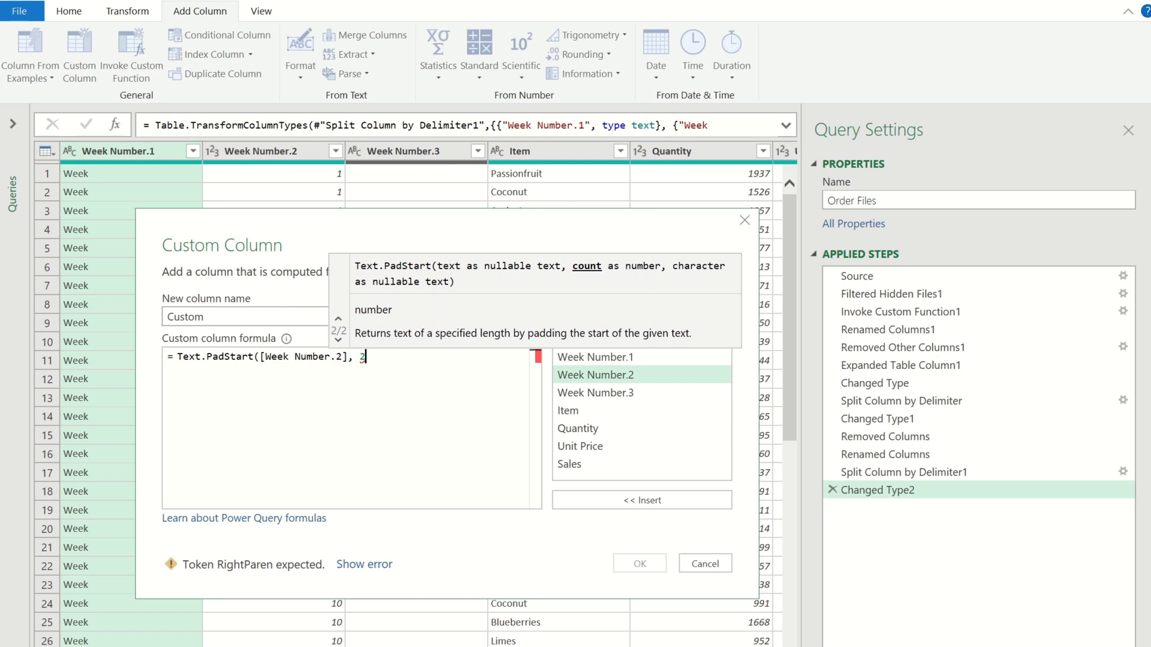
pyautogui.write(', "')
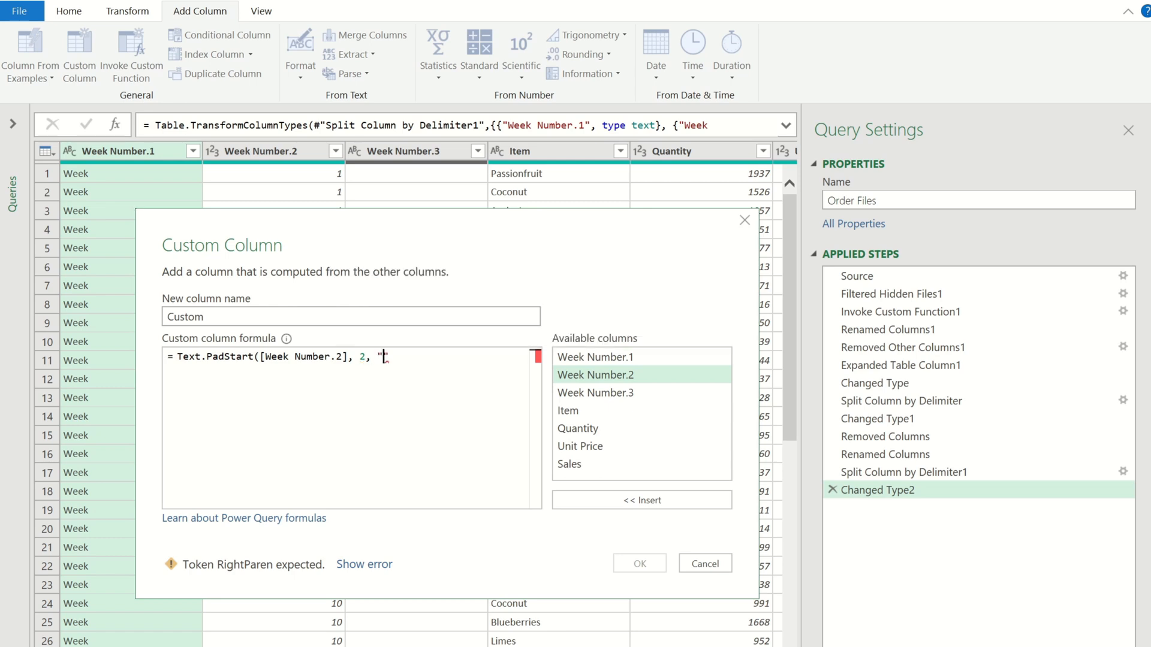
pyautogui.write('0')
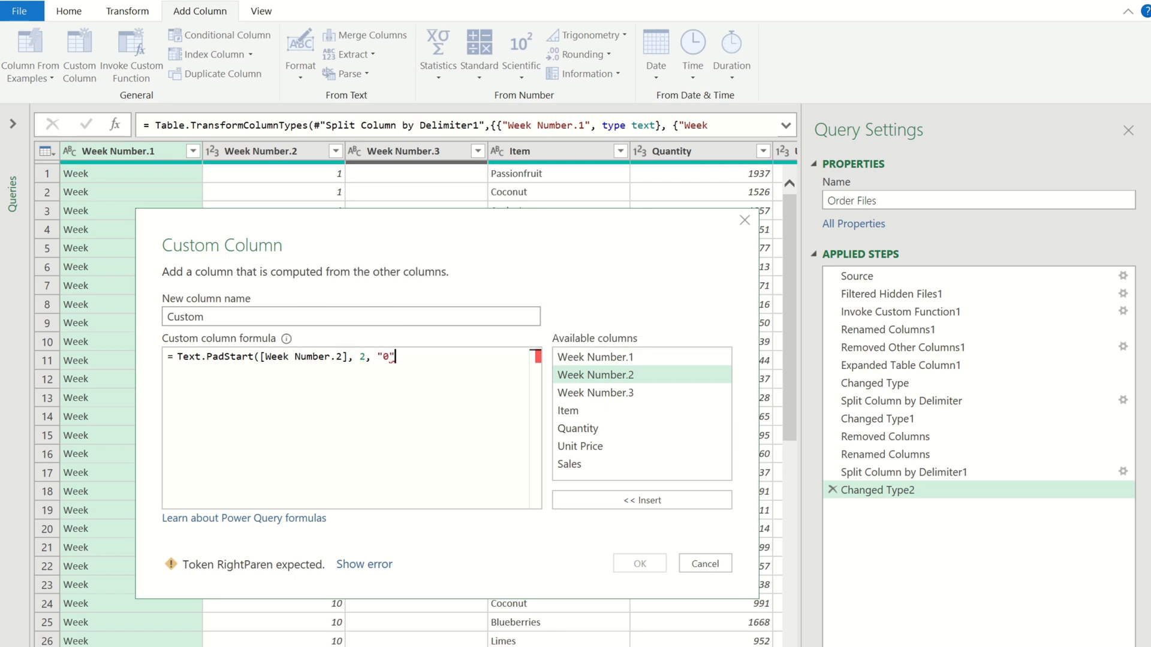
pyautogui.write(')')
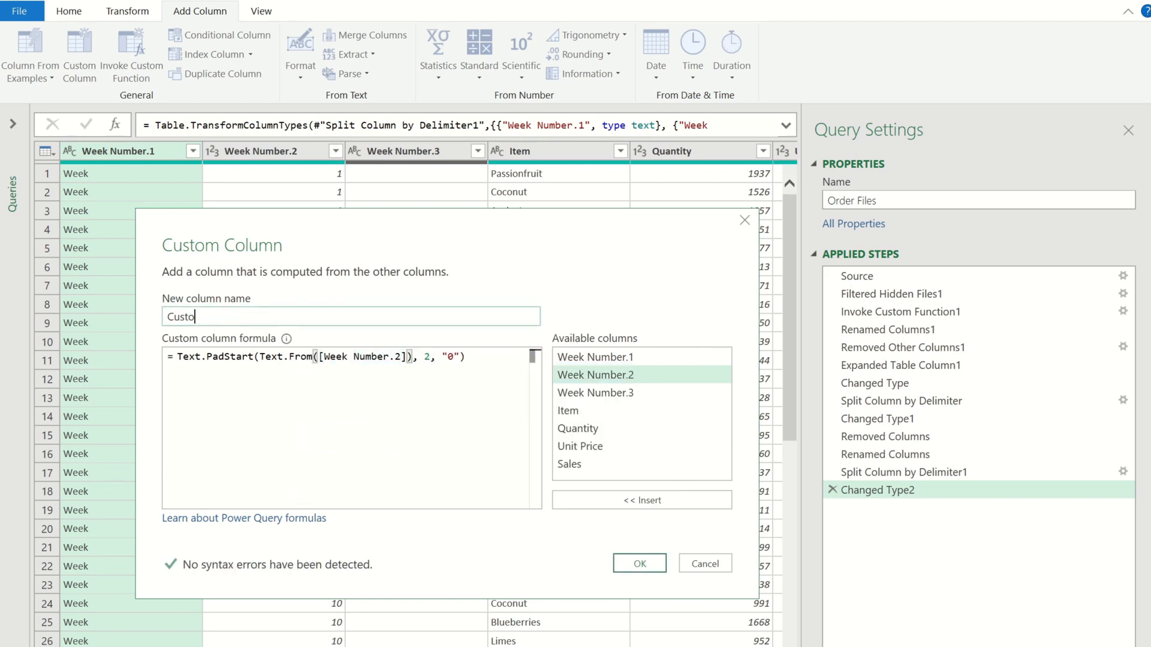
pyautogui.write('Week number')
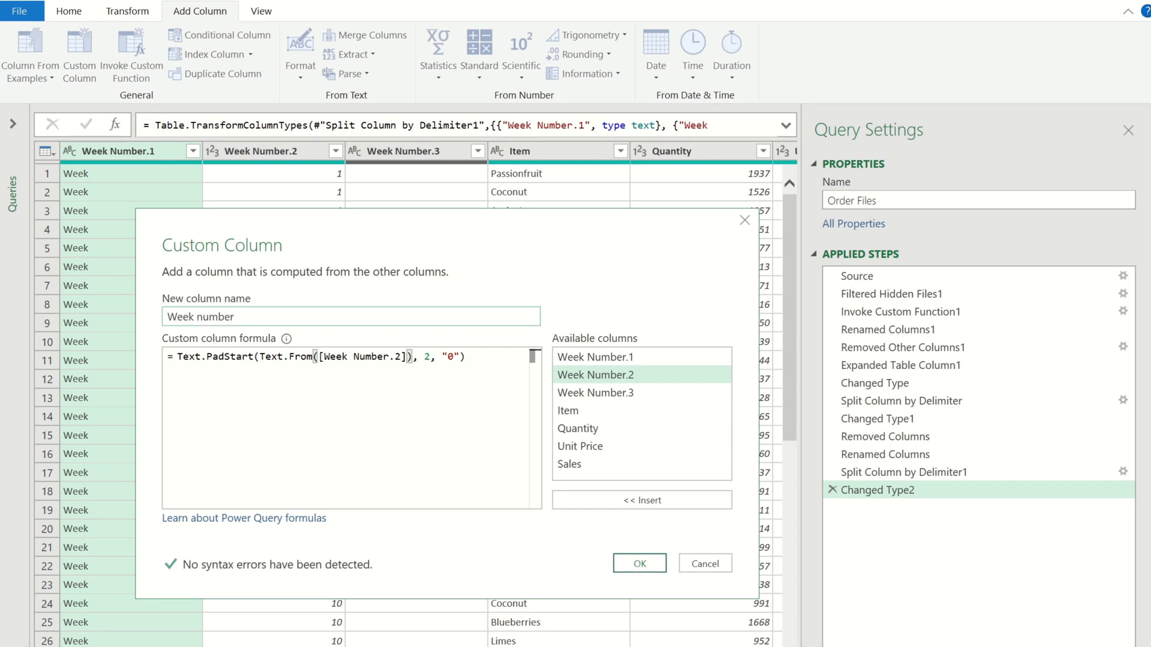
# Confirm the Week number column and sort the rows by it ascending.
pyautogui.click(638, 563)
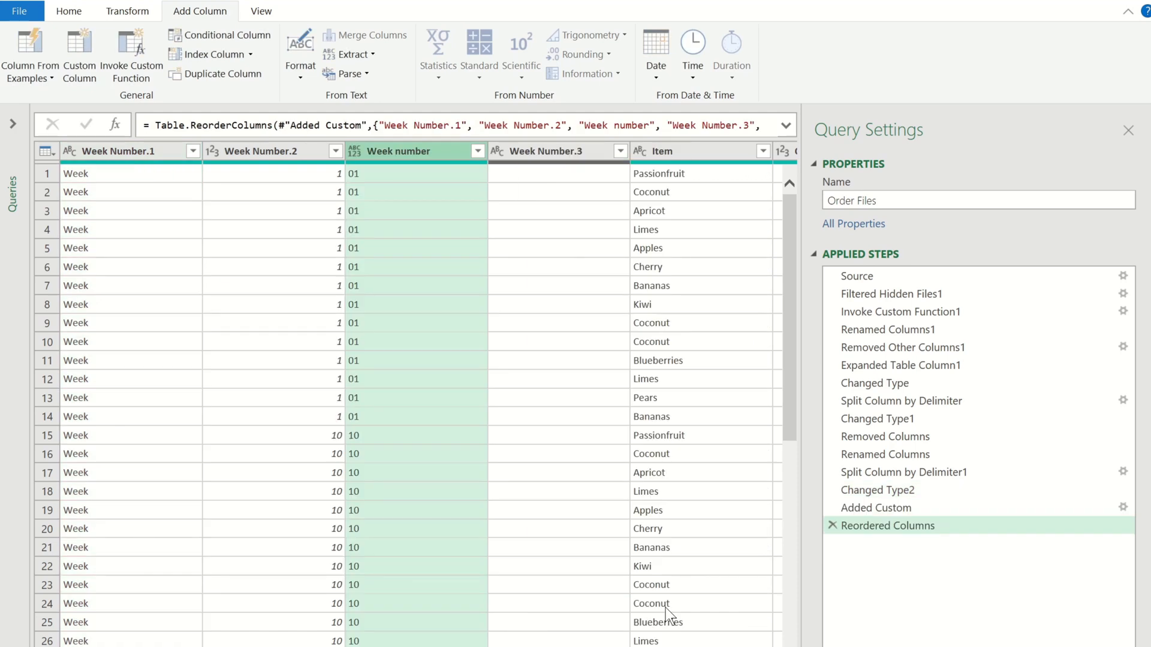
pyautogui.moveTo(797, 408)
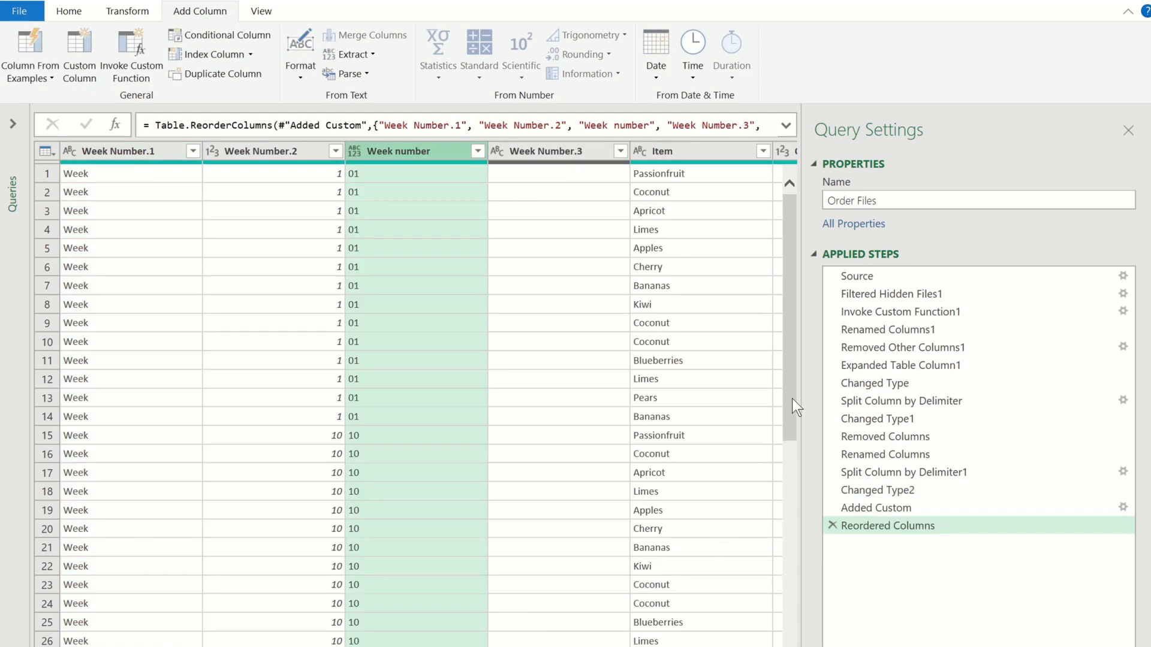
pyautogui.scroll(-3)
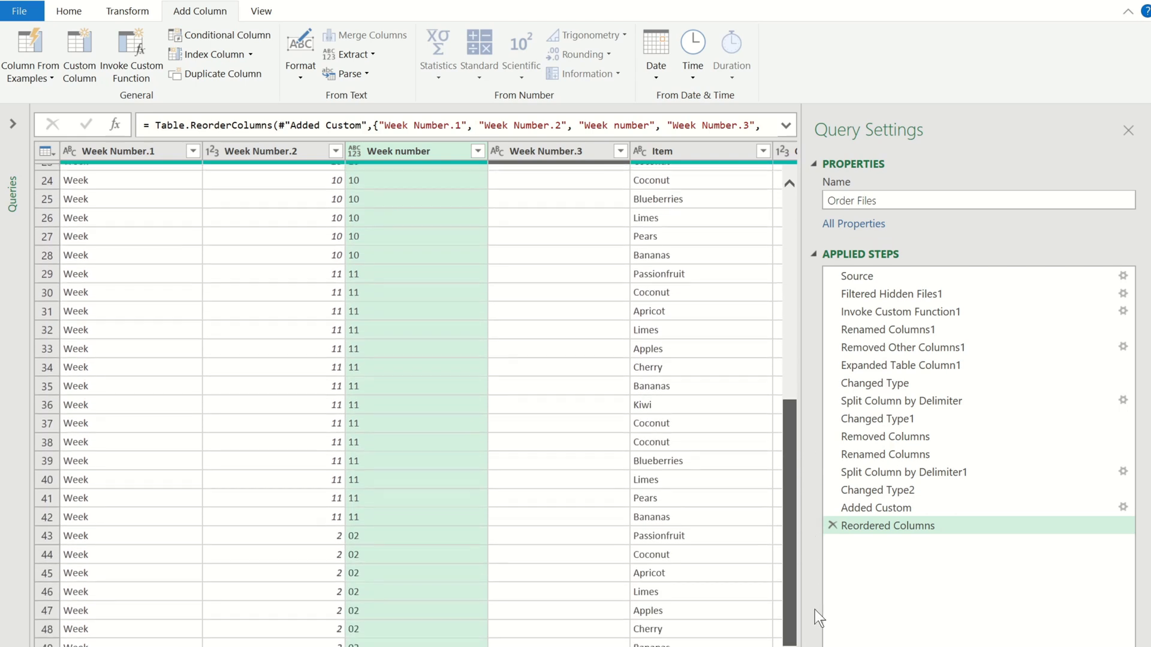
pyautogui.scroll(-3)
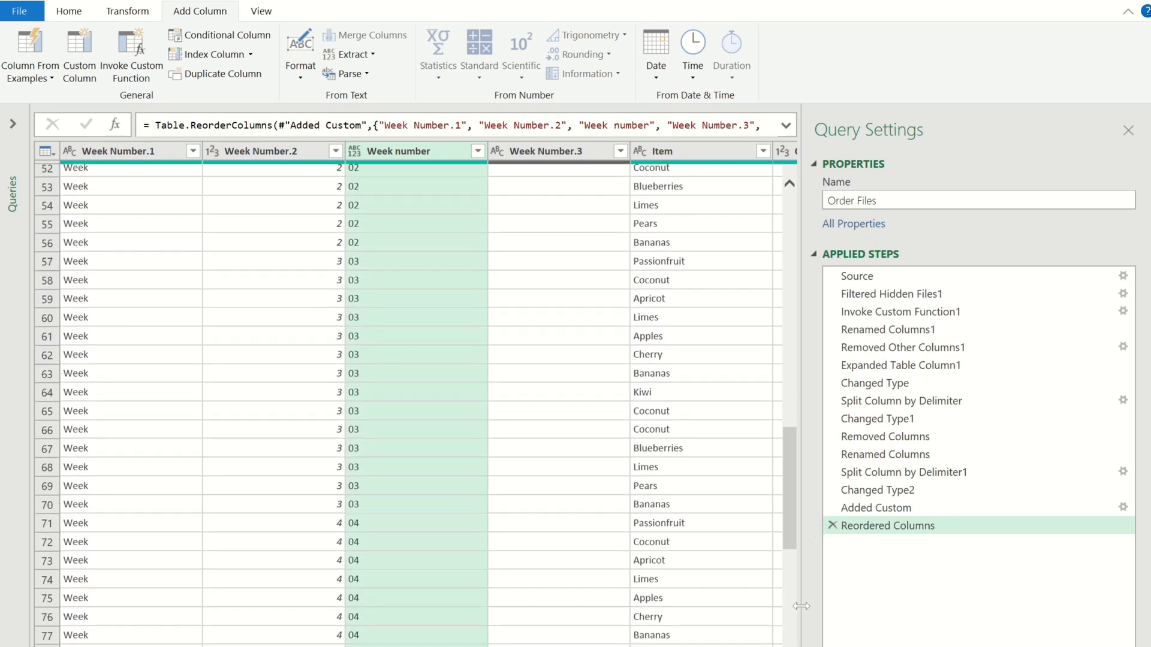
pyautogui.click(479, 151)
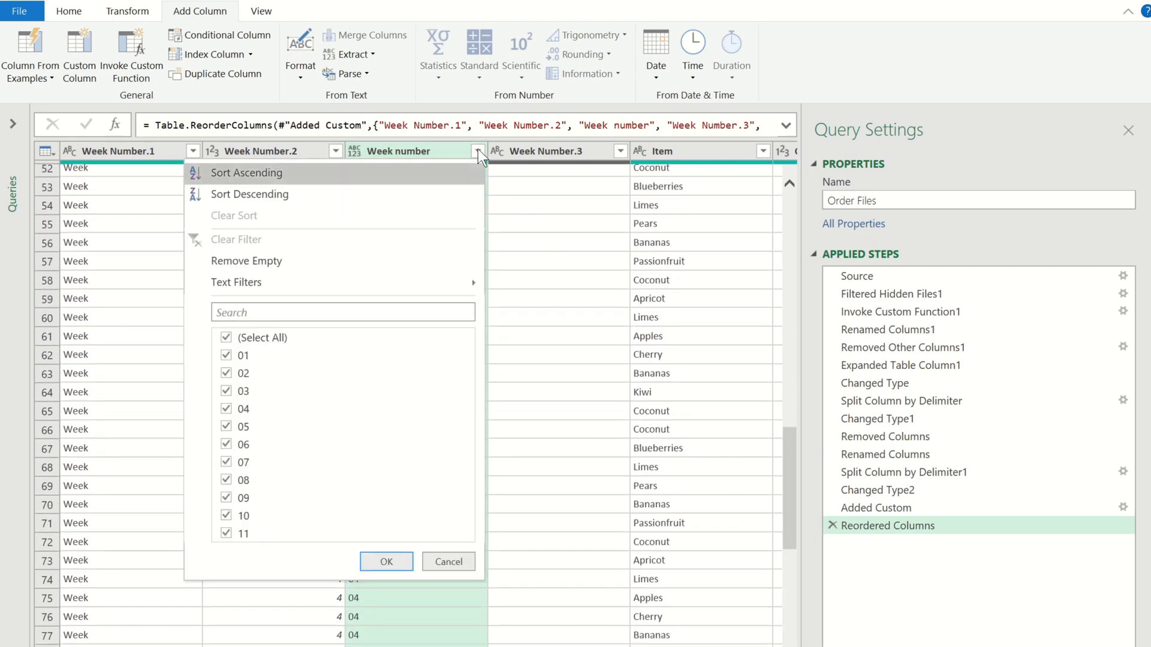
pyautogui.click(245, 173)
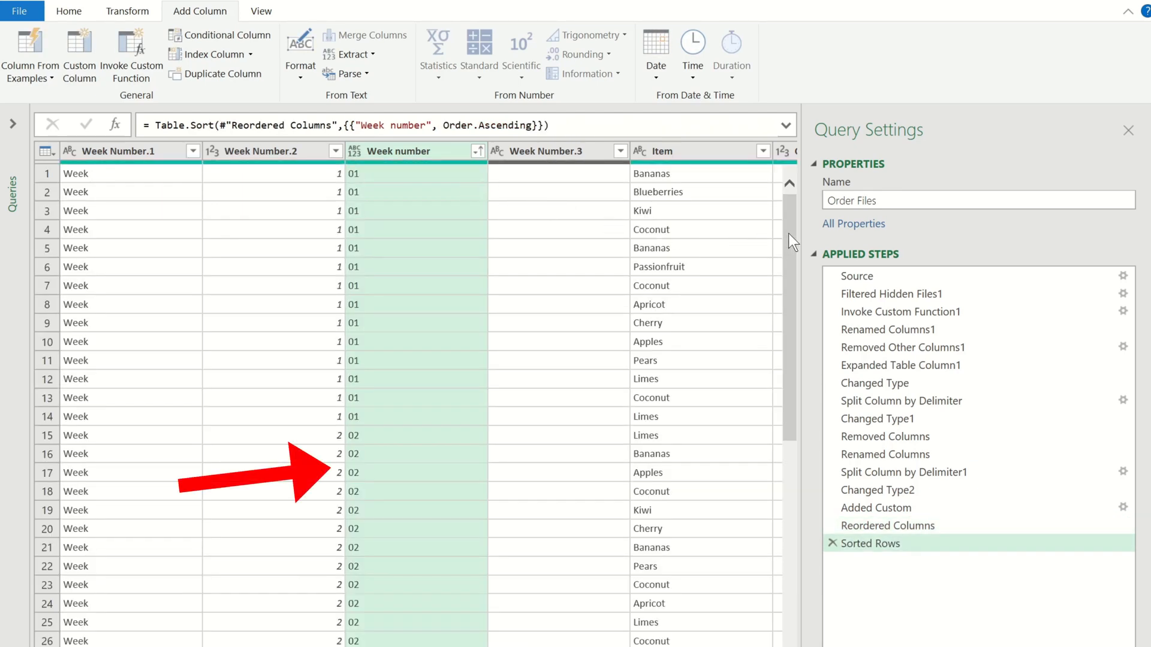
pyautogui.scroll(-3)
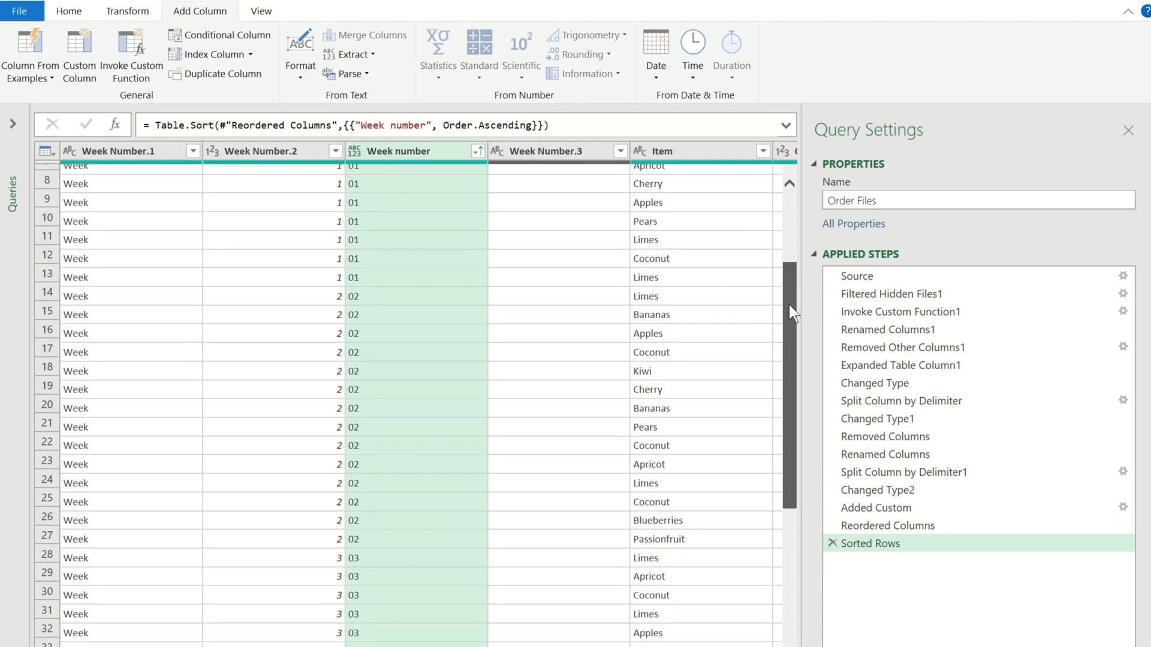
pyautogui.scroll(-3)
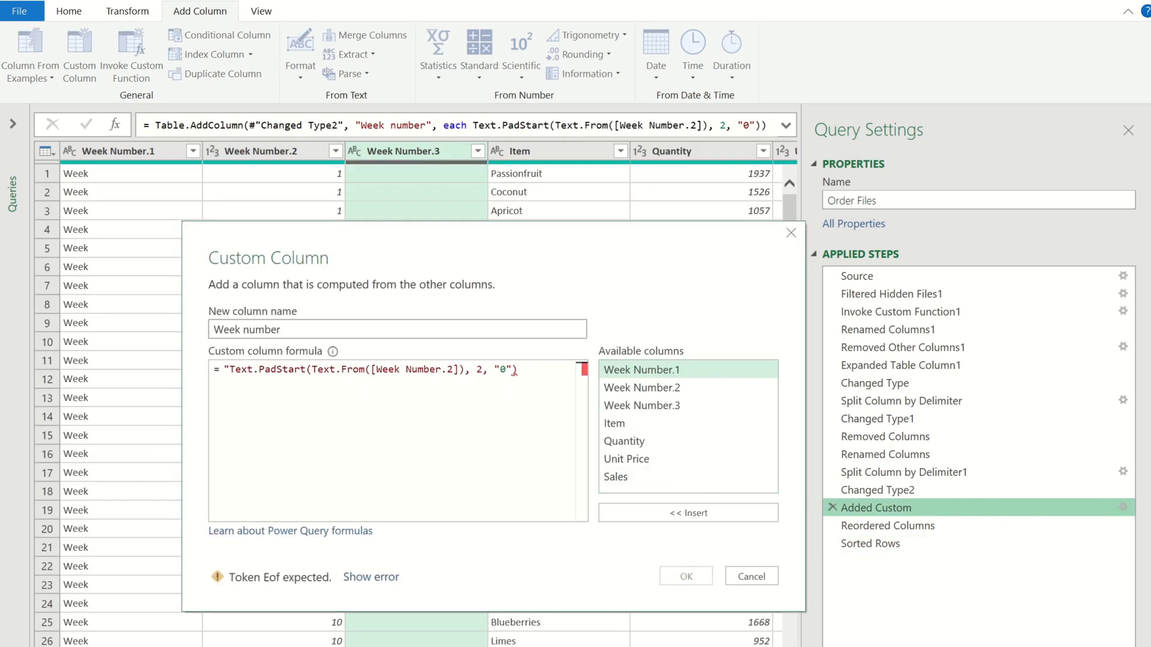
# Prefix the Week number formula with "Week " & so values read like Week 01.
pyautogui.write('Week')
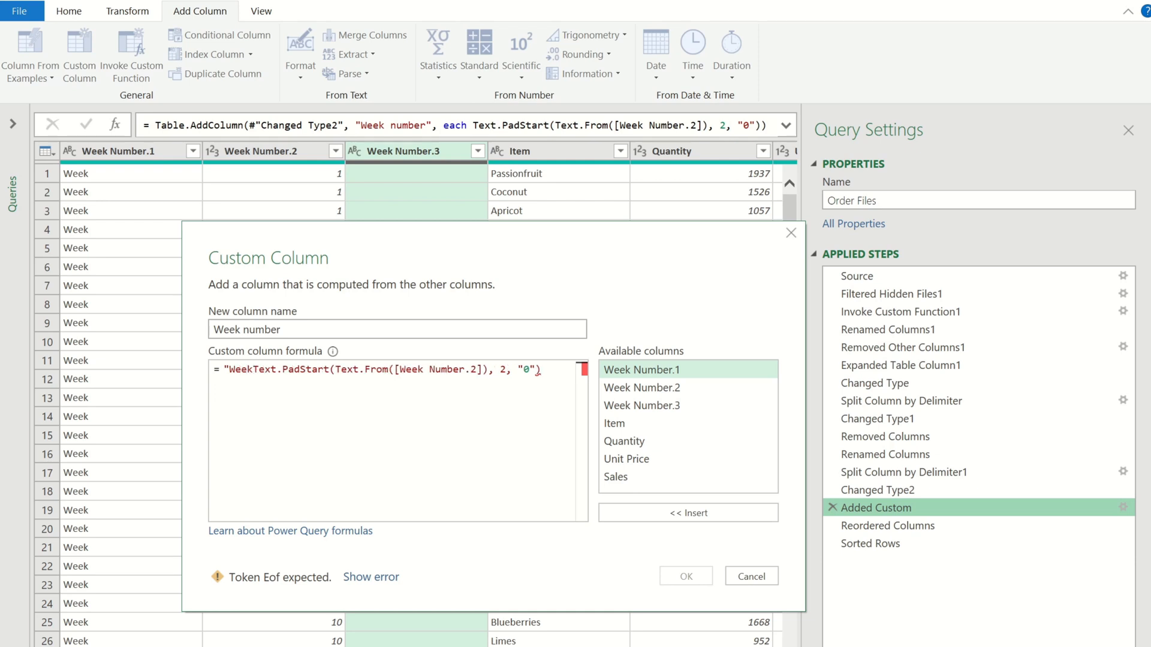
pyautogui.write('"Week " &')
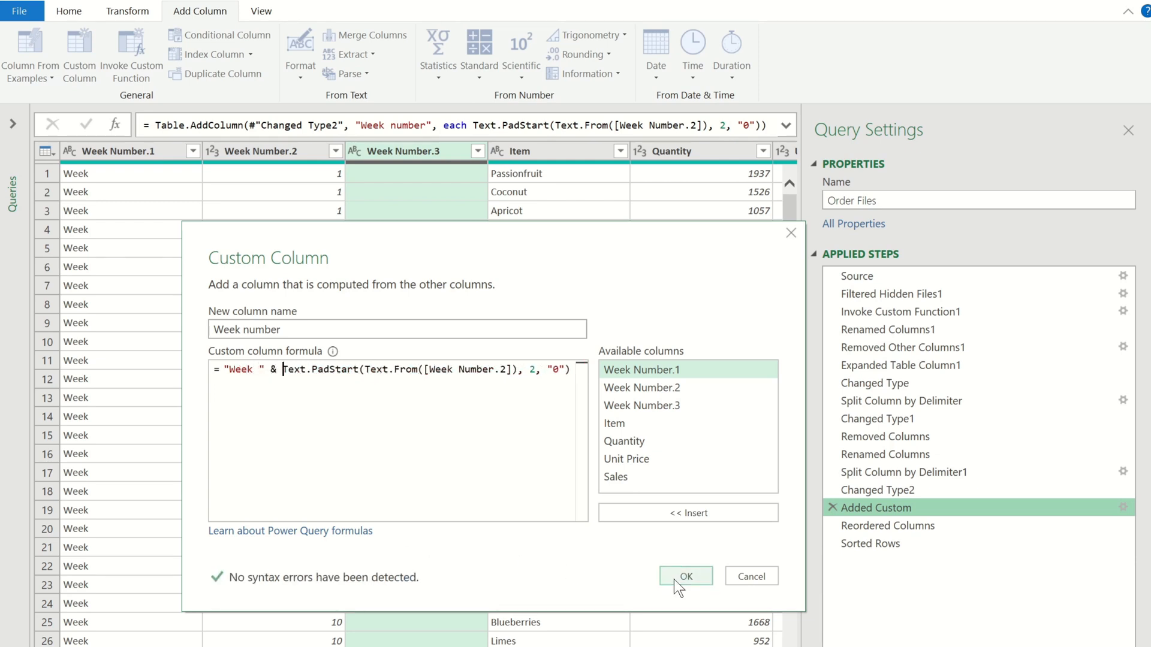
pyautogui.click(685, 576)
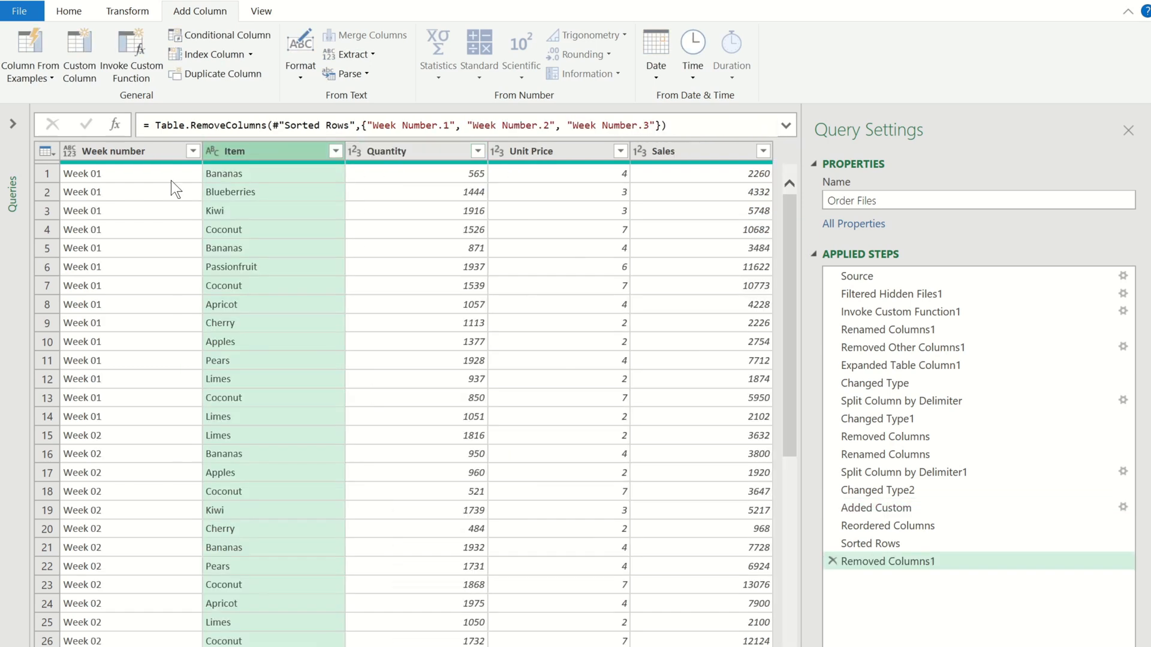
# Close the Power Query Editor and start a new blank workbook.
pyautogui.click(20, 11)
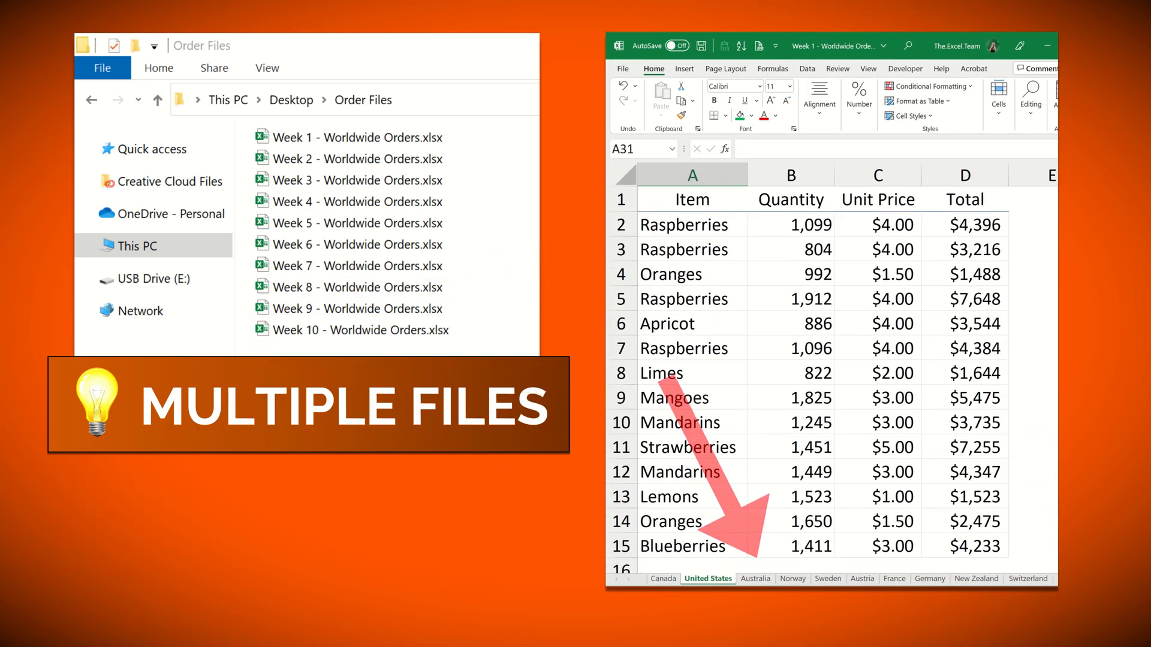
pyautogui.click(792, 577)
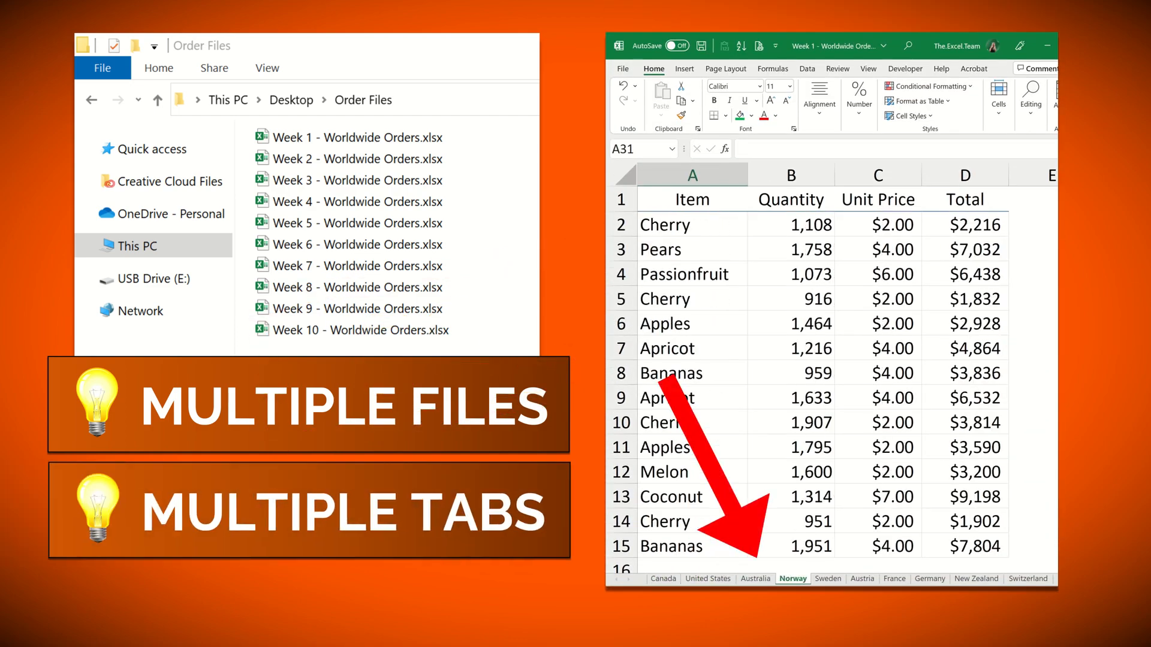
pyautogui.click(862, 579)
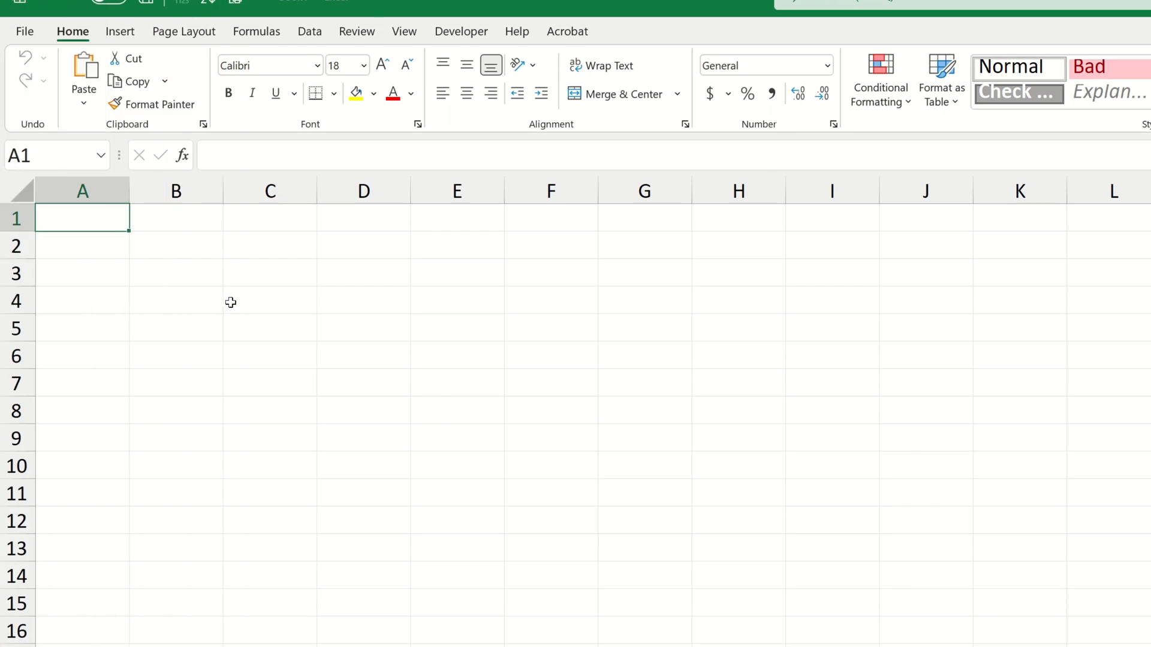
# Get data from folder, using Desktop\Order Files as the source.
pyautogui.click(310, 31)
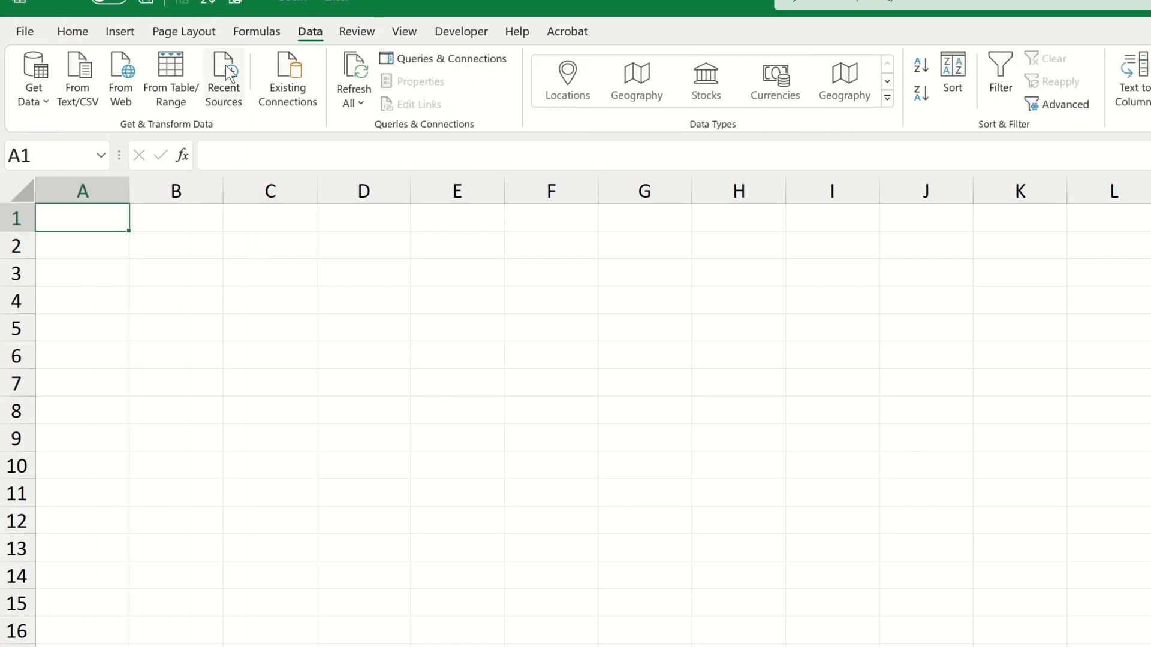
pyautogui.click(34, 77)
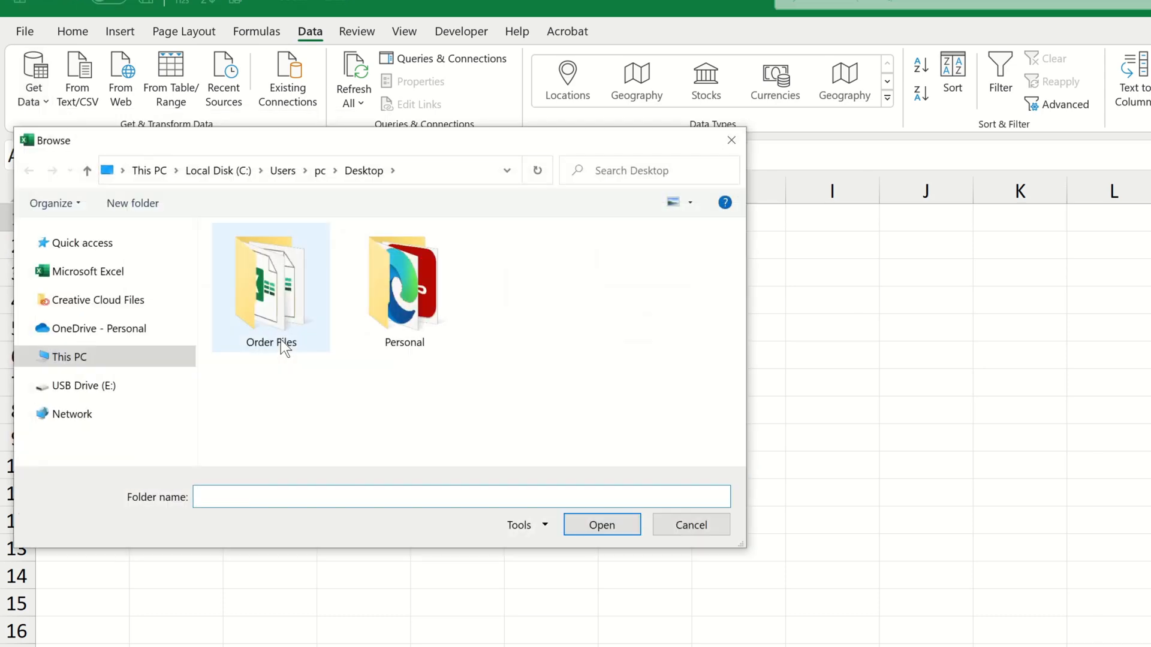
pyautogui.click(270, 287)
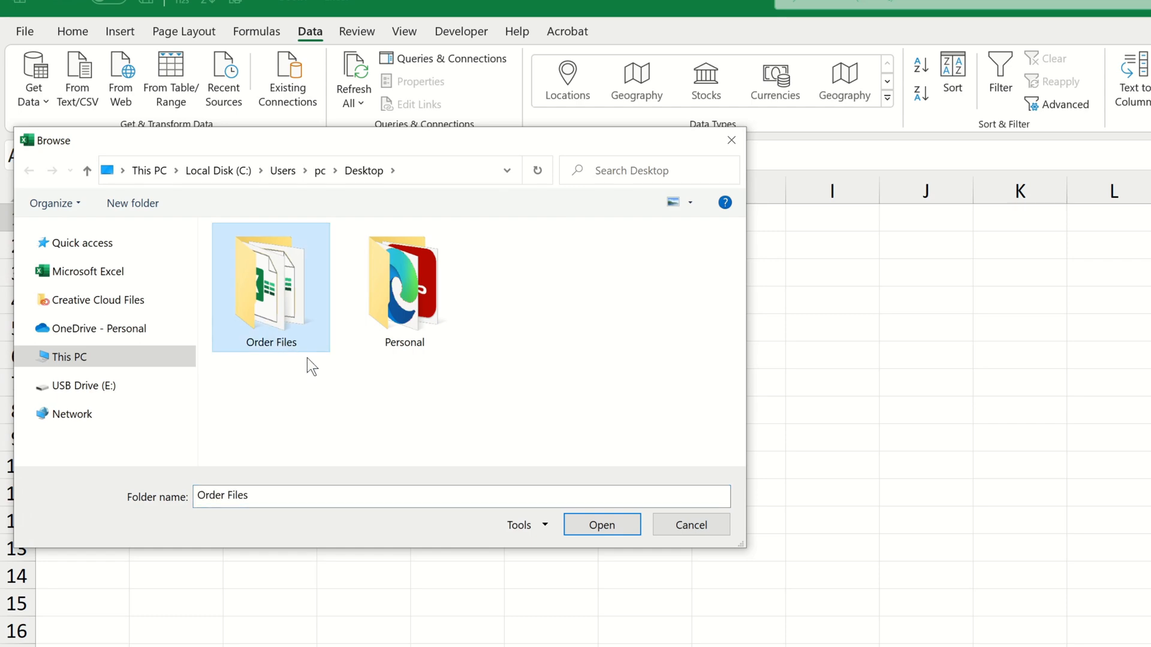
pyautogui.click(601, 525)
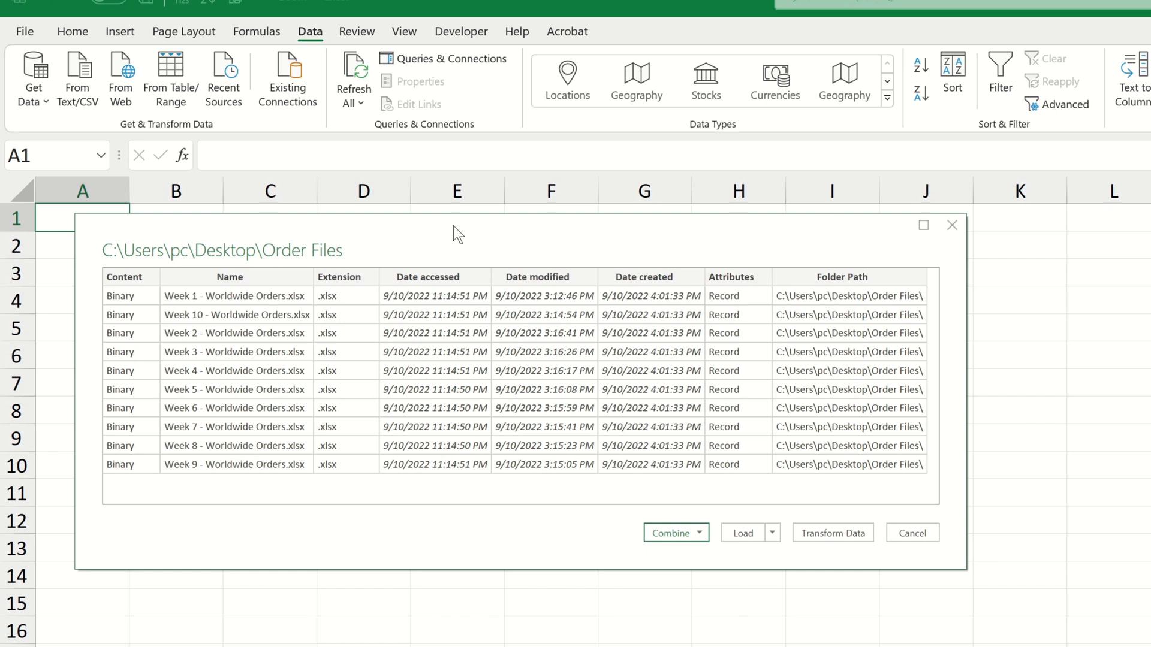
pyautogui.moveTo(802, 540)
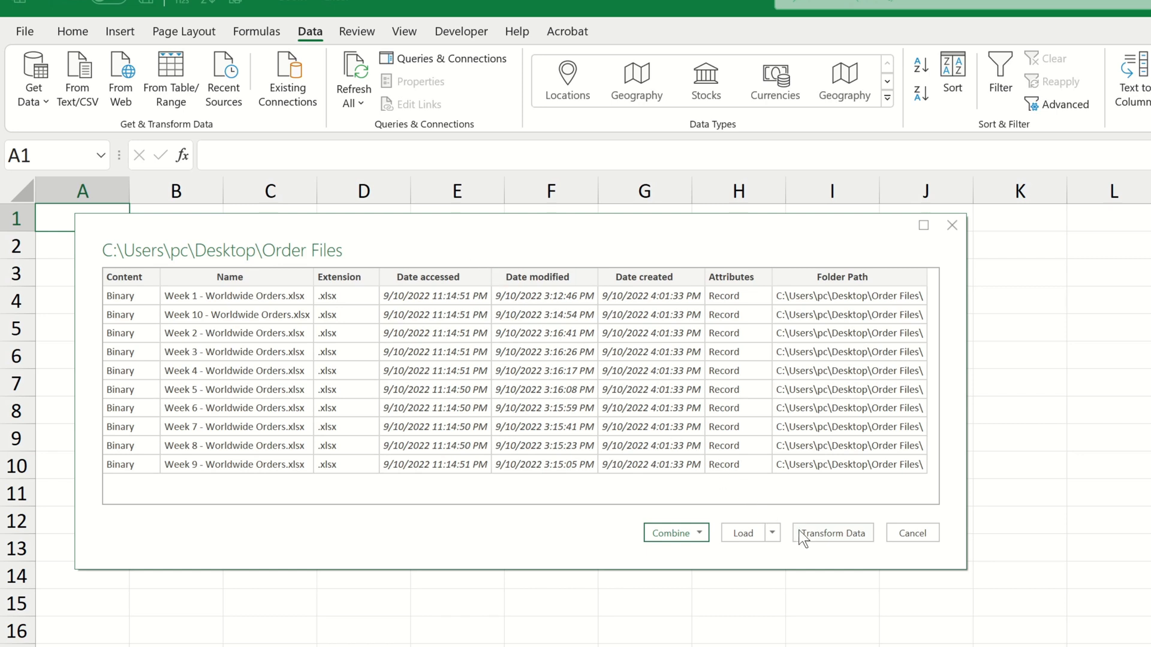
# Transform the folder query and remove all columns except Content and Name.
pyautogui.click(832, 533)
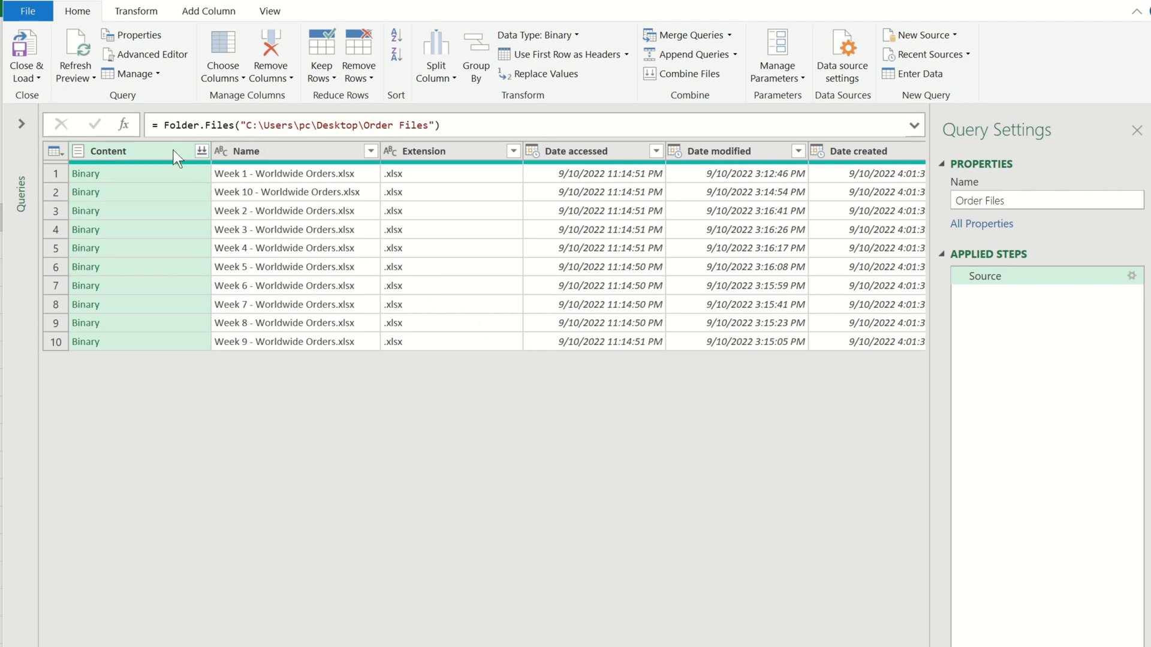
pyautogui.rightClick(264, 151)
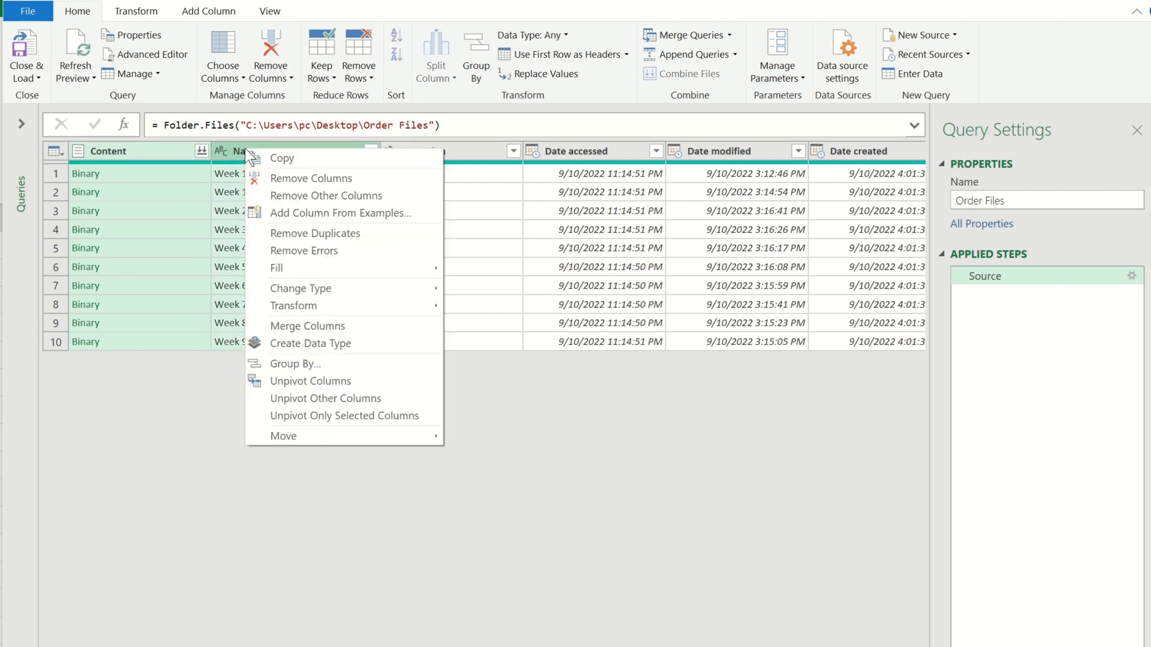
pyautogui.click(326, 195)
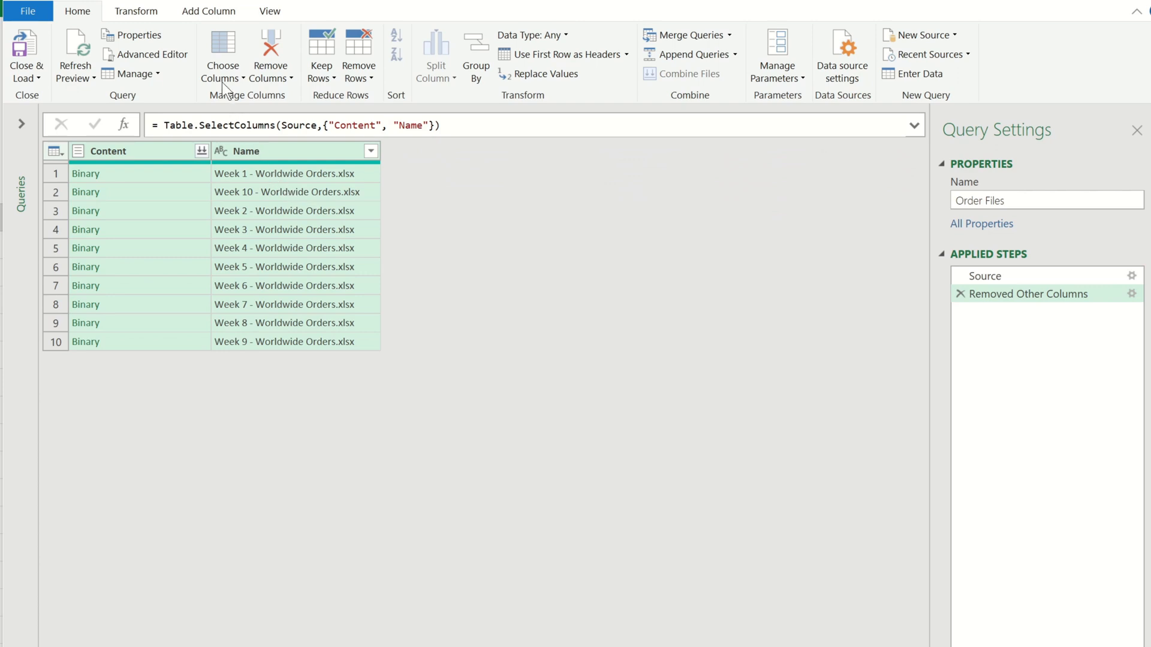
# Add a Custom column with the formula Excel.Workbook([Content]).
pyautogui.click(207, 11)
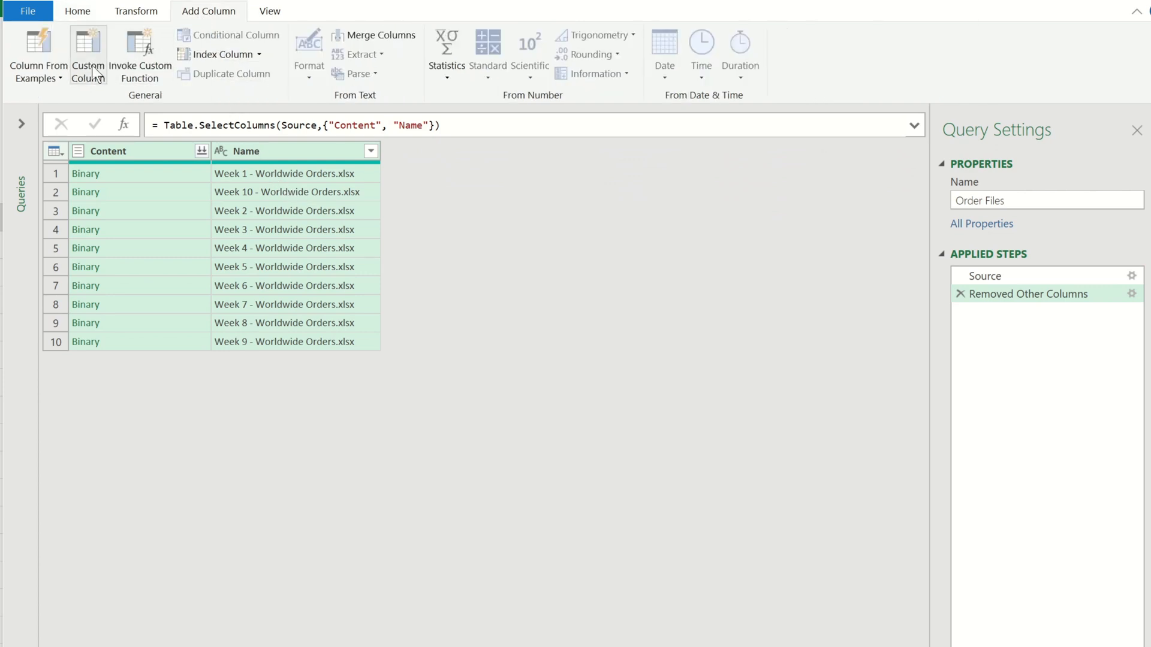
pyautogui.click(87, 56)
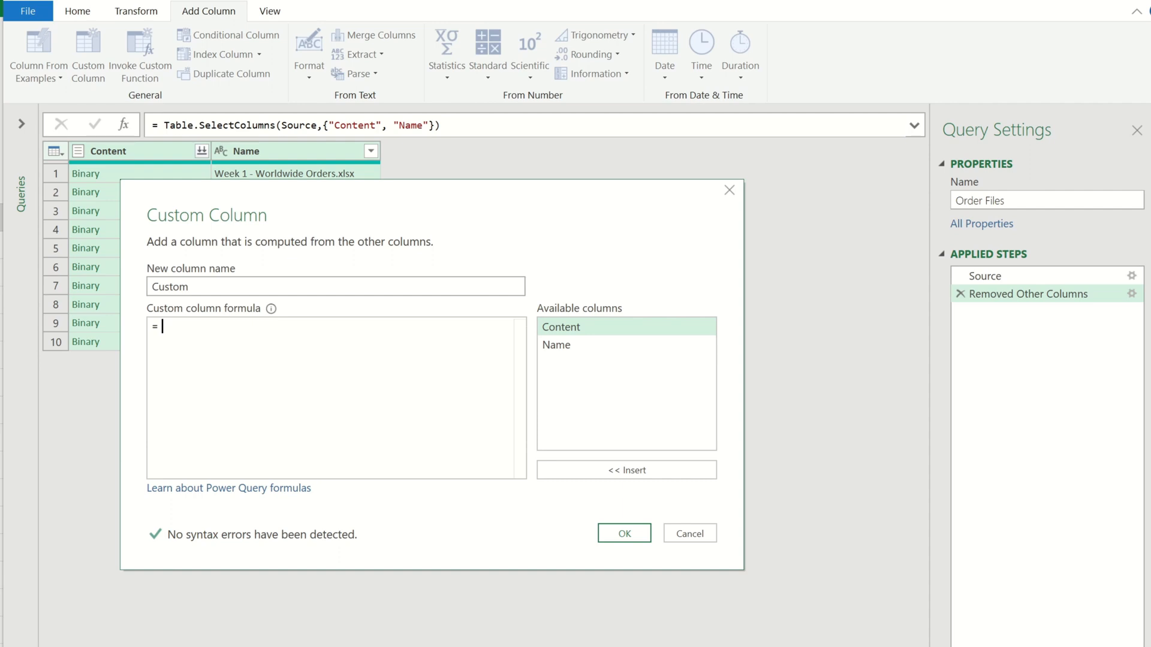
pyautogui.write('E')
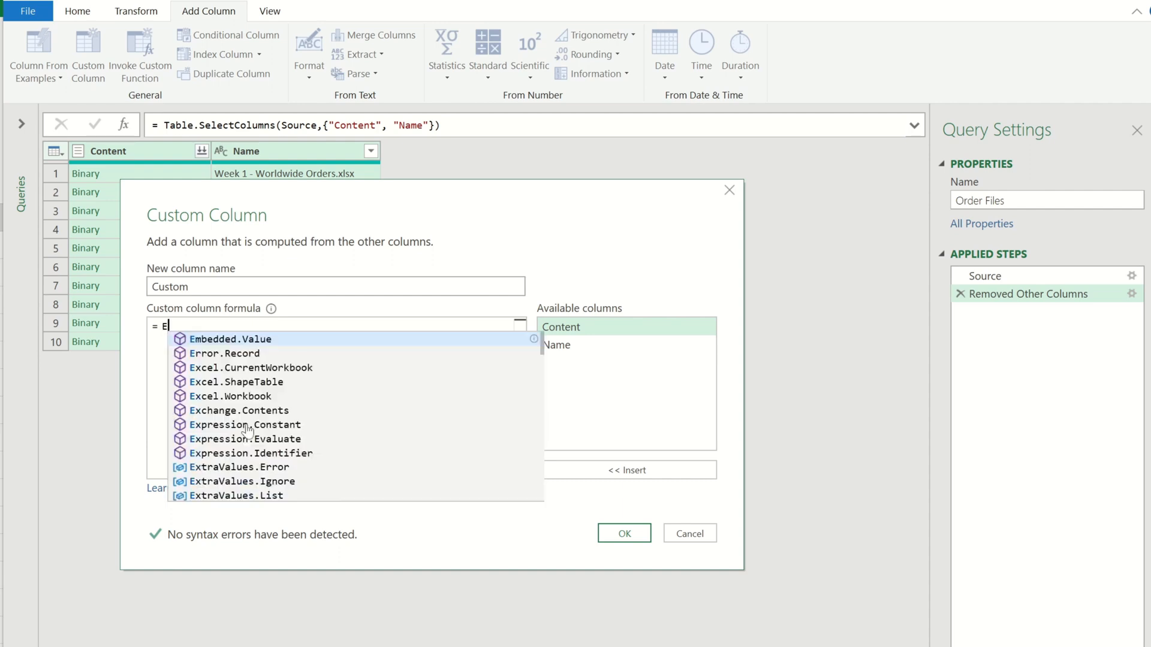
pyautogui.write('xcel.Wor')
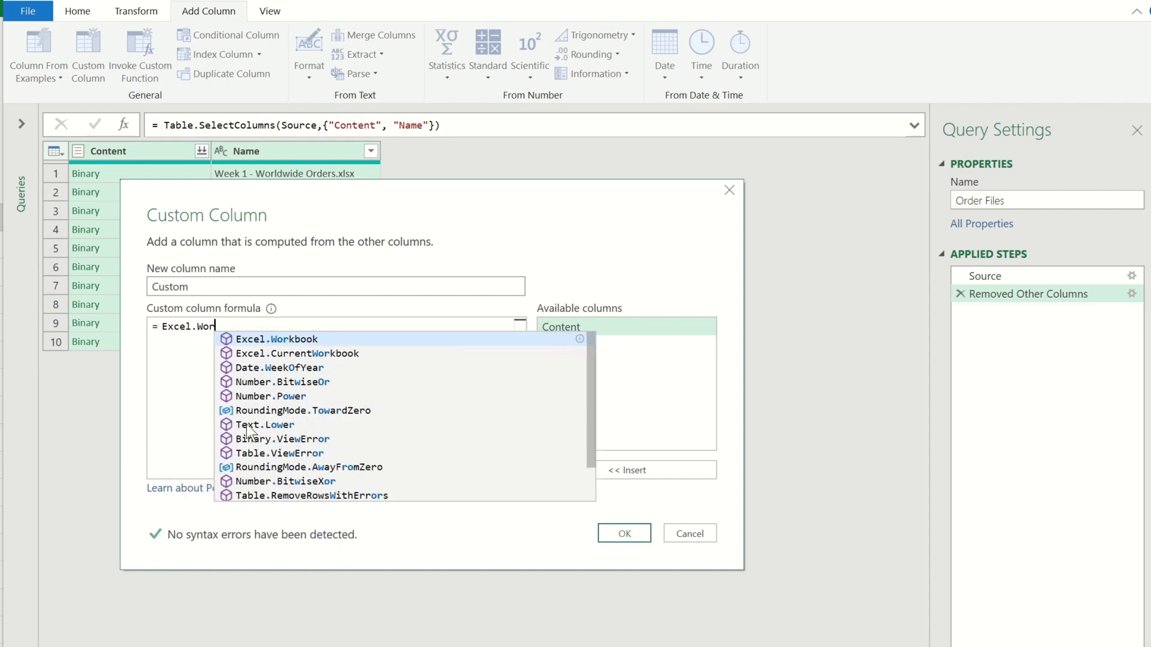
pyautogui.write('kbook([Content')
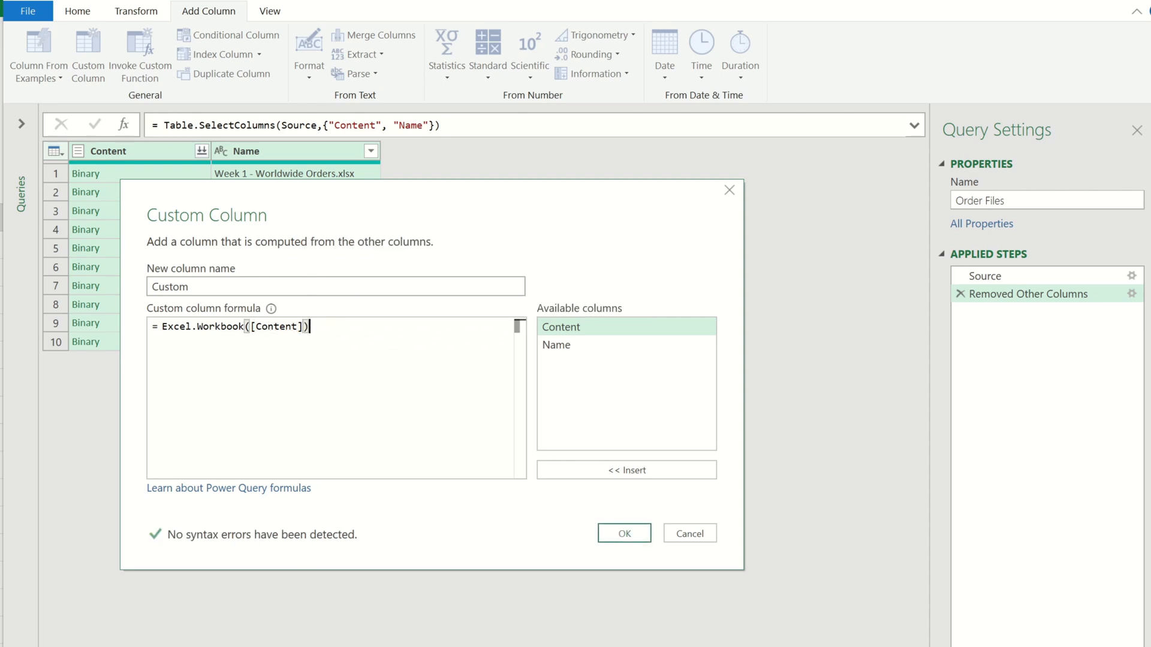
pyautogui.click(624, 532)
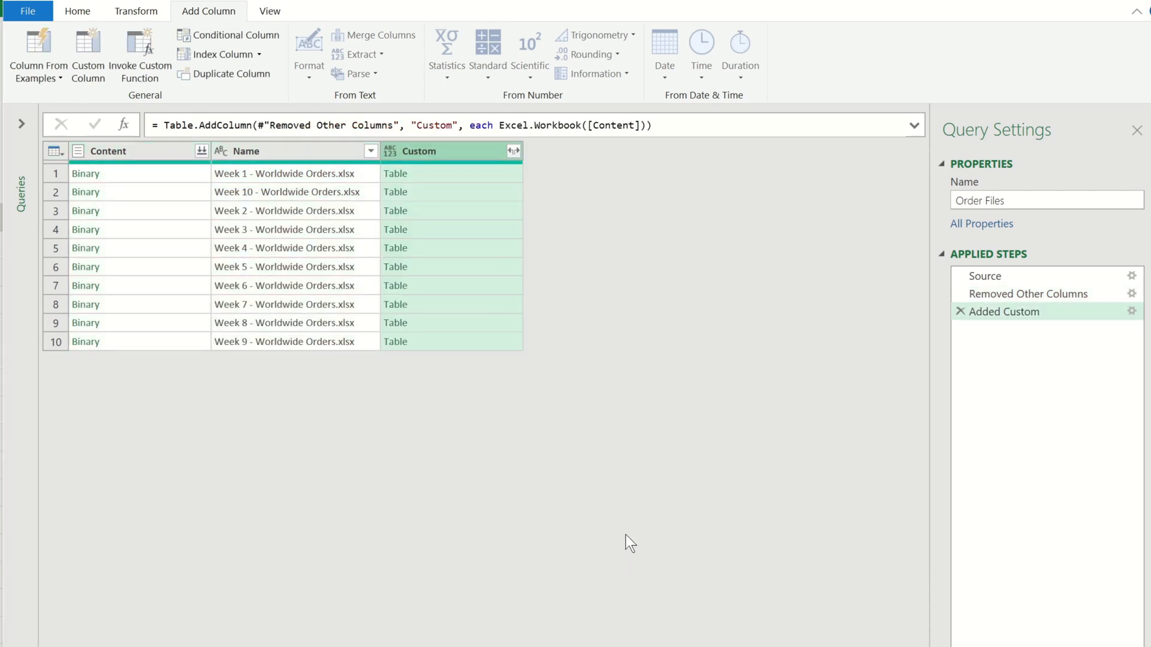
pyautogui.moveTo(566, 403)
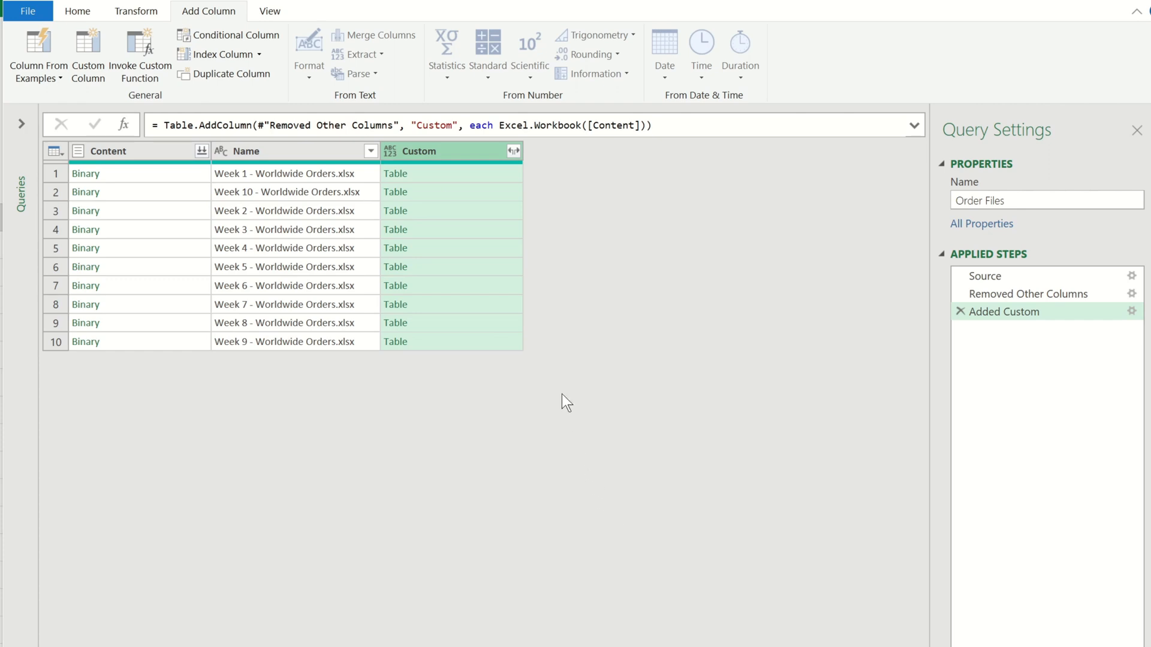
# Expand Custom into sheet details and preview the first, Canada and United States sheet tables.
pyautogui.click(514, 151)
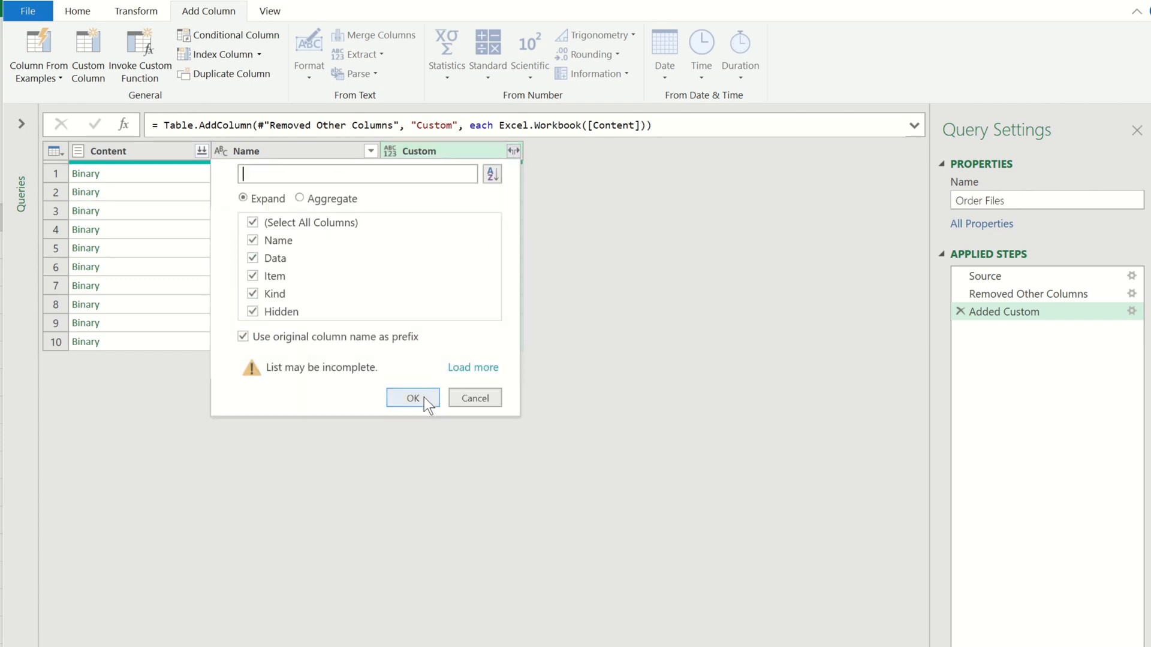
pyautogui.click(412, 398)
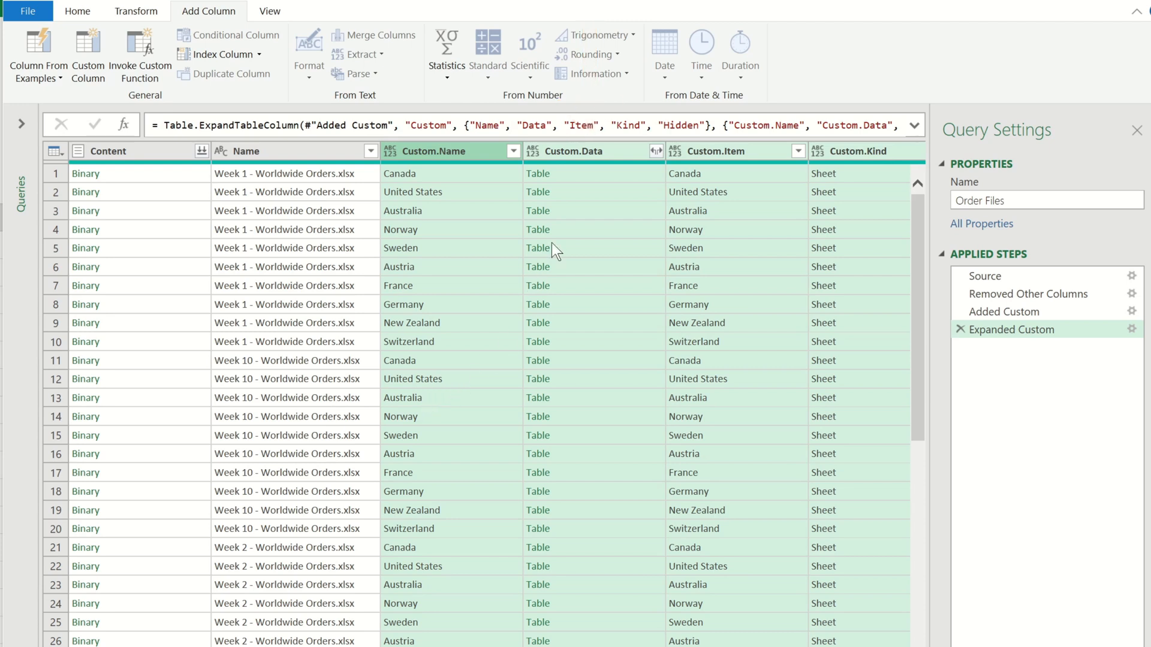
pyautogui.click(539, 173)
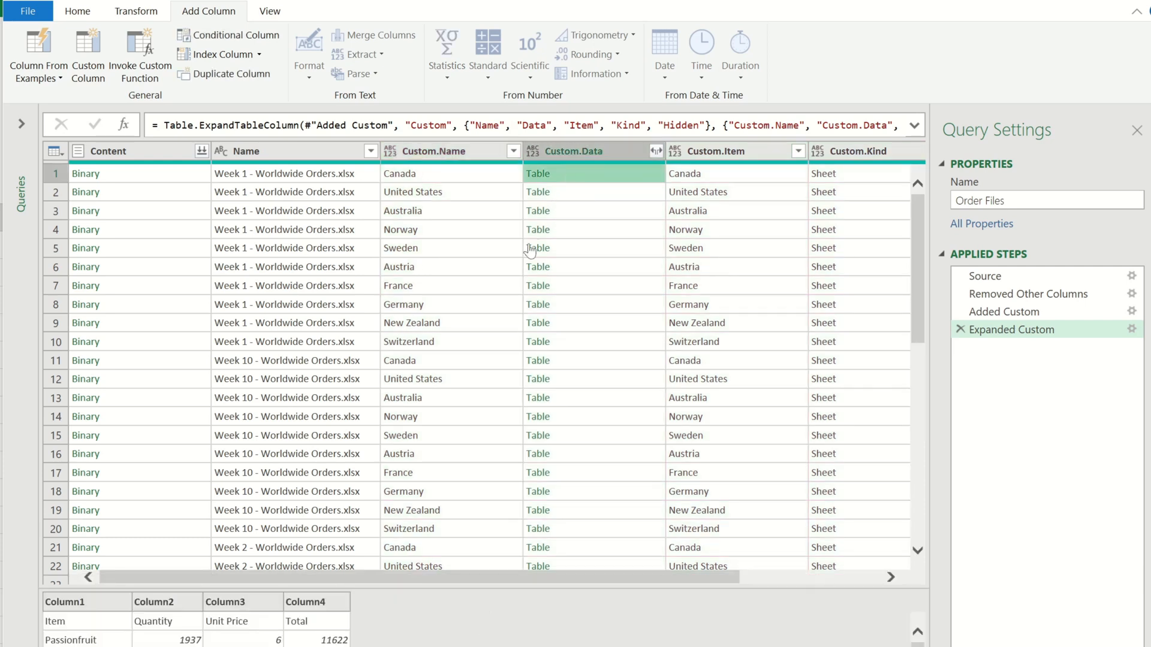
pyautogui.moveTo(482, 579)
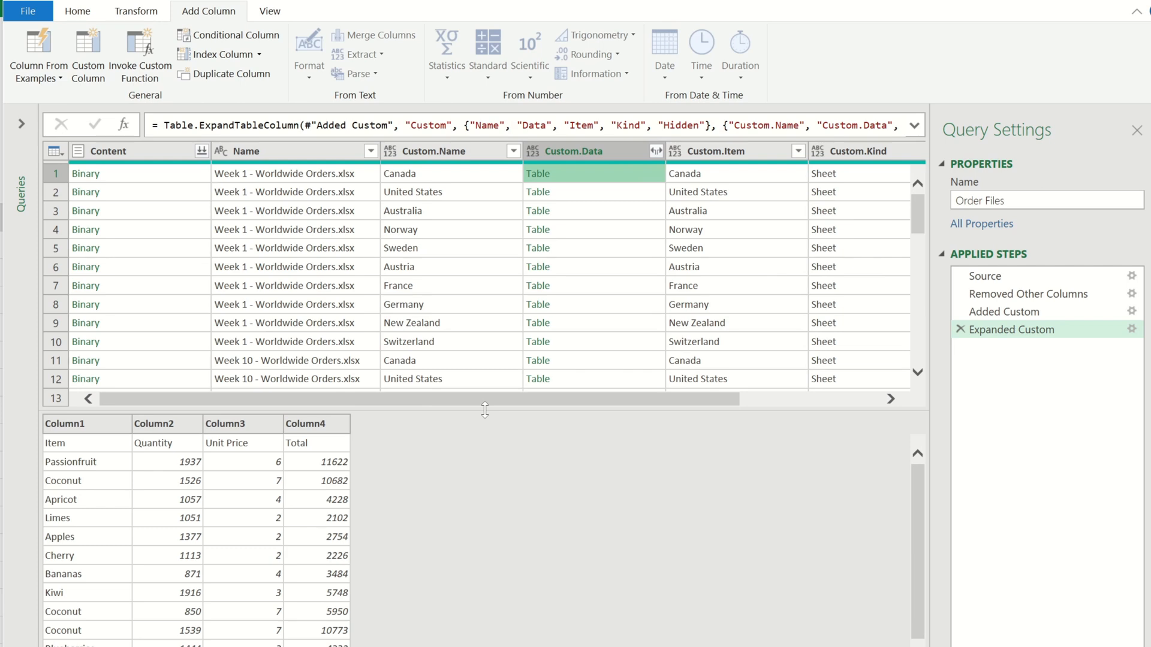
pyautogui.click(539, 192)
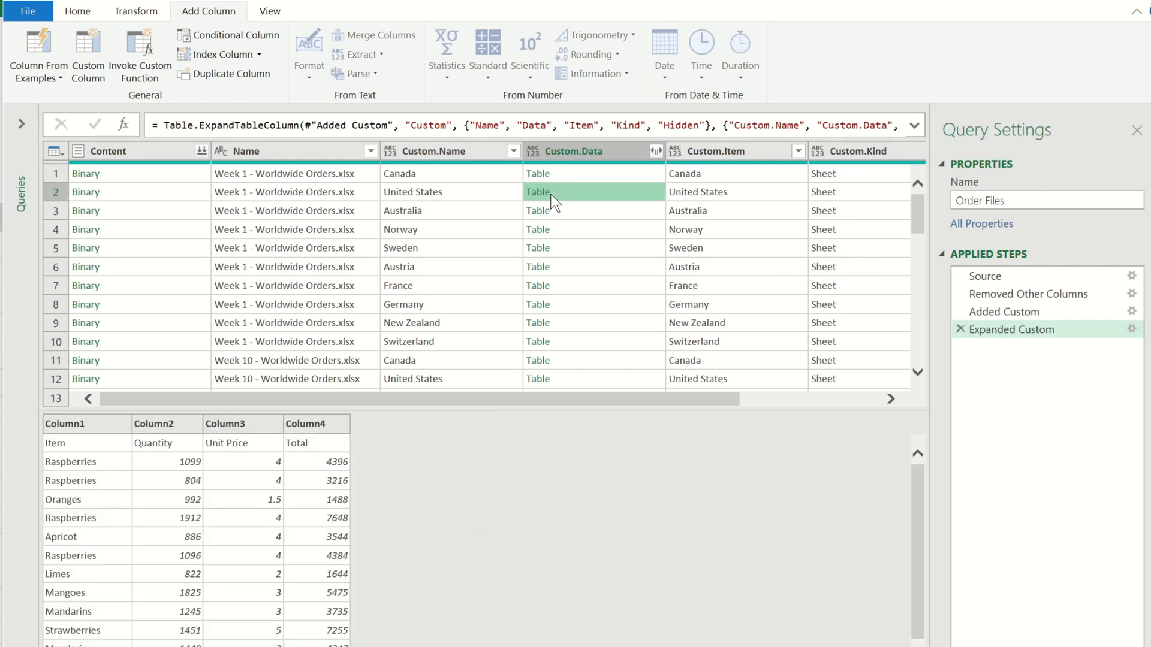
pyautogui.click(538, 211)
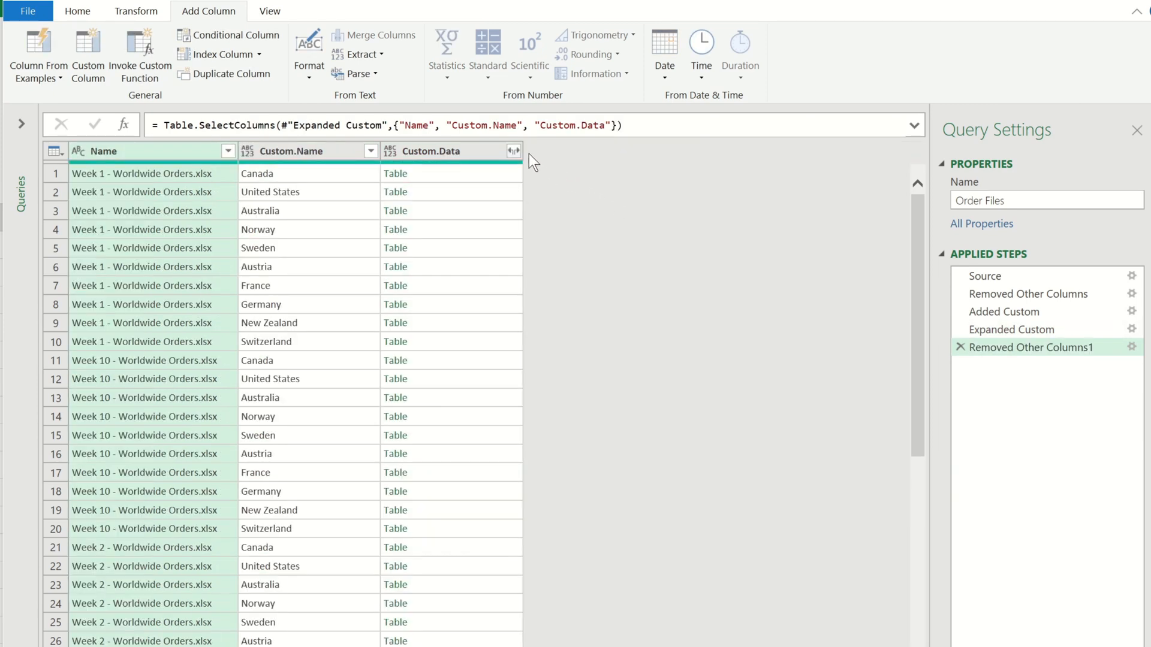
# Expand Custom.Data, loading all columns, into the four sheet data columns.
pyautogui.click(515, 151)
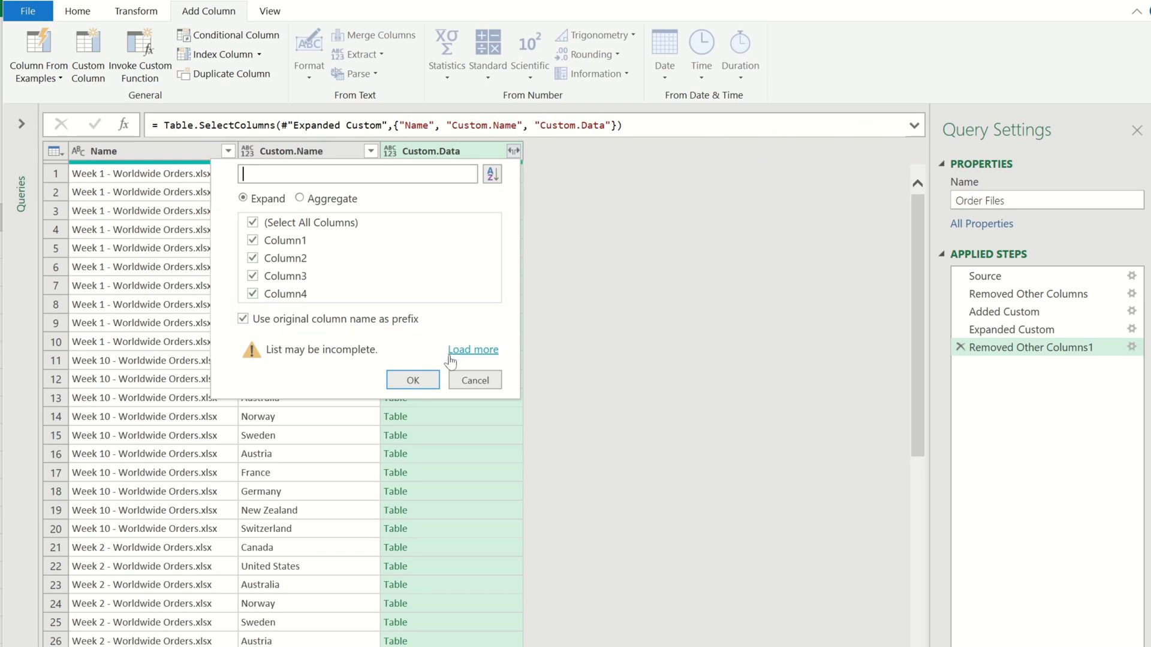
pyautogui.click(413, 380)
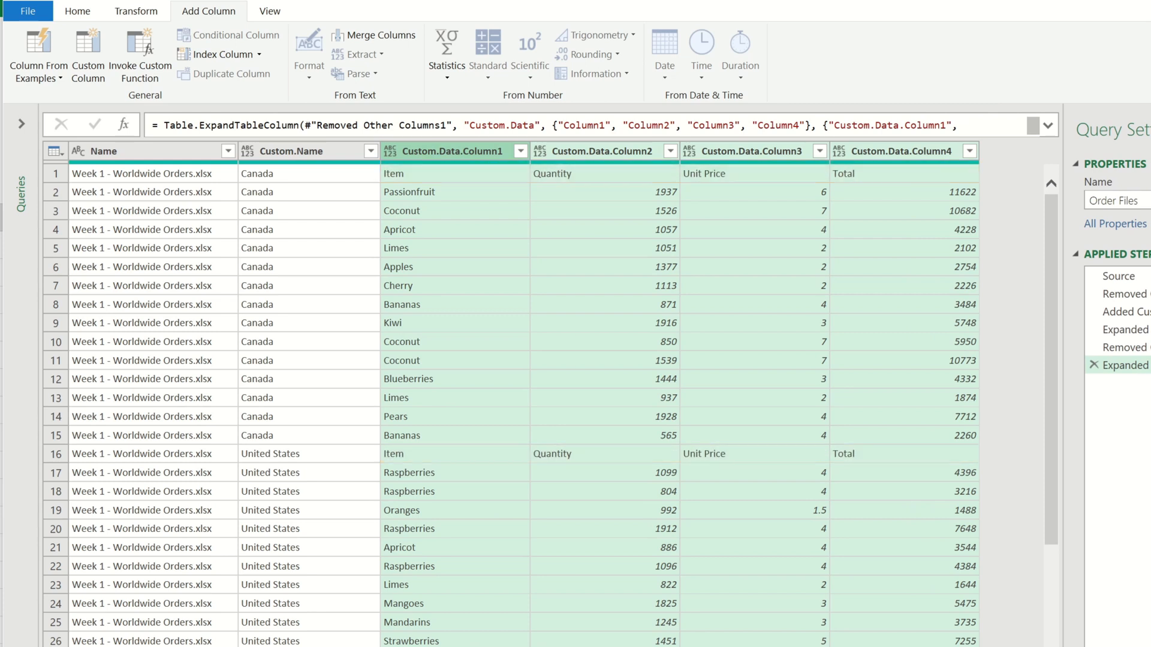
# Use the first row as headers and filter the Item column to exclude repeated Item rows.
pyautogui.click(54, 151)
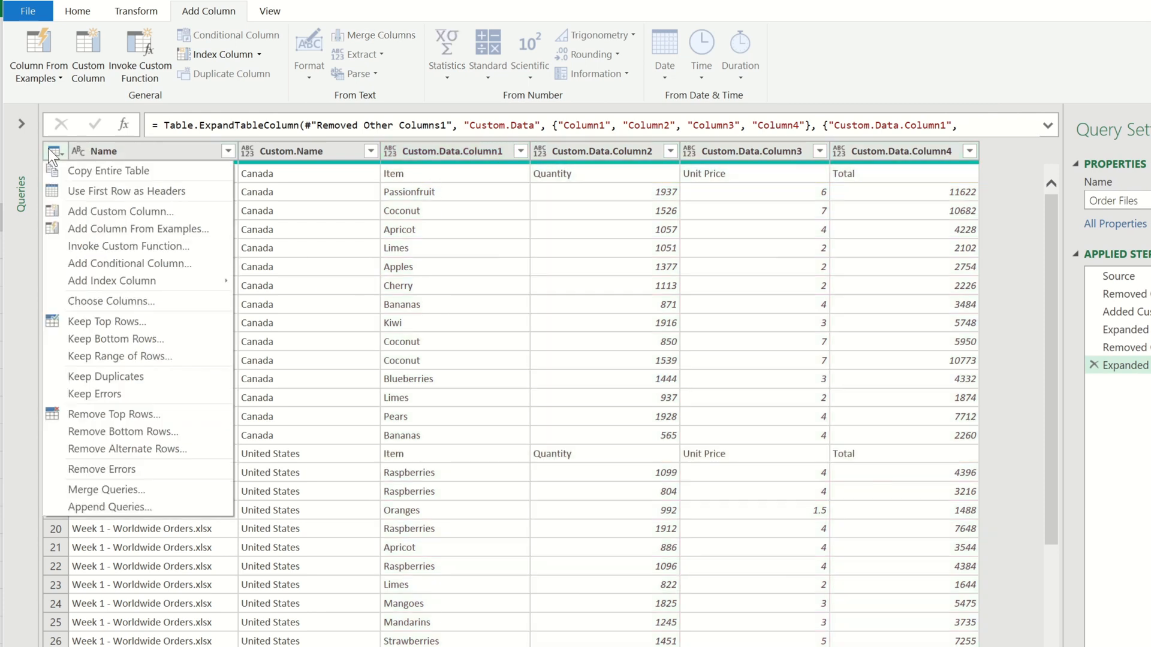
pyautogui.moveTo(117, 195)
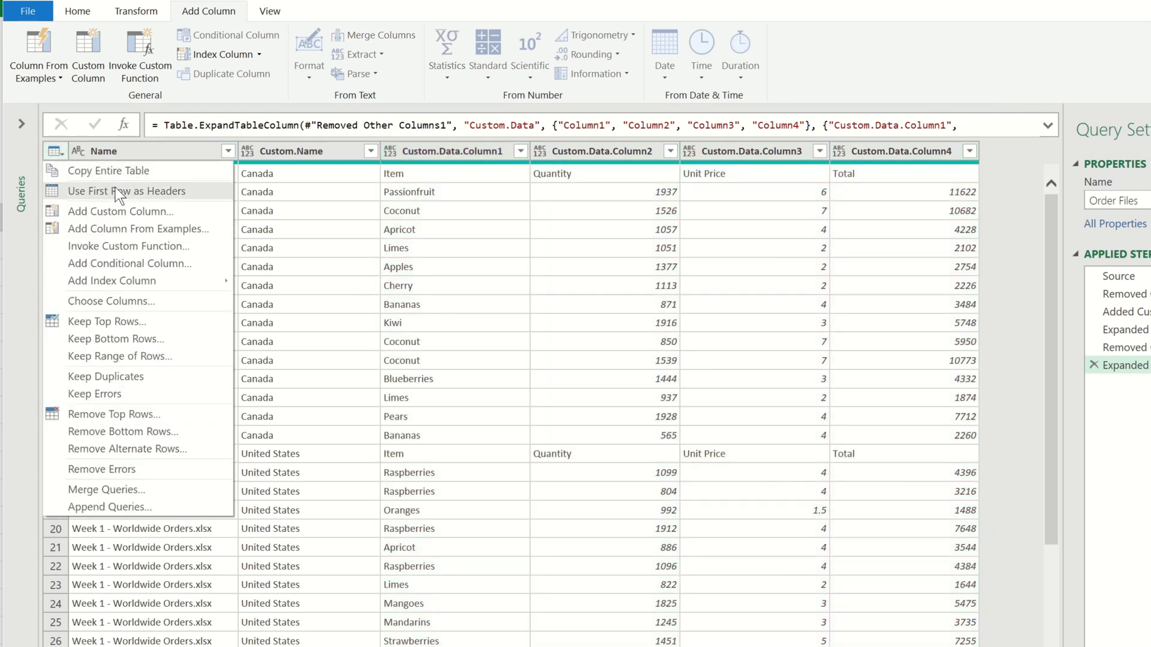
pyautogui.click(126, 191)
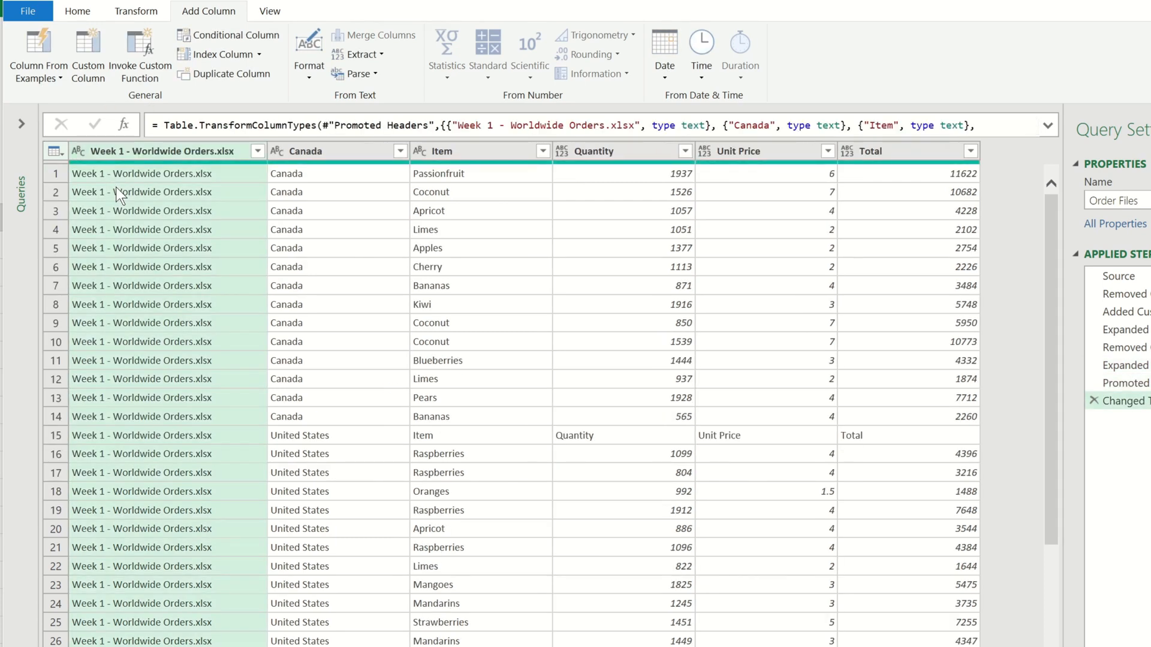
pyautogui.click(542, 151)
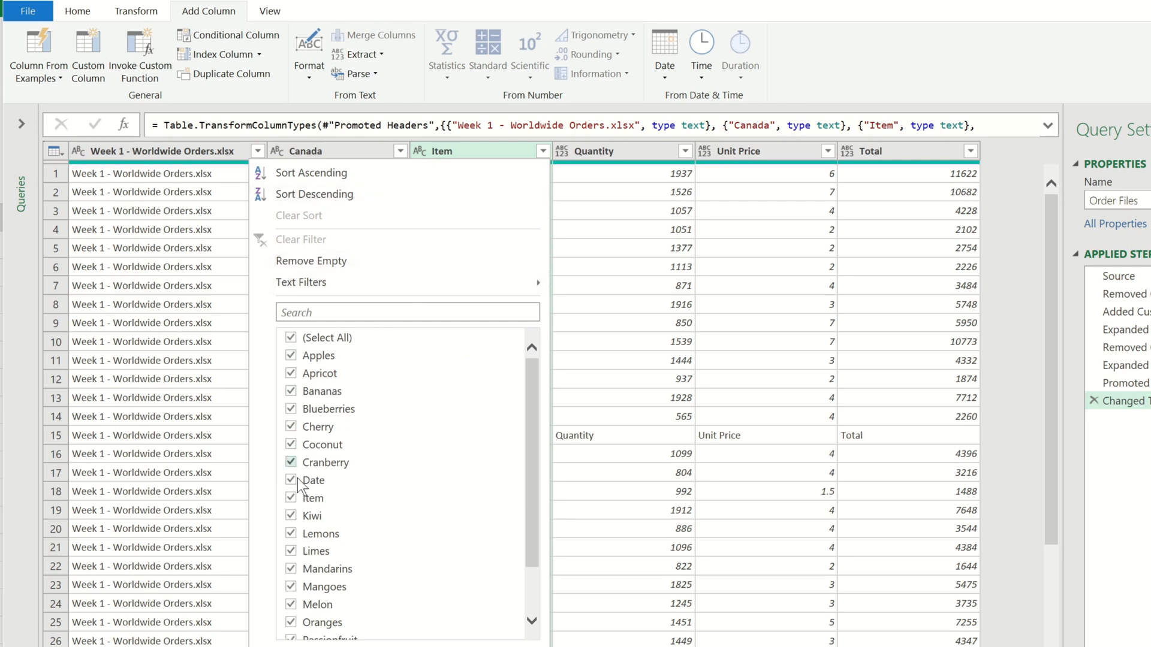
pyautogui.click(290, 499)
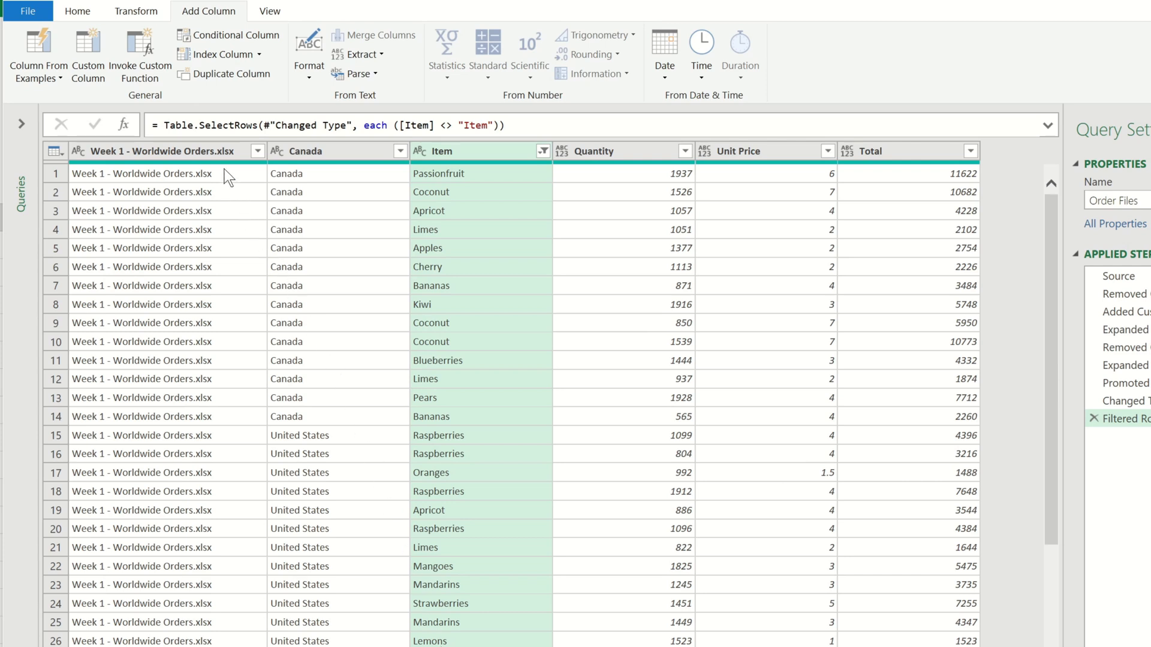
# Split the file name column by the custom '-' delimiter to isolate the Week Number.
pyautogui.rightClick(158, 151)
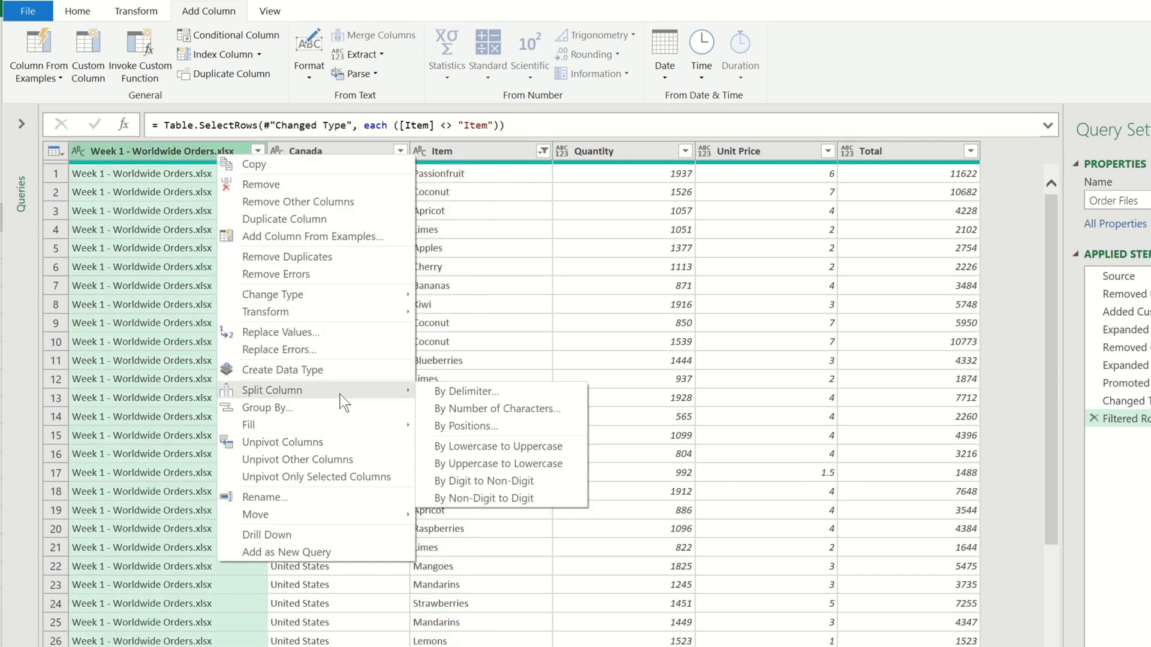
pyautogui.click(467, 390)
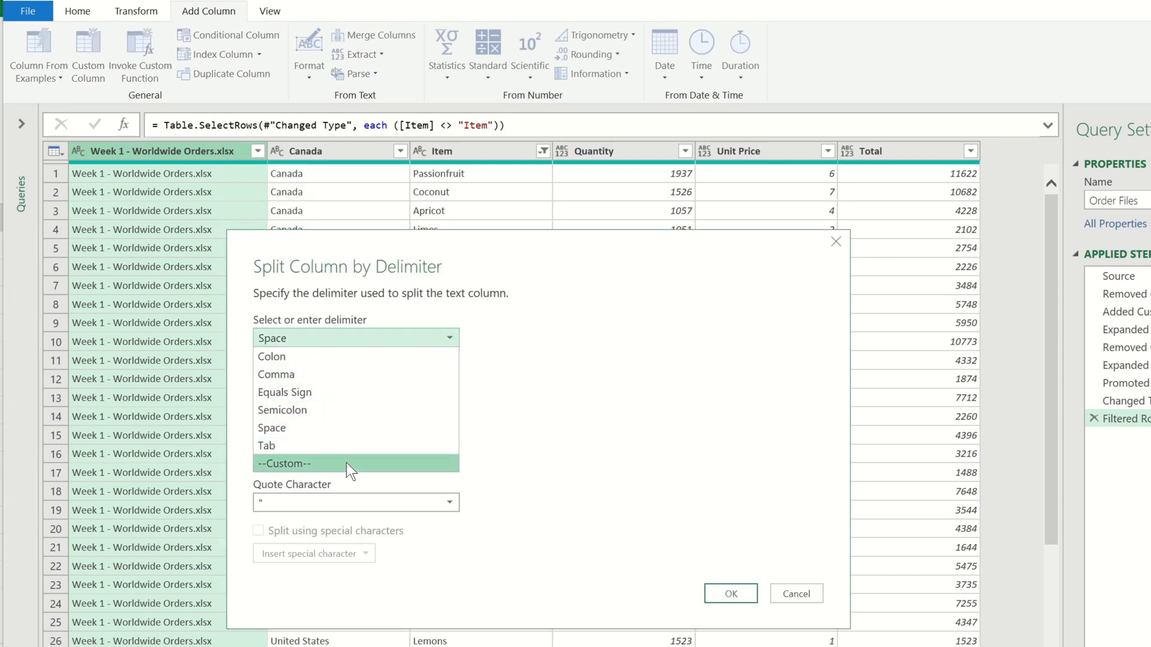
pyautogui.click(287, 463)
pyautogui.write('-')
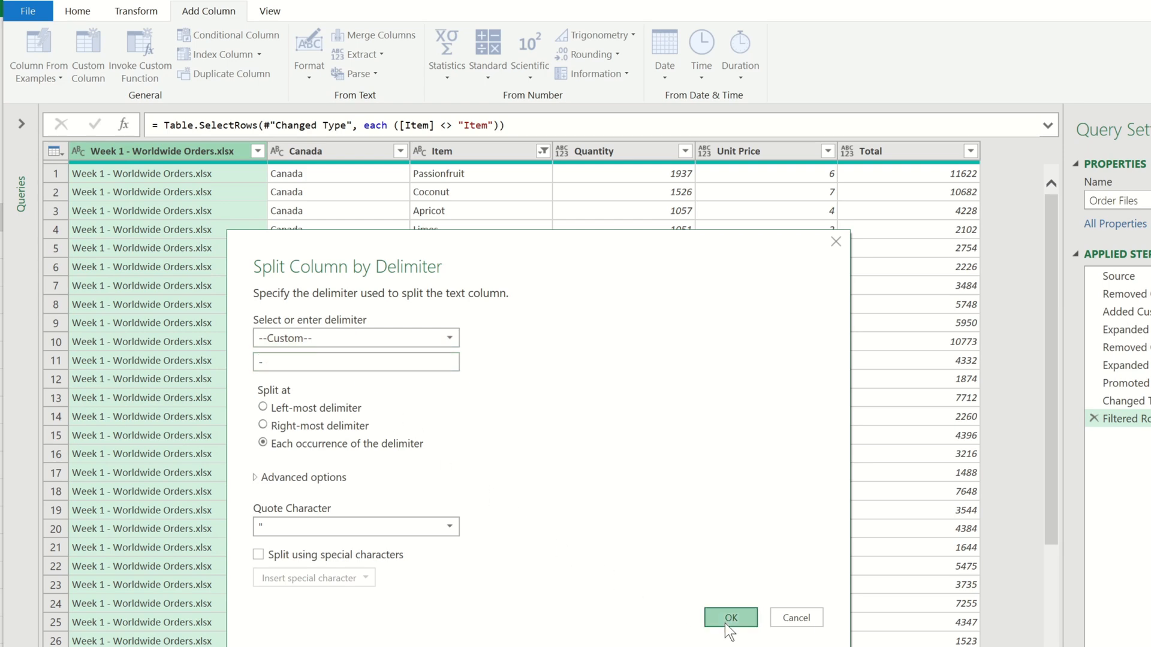
pyautogui.click(730, 617)
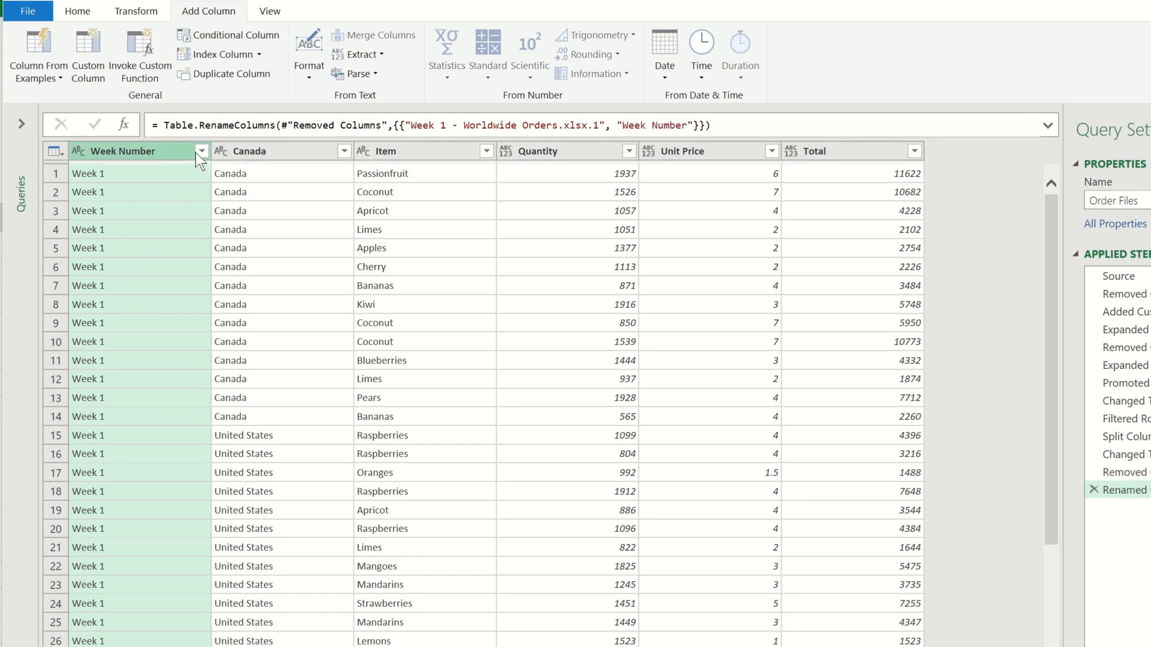
# Rename the remaining columns to Country and Sales, ready to load the query.
pyautogui.click(249, 151)
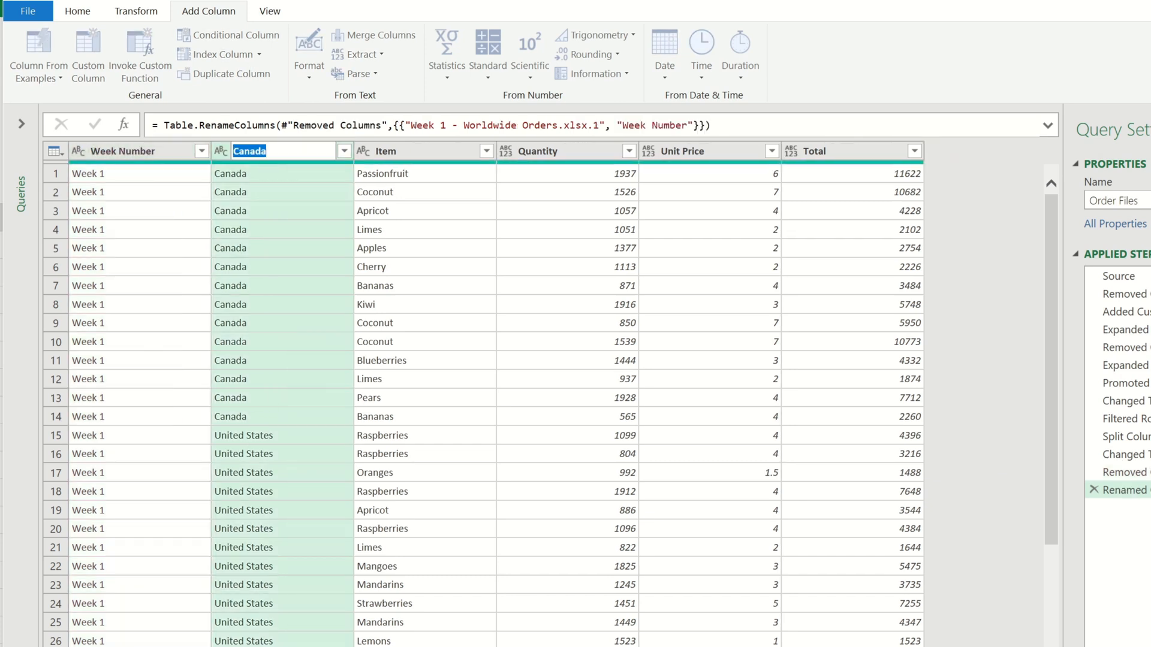
pyautogui.write('Country')
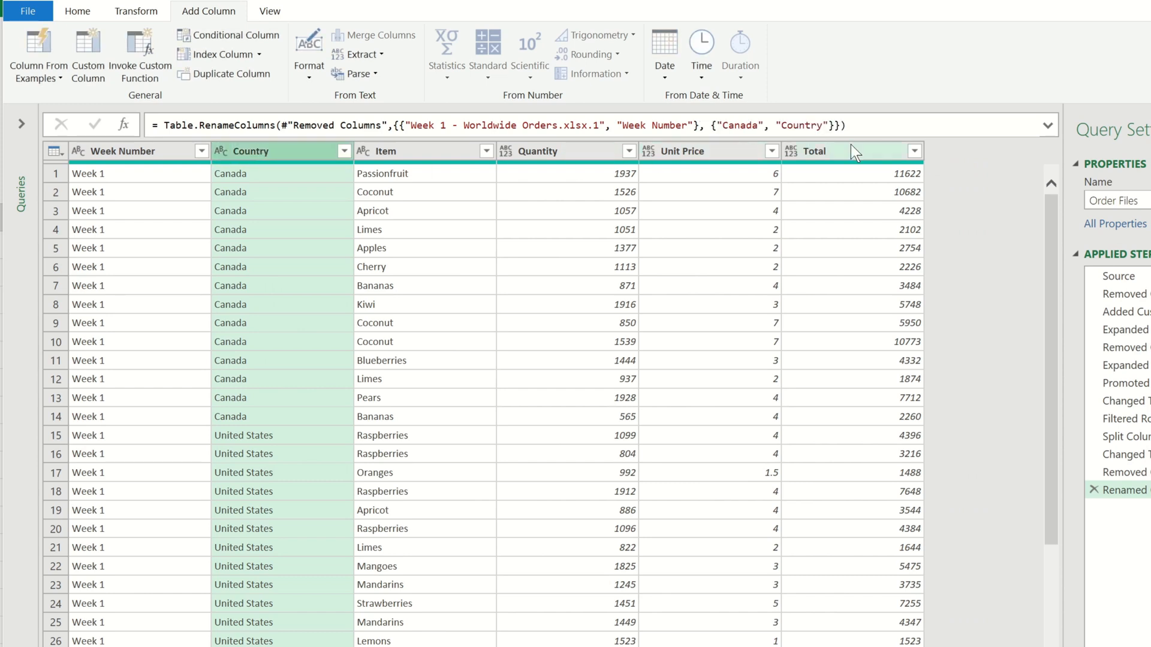
pyautogui.write('Sales')
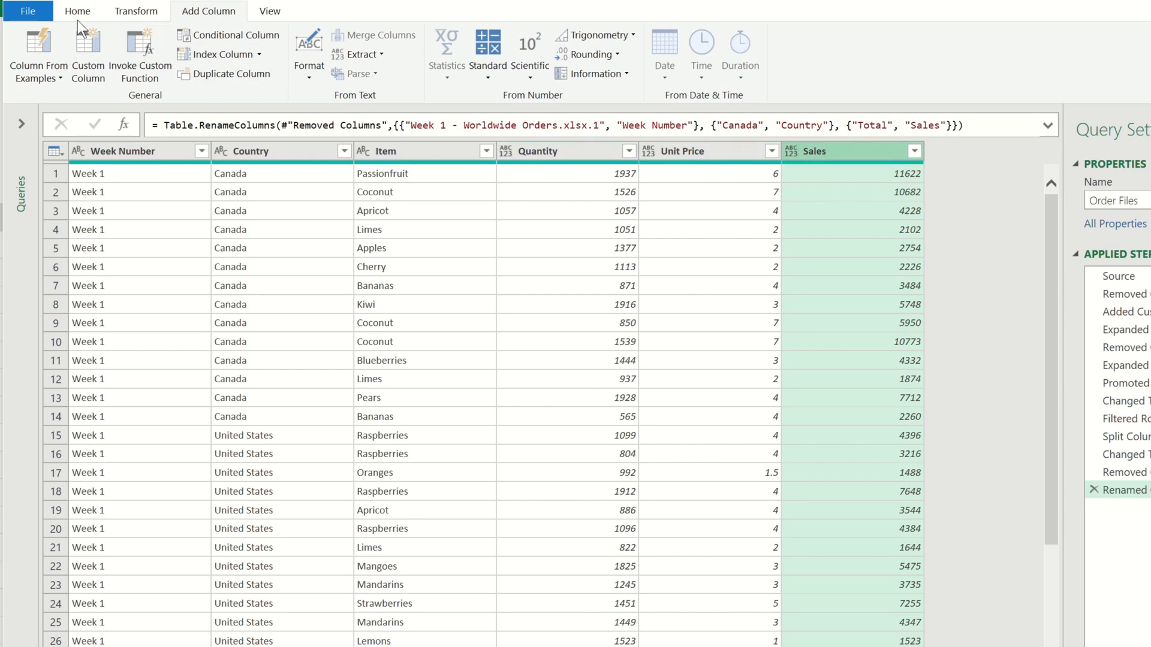
pyautogui.click(27, 11)
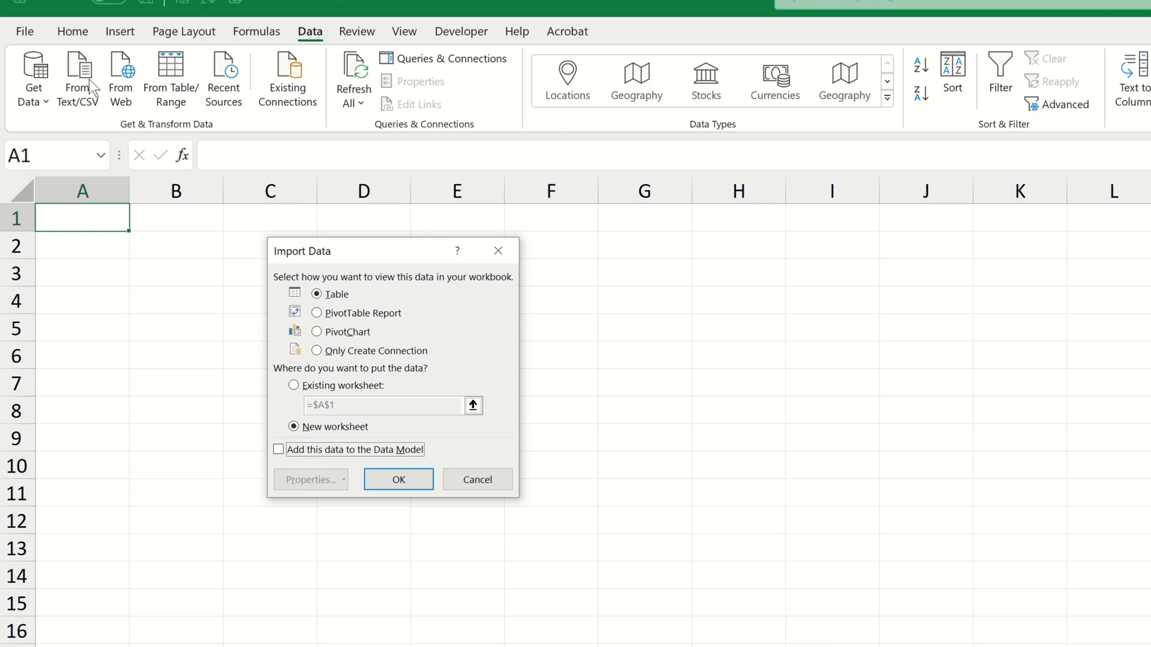
# Load as a PivotTable Report on a new sheet with Country rows and summed Sales.
pyautogui.click(316, 313)
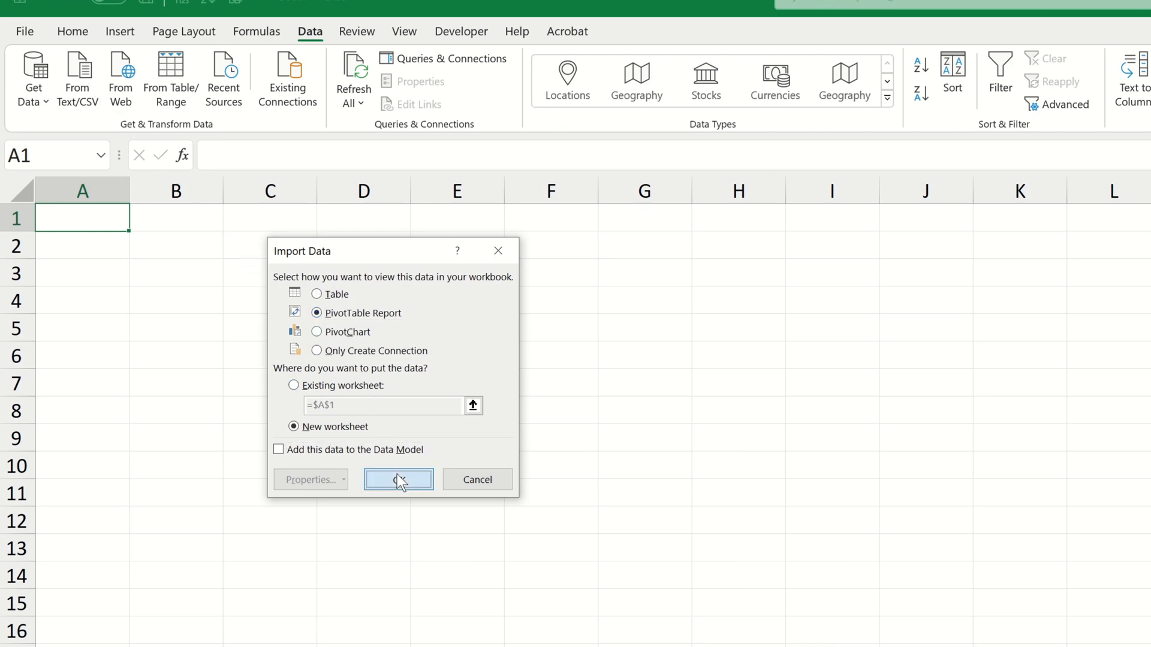
pyautogui.click(398, 480)
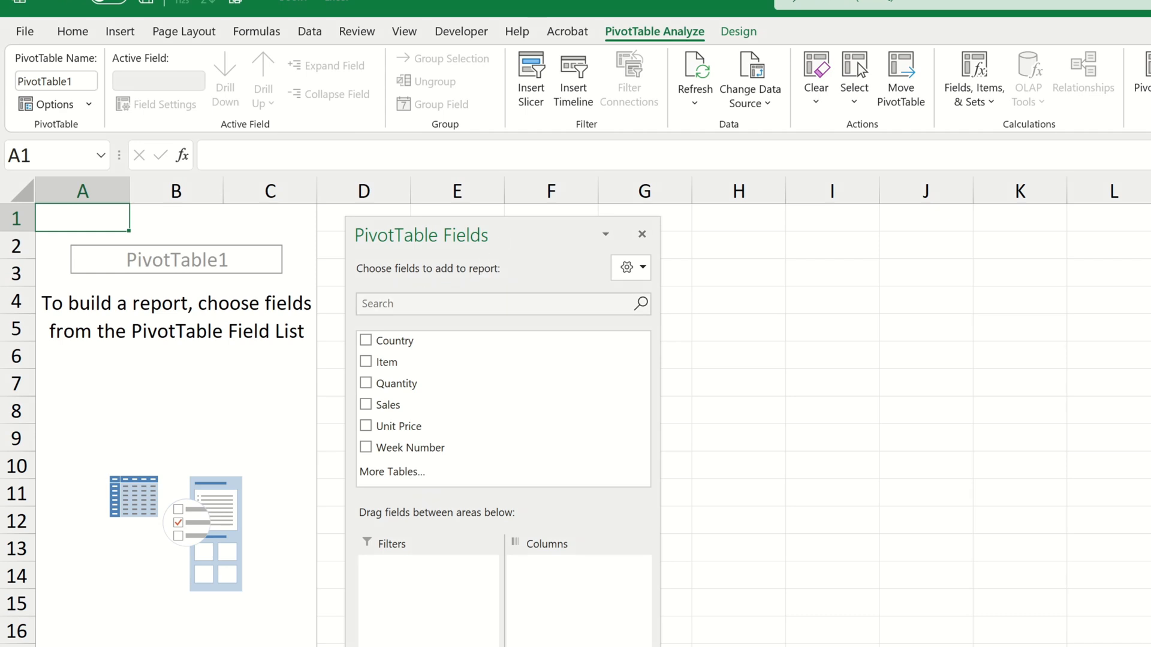
pyautogui.click(367, 339)
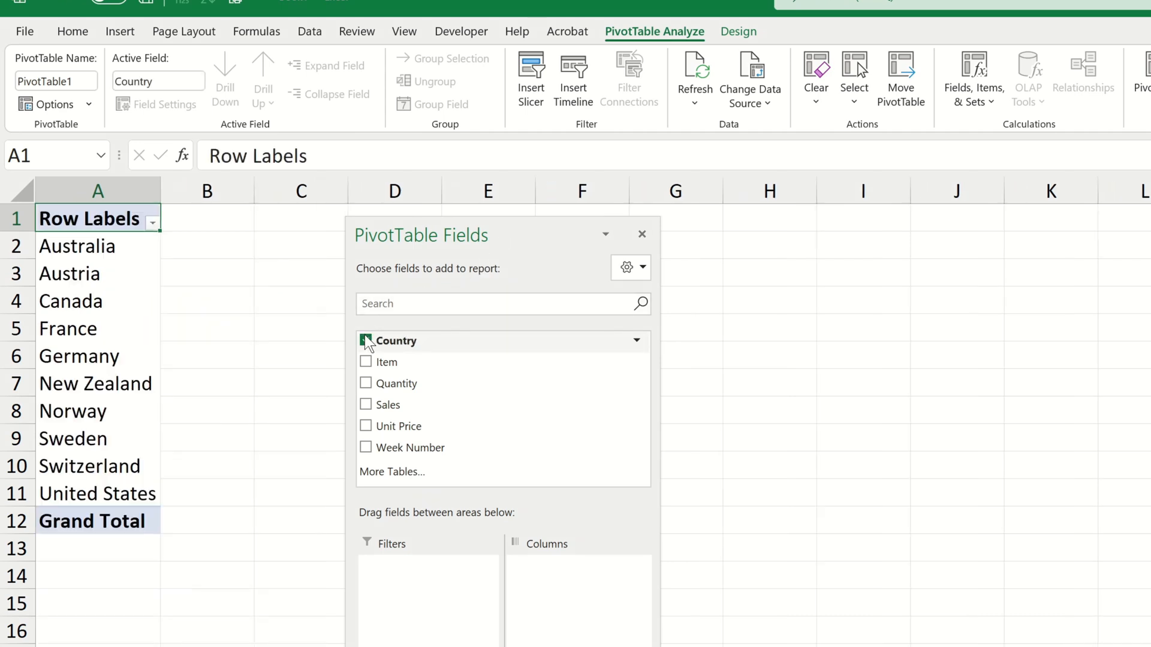
pyautogui.click(367, 404)
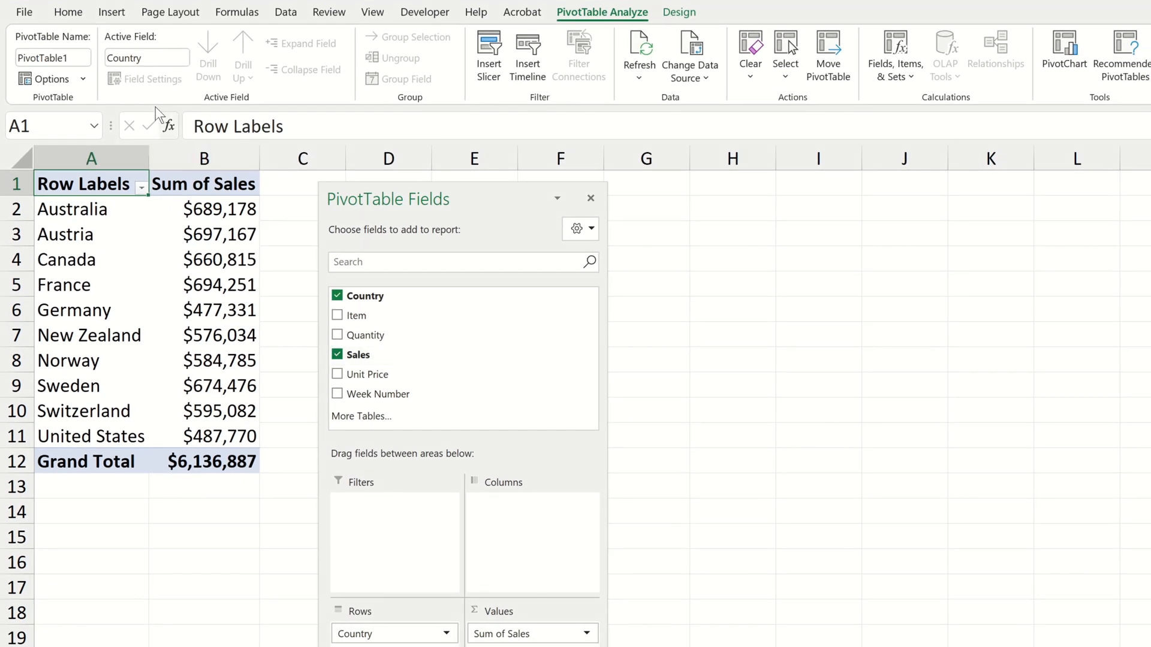
pyautogui.click(111, 12)
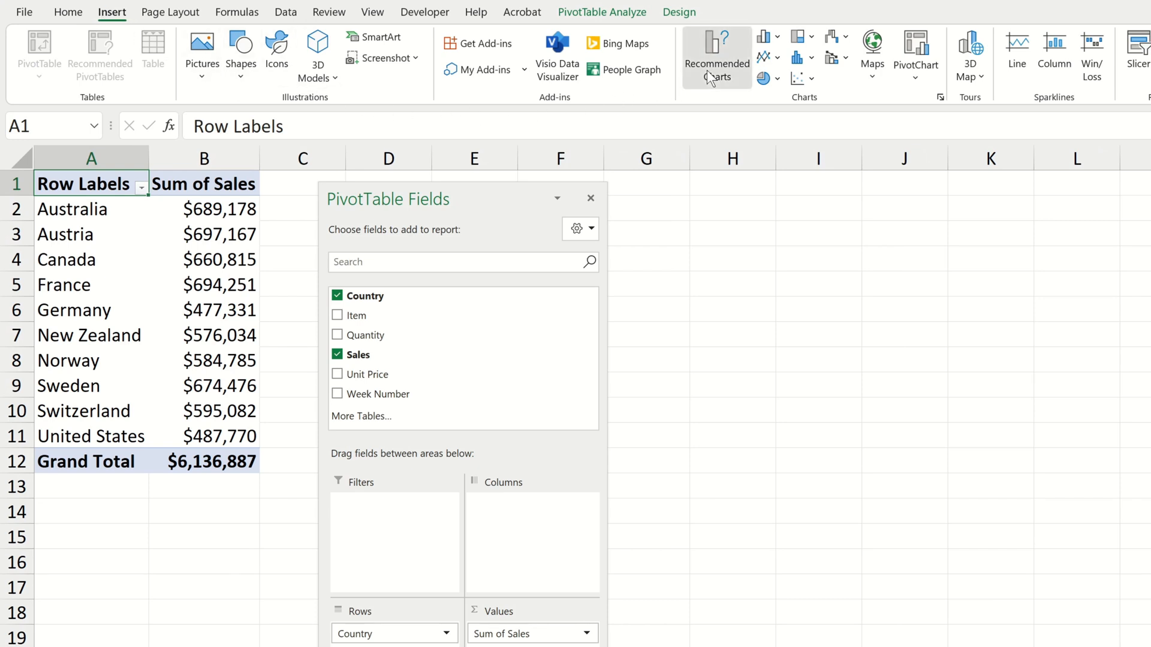
# Insert the recommended clustered column chart of Sales by Country.
pyautogui.click(715, 56)
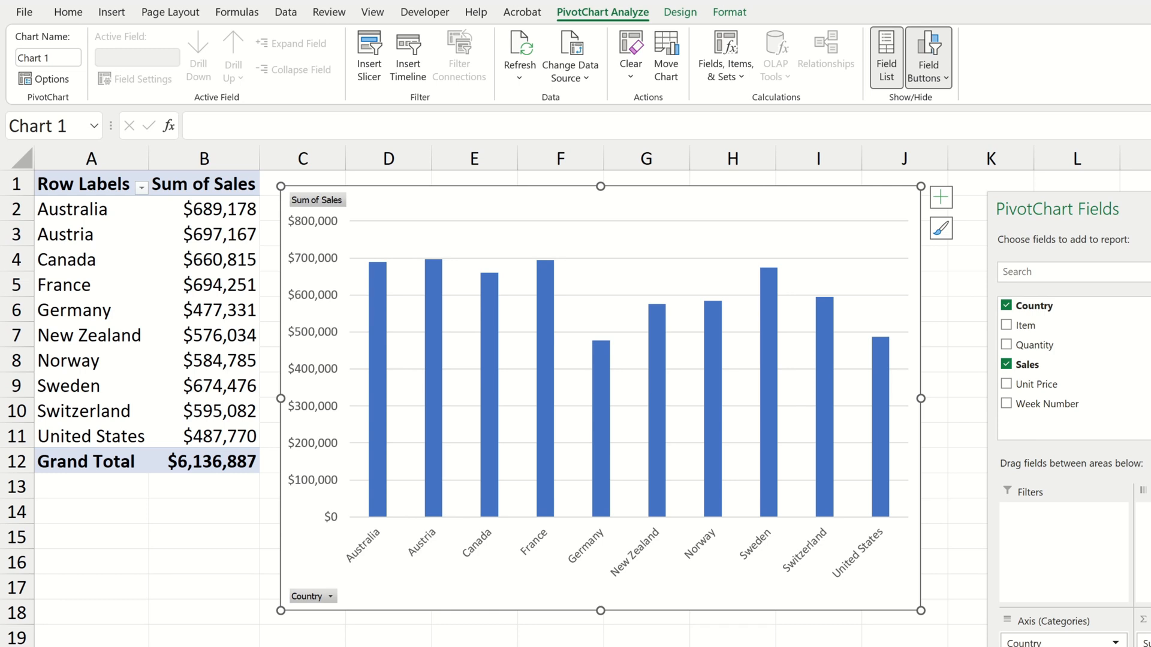
pyautogui.moveTo(946, 522)
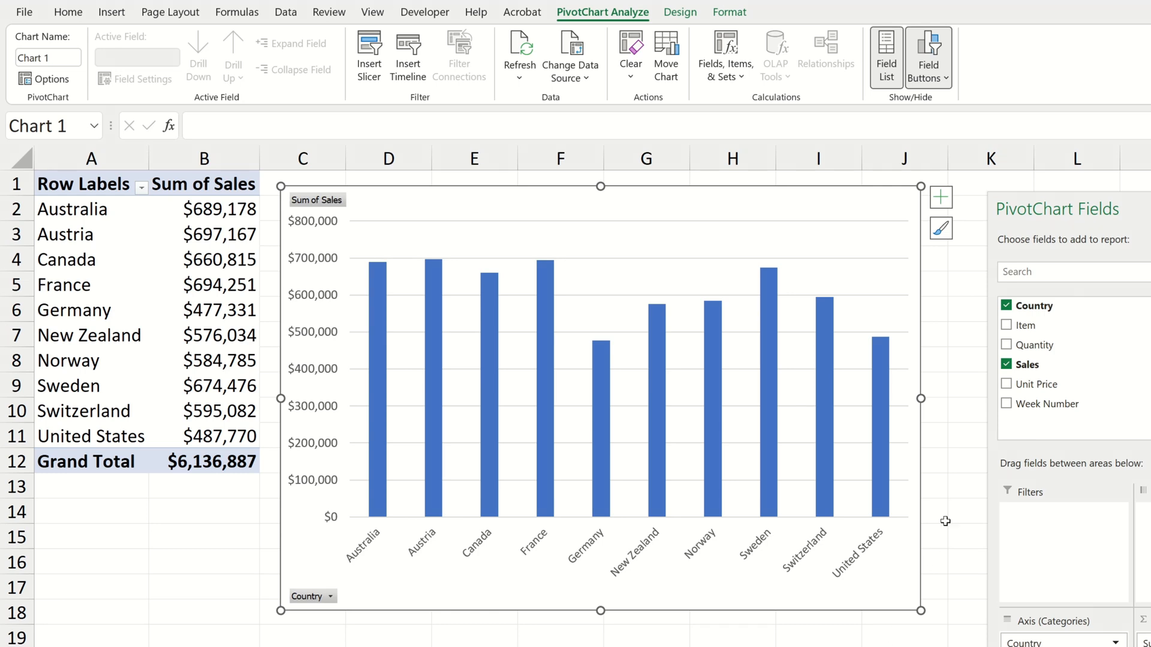
# Swap the pivot breakdown from Country (briefly Item) to Week Number, Weeks 1-10.
pyautogui.click(1007, 305)
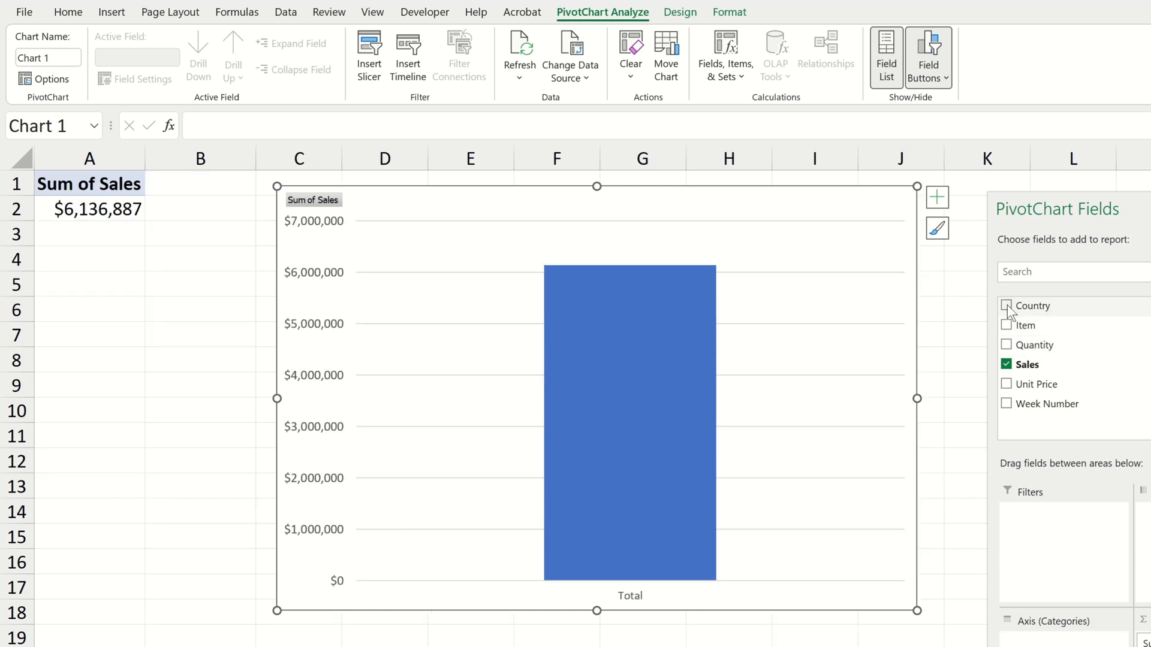
pyautogui.click(1006, 325)
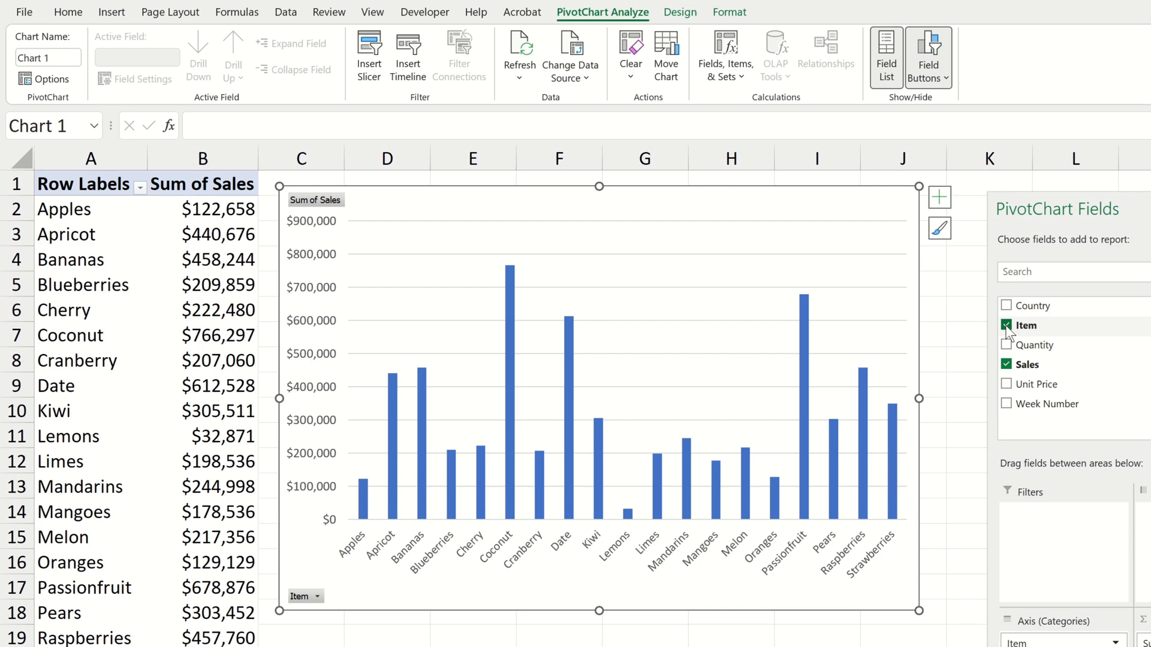
pyautogui.click(1007, 325)
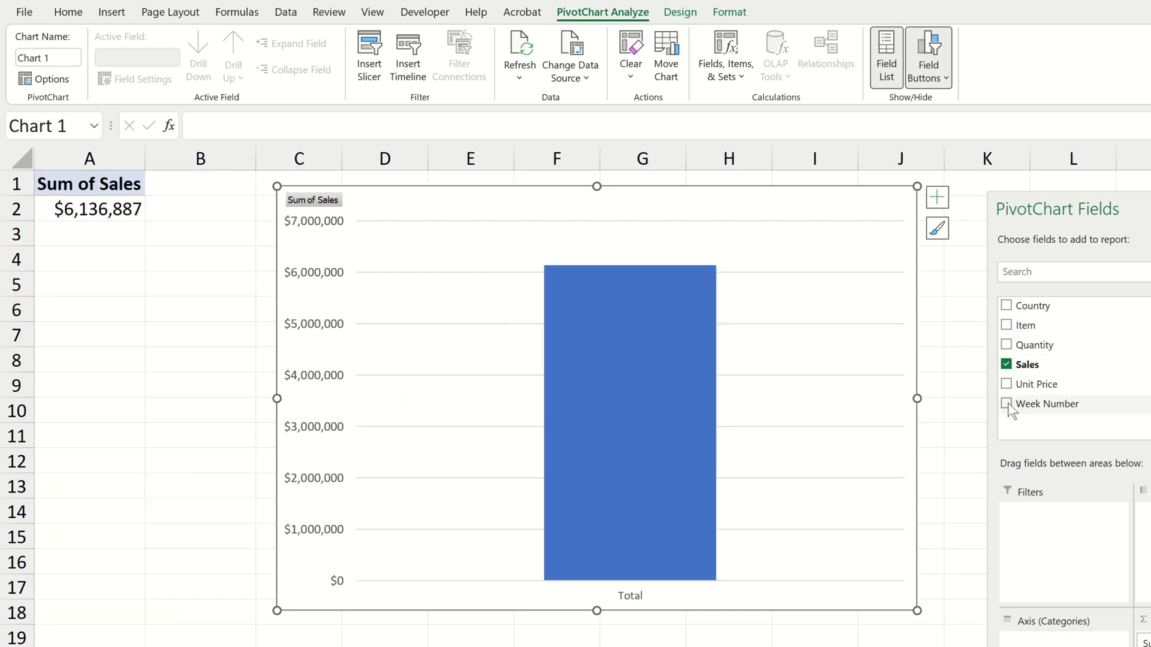
pyautogui.click(1007, 404)
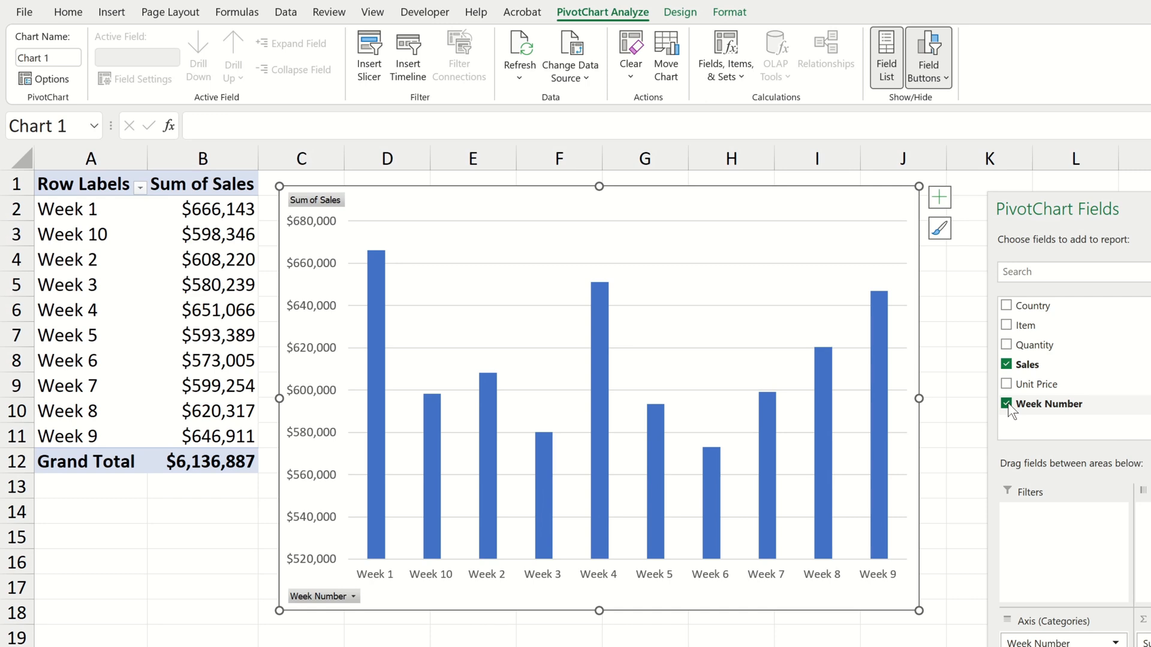